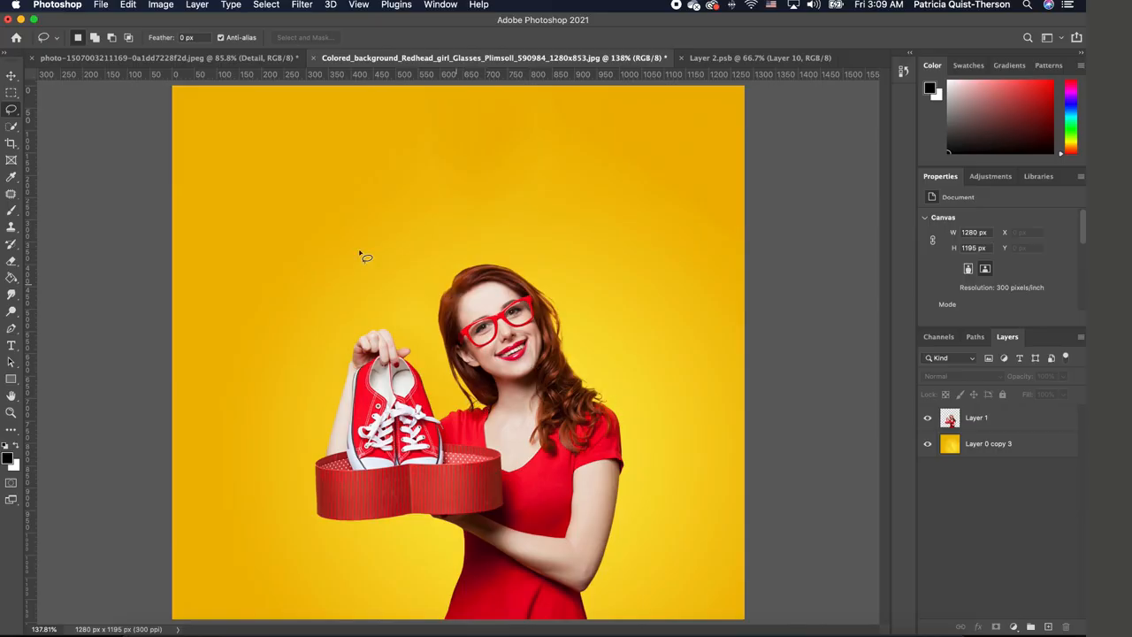
Lasso the woman's head, cut it to a new layer via Layer Via Cut, and toggle visibility to check the cut
click(10, 109)
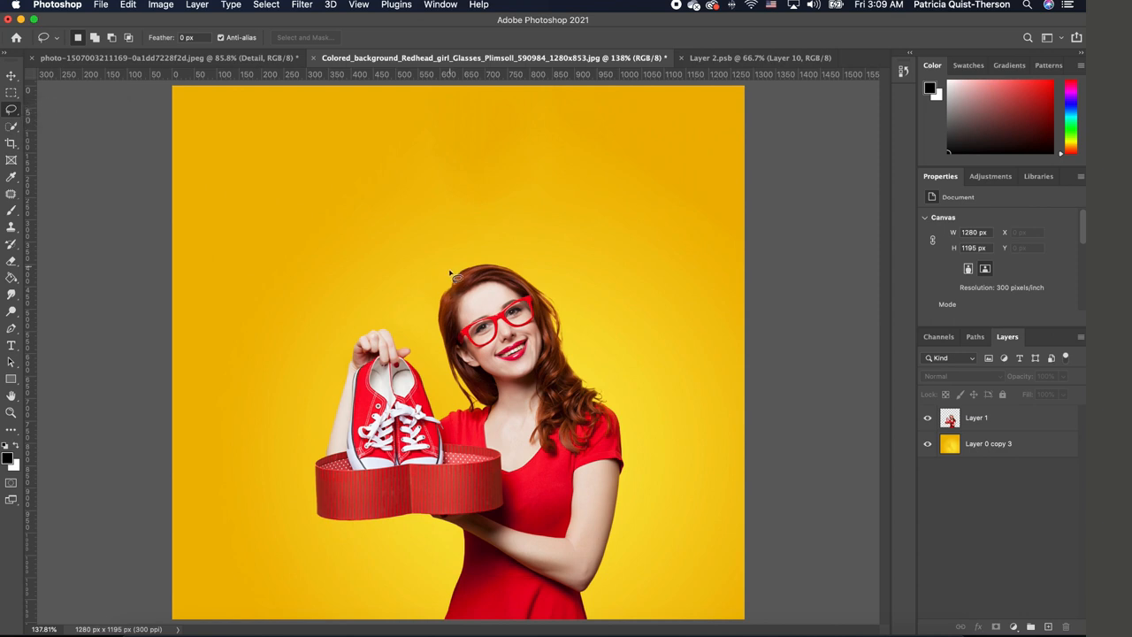
drag(451, 268, 510, 424)
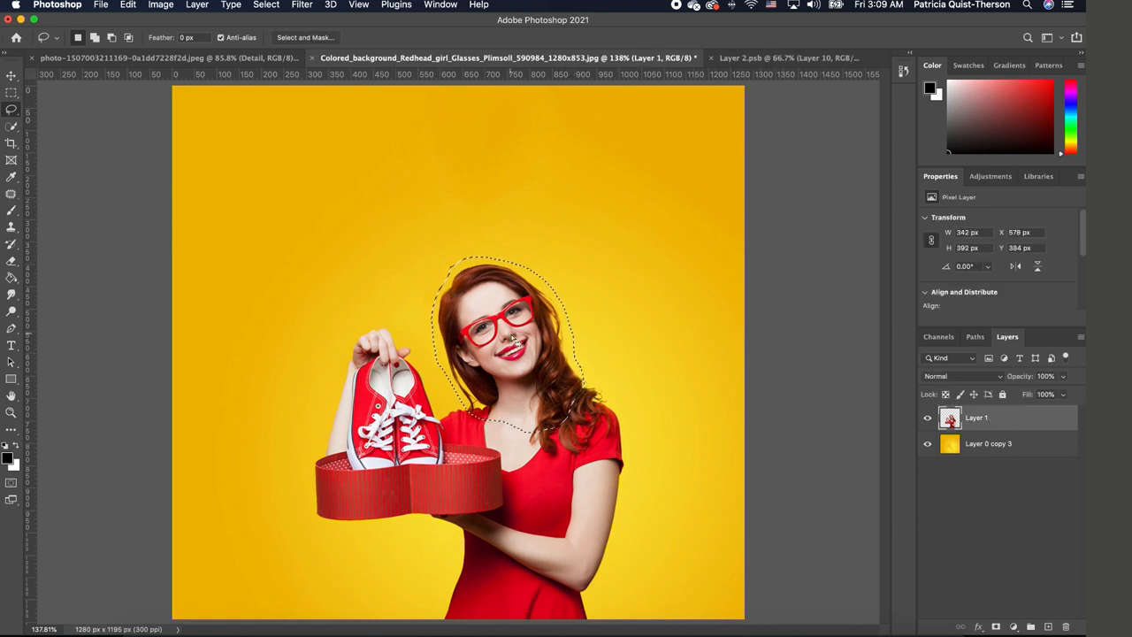
right_click(513, 339)
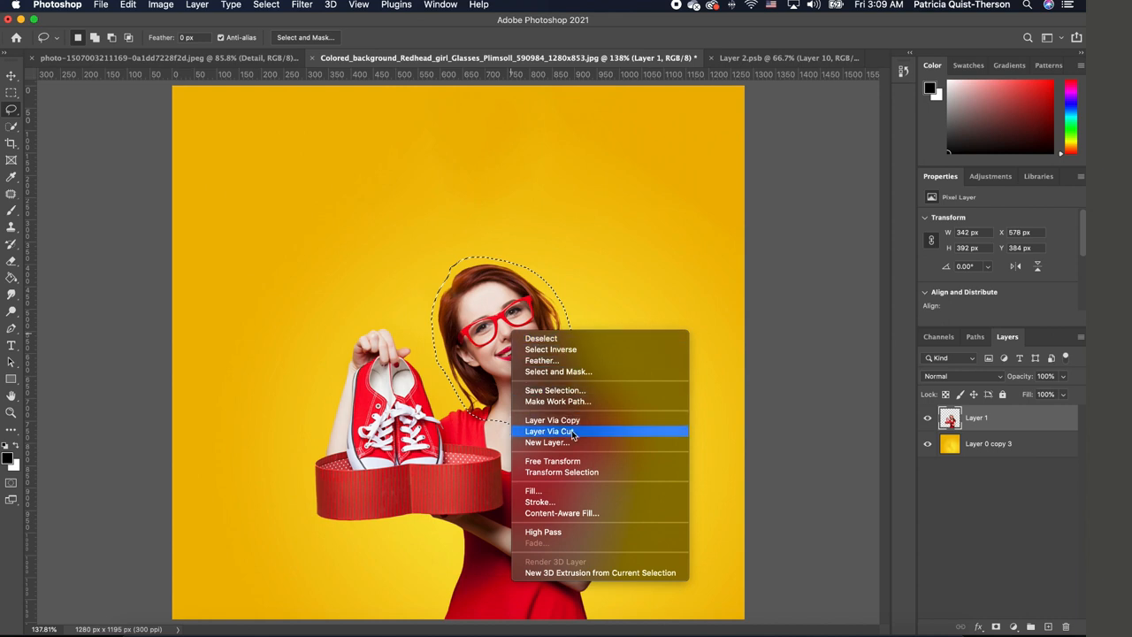
click(549, 431)
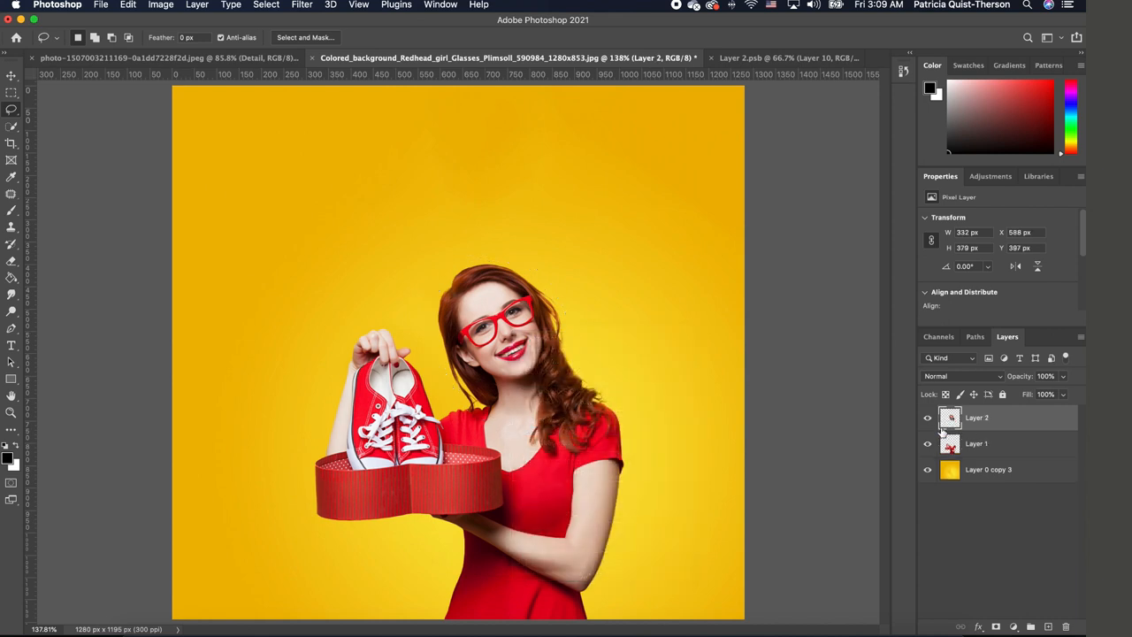
click(927, 417)
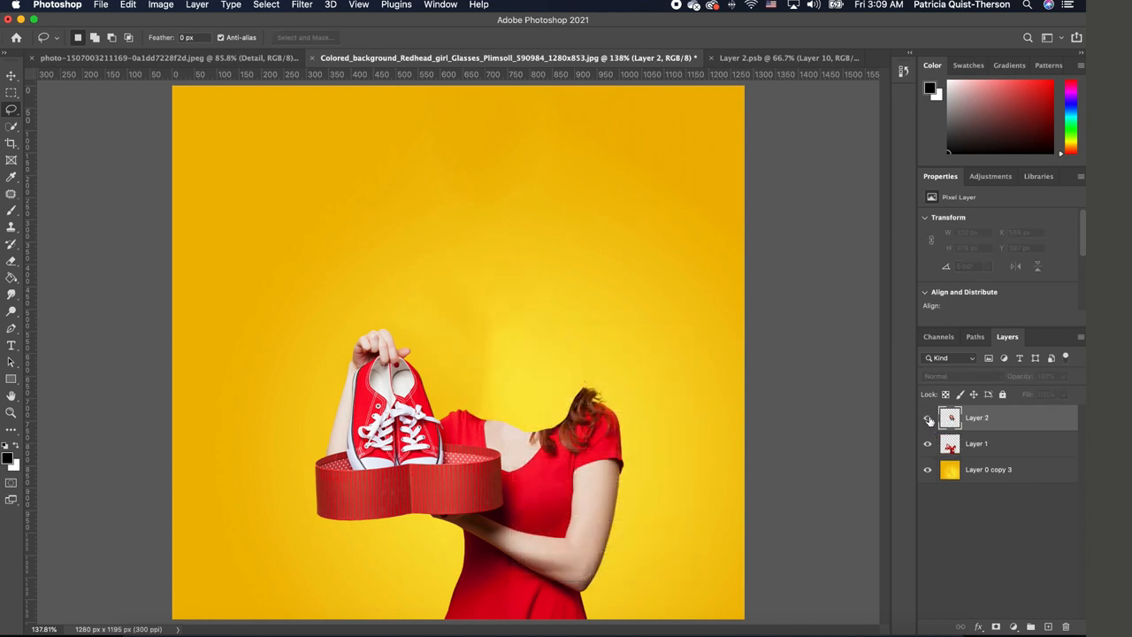
click(928, 417)
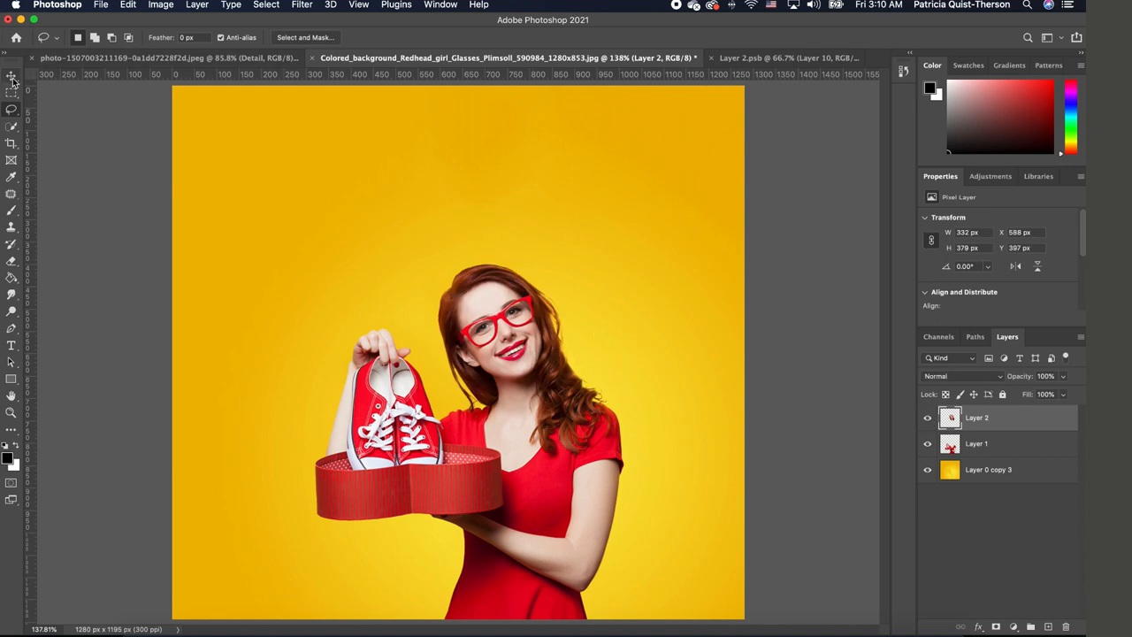
Free-transform Layer 2 and scale the head up to roughly 184% for a big-head caricature
click(11, 78)
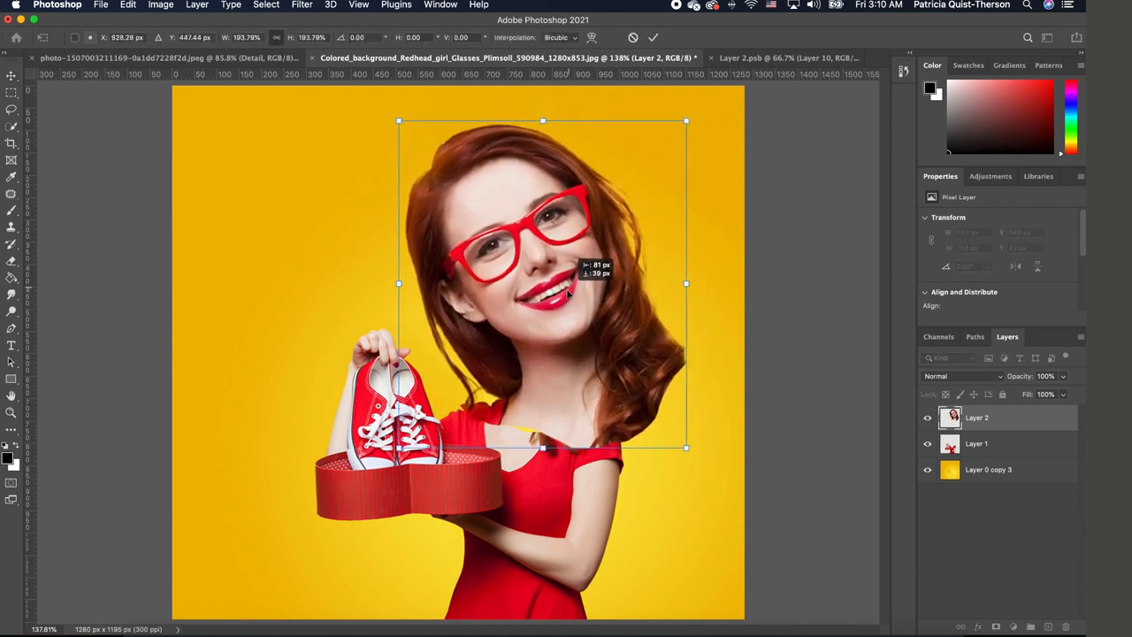
drag(541, 283, 542, 289)
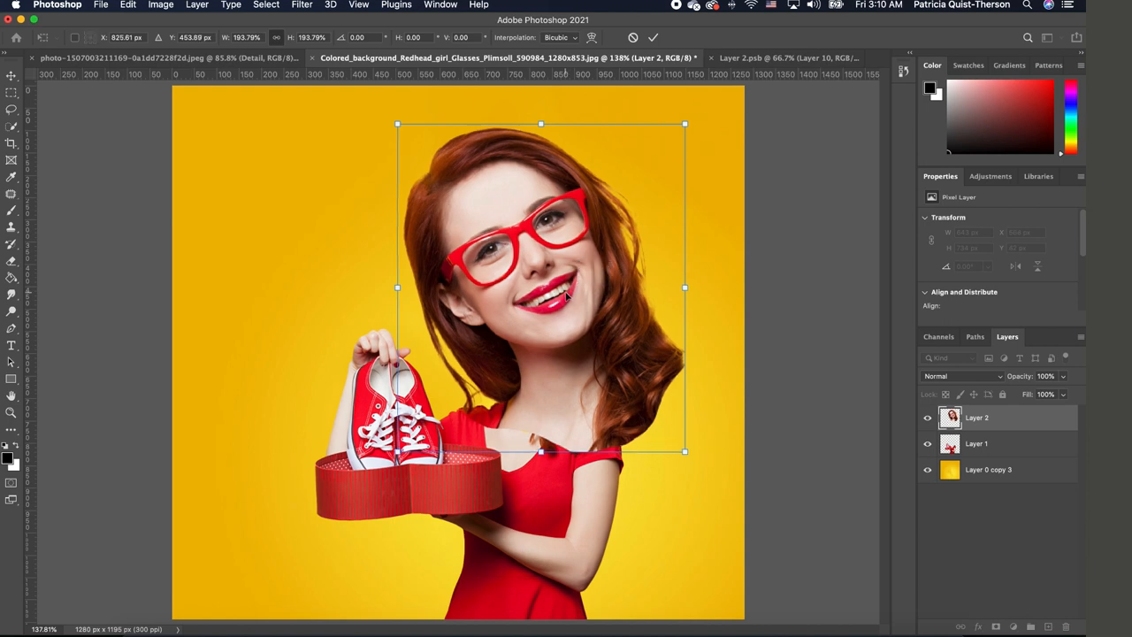
mouse_move(658, 354)
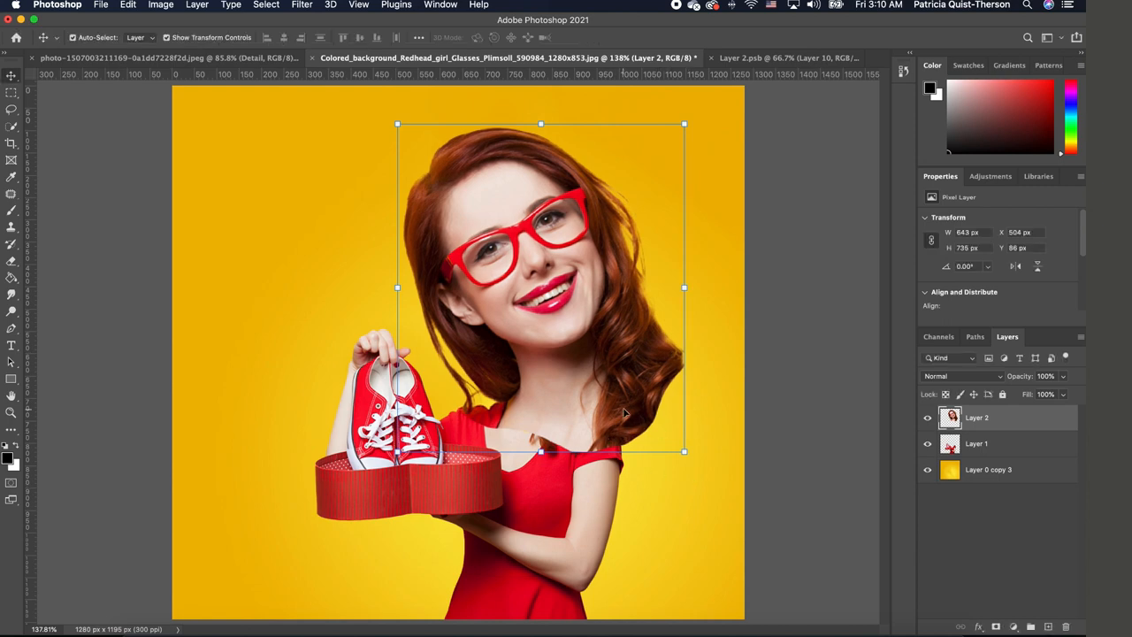
mouse_move(584, 426)
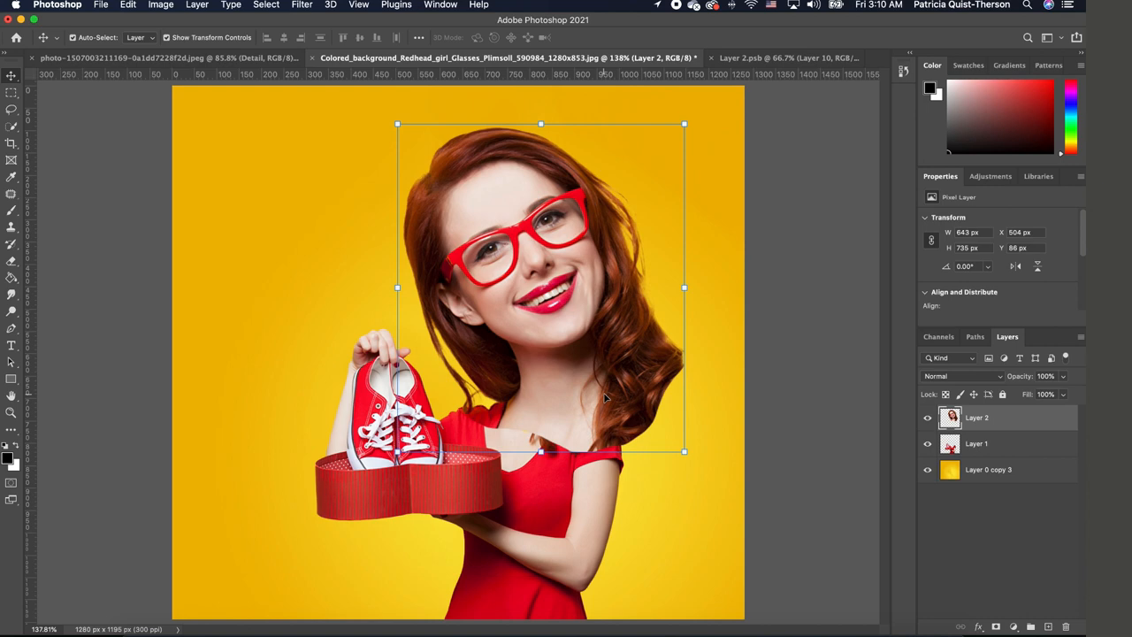
mouse_move(640, 329)
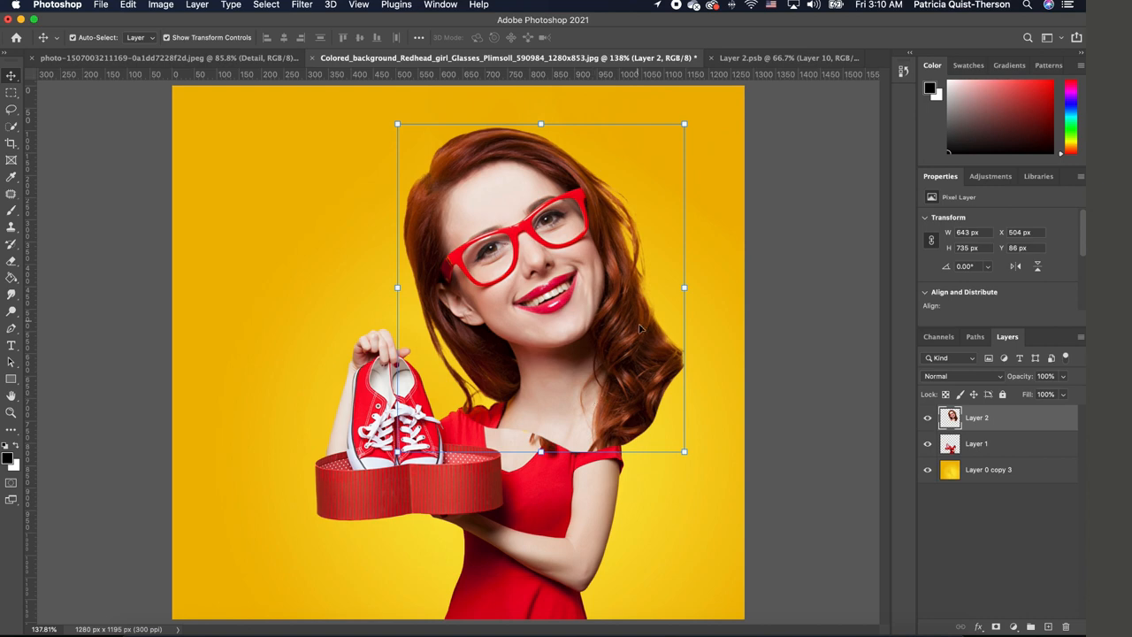
mouse_move(573, 403)
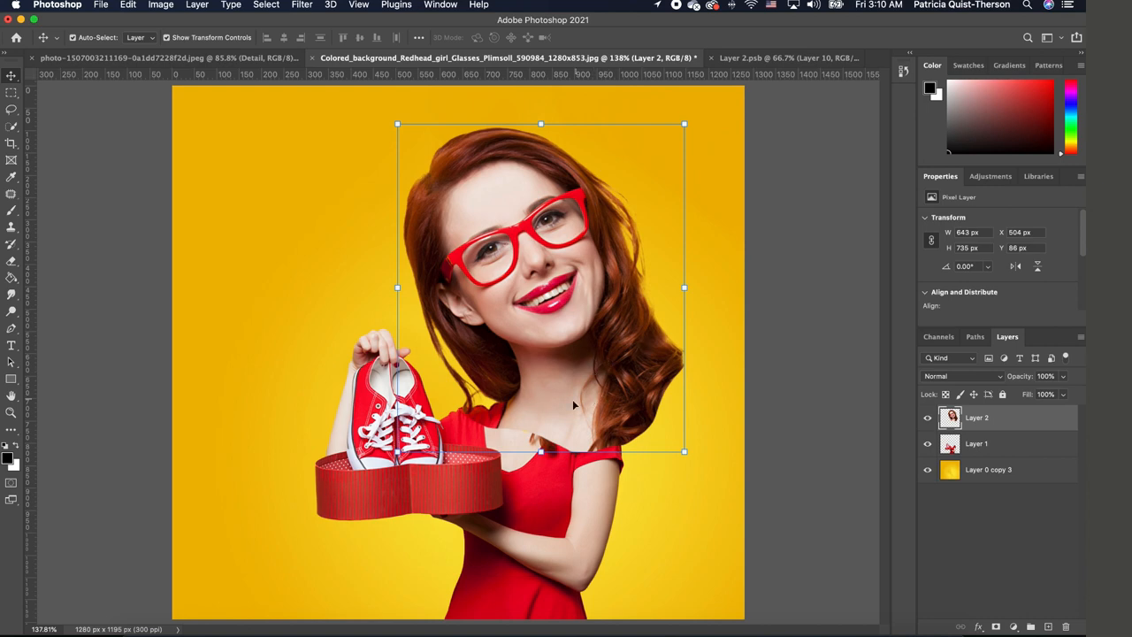
mouse_move(627, 351)
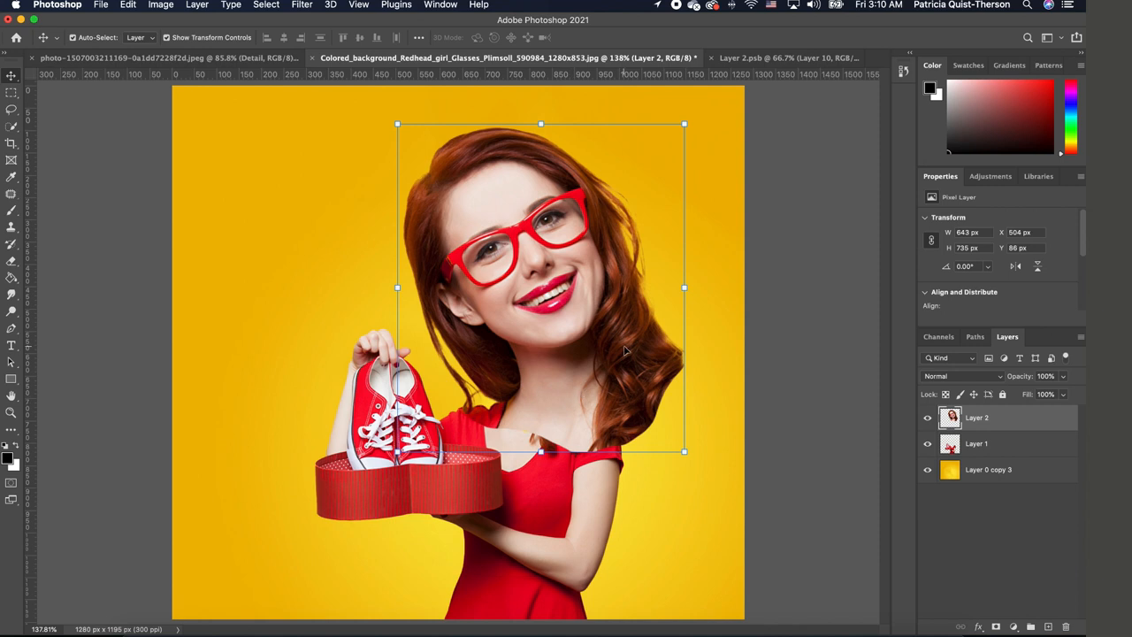
mouse_move(623, 363)
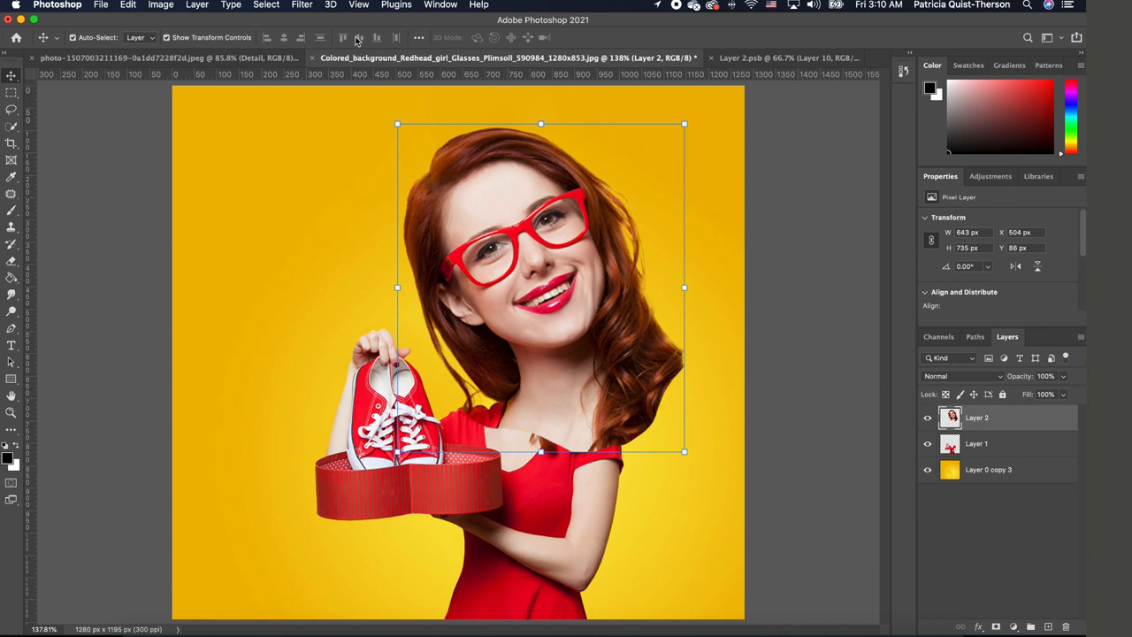
Open the enlarged head layer in the Liquify filter for face-aware reshaping
click(303, 4)
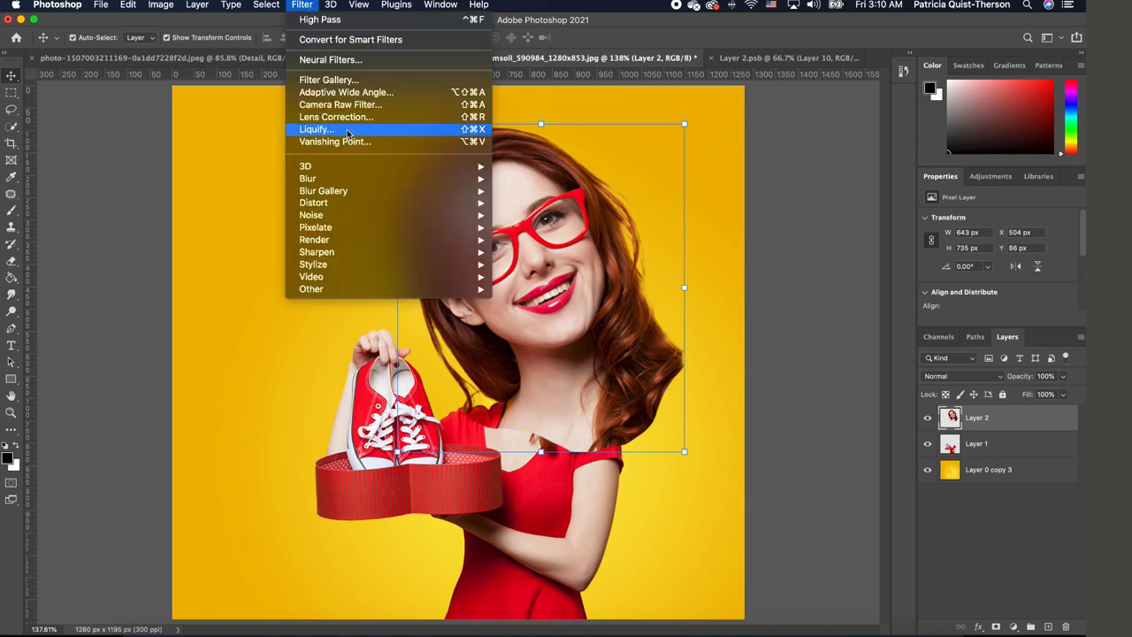
click(315, 129)
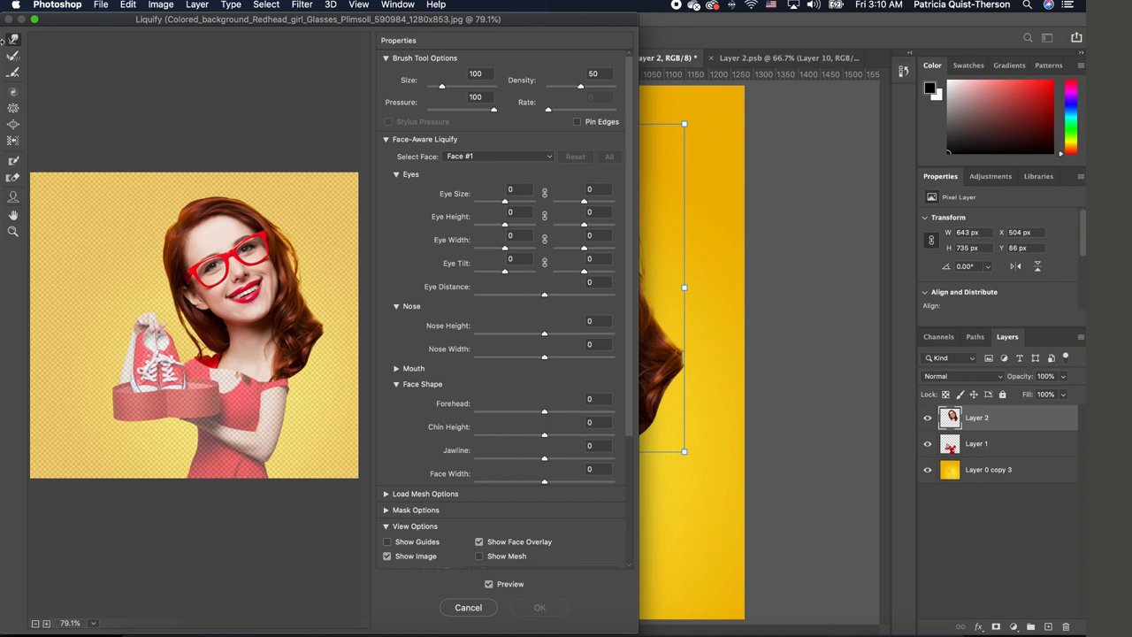
mouse_move(14, 45)
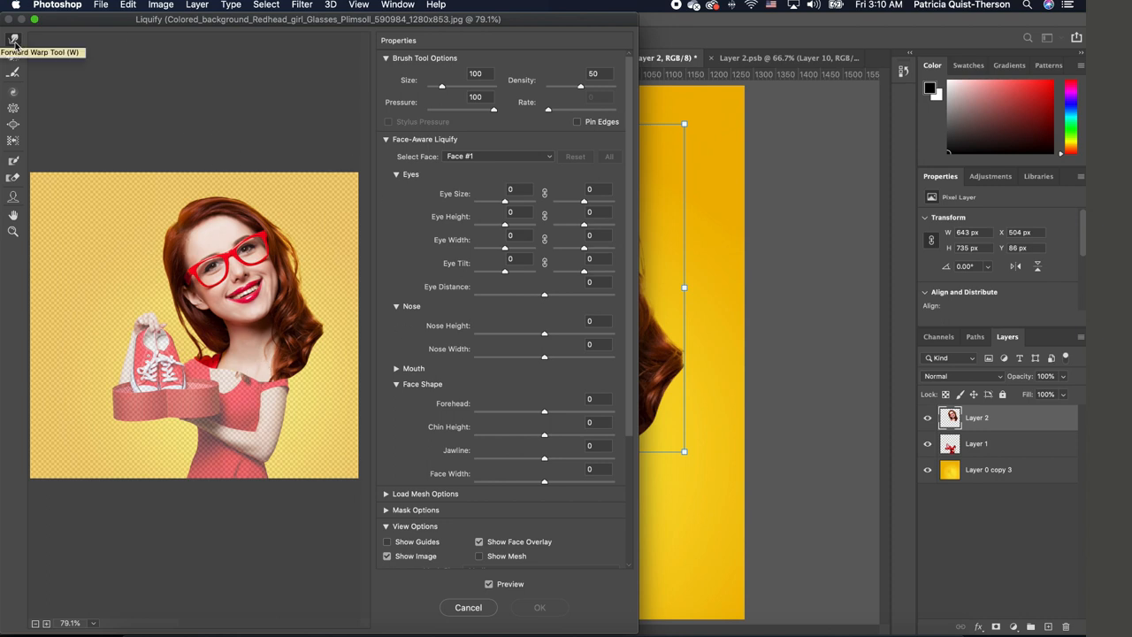
mouse_move(39, 46)
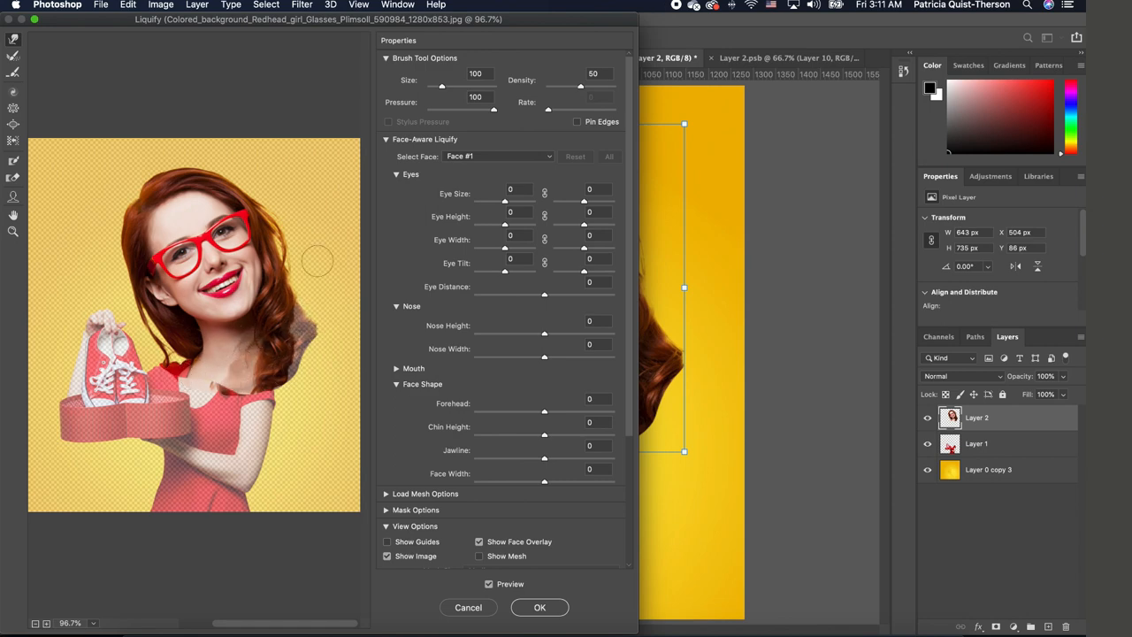
mouse_move(542, 251)
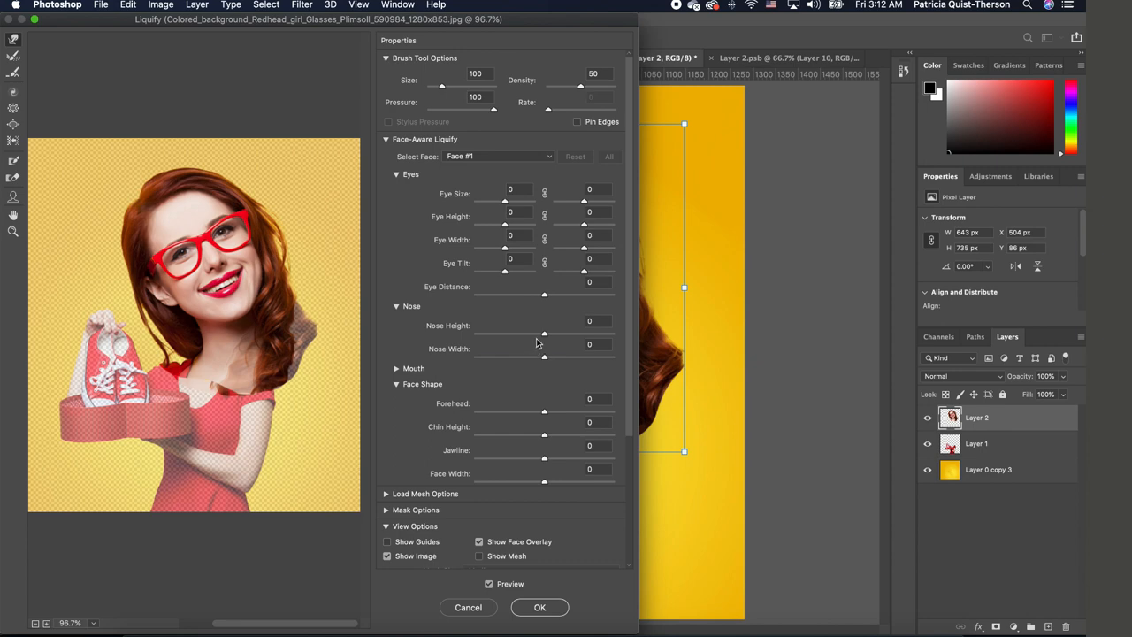
mouse_move(531, 330)
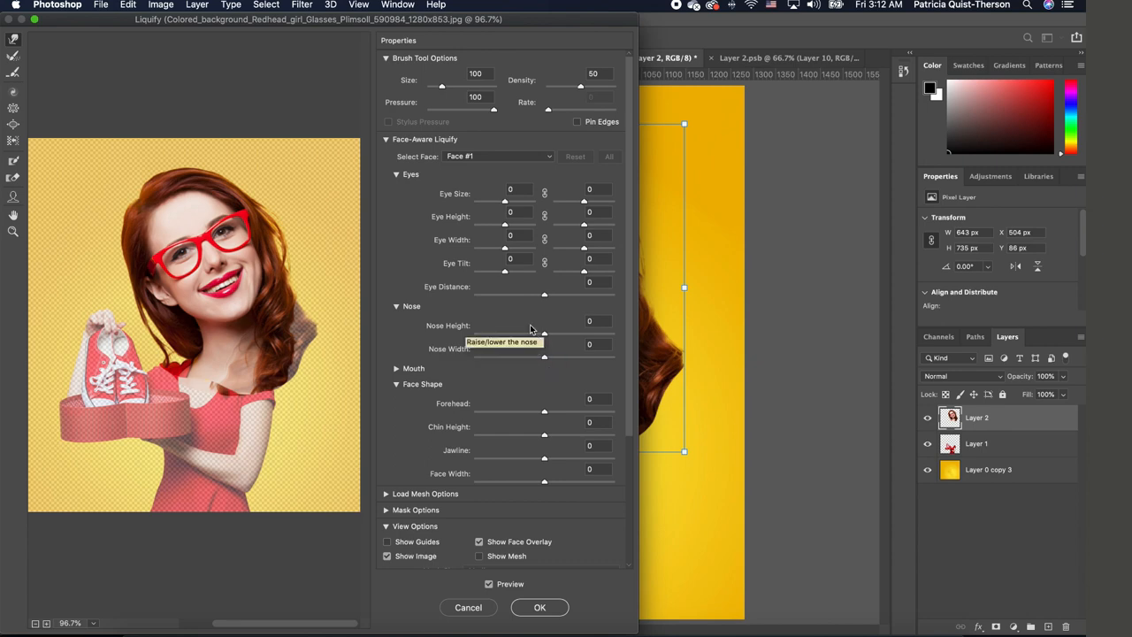
mouse_move(488, 287)
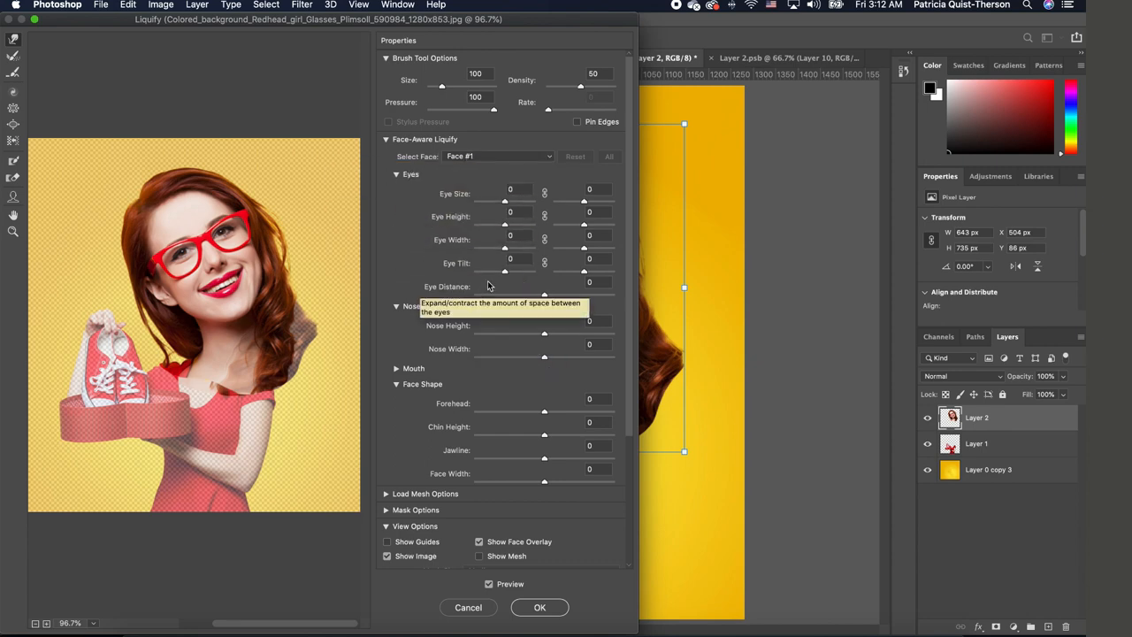
mouse_move(14, 28)
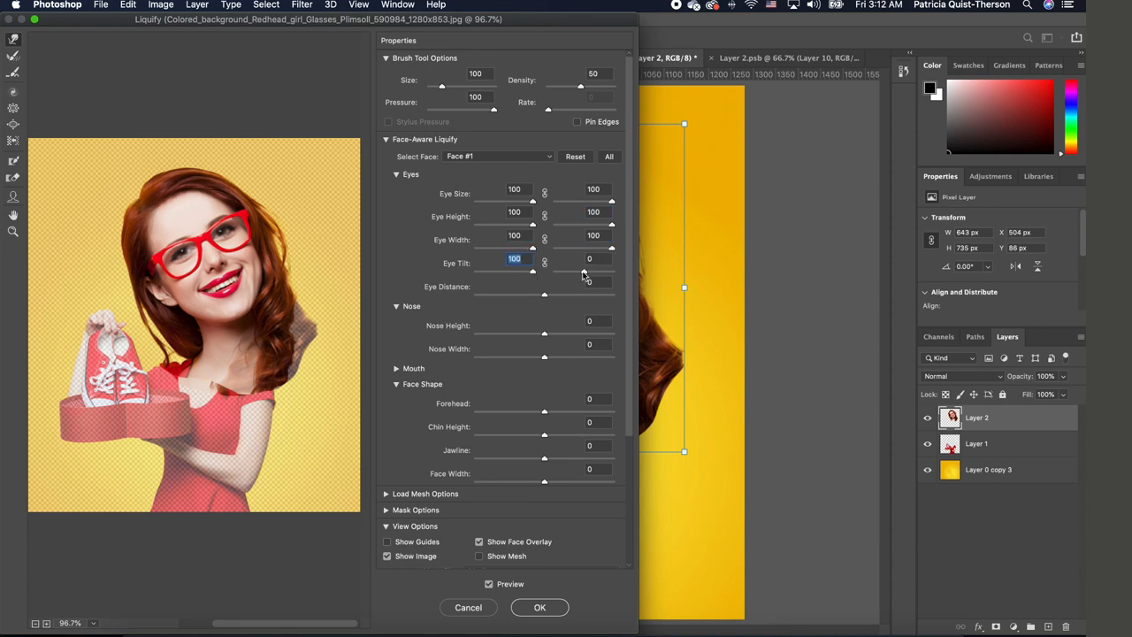
Set the eye distance to 44 and raise the forehead height in Face-Aware Liquify
click(589, 283)
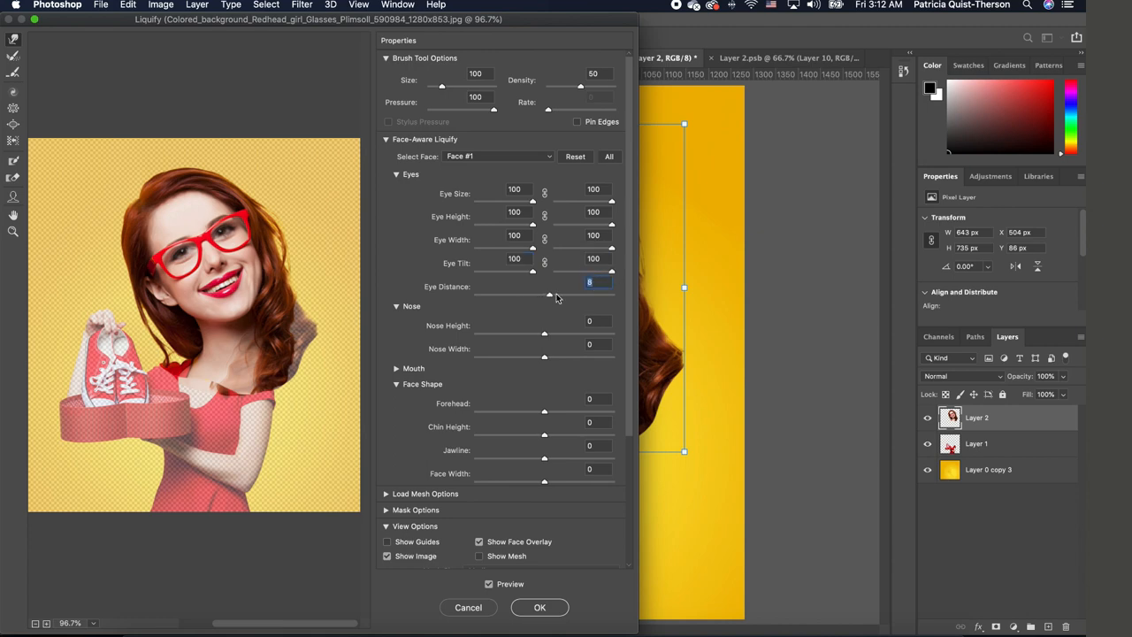
text(44)
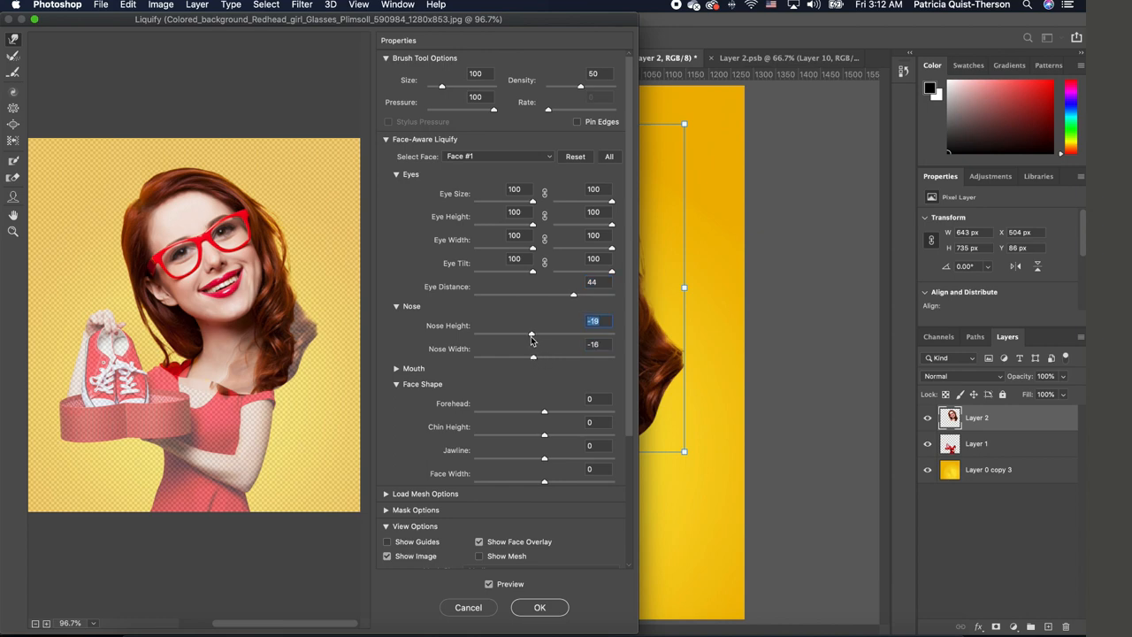
click(591, 400)
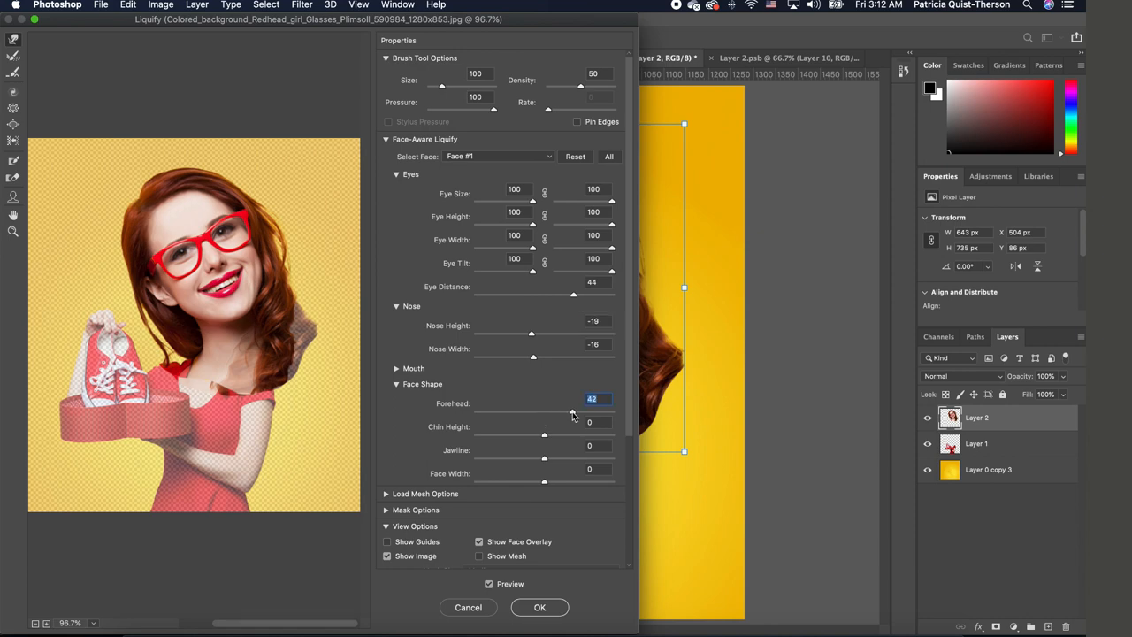
drag(573, 409, 580, 409)
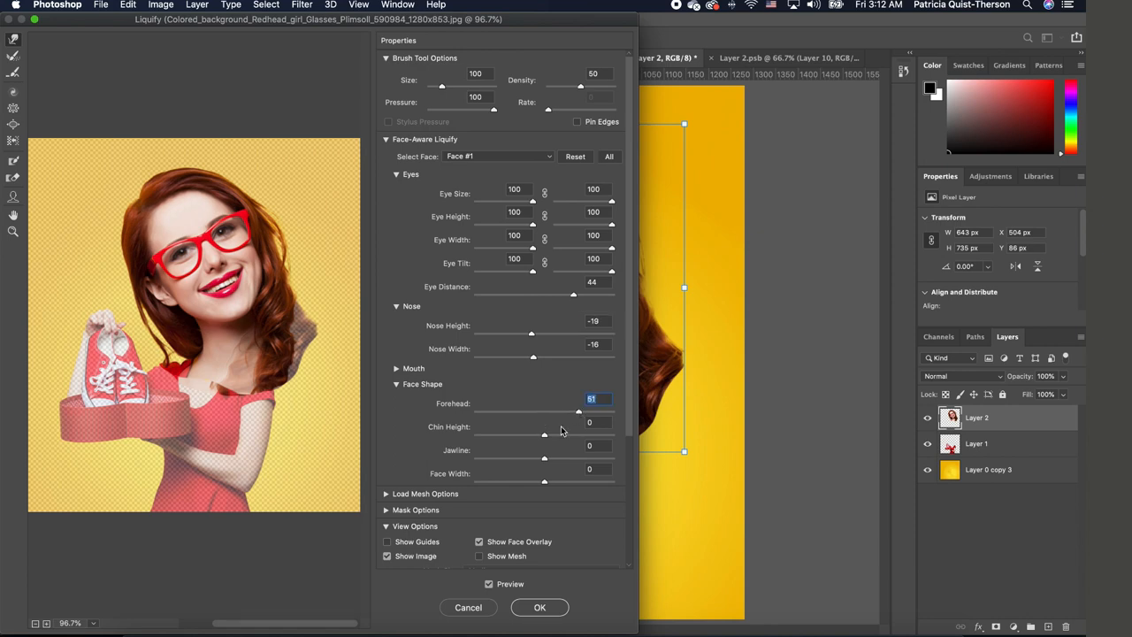
Lower the chin height, pull the jawline inward and narrow the face width
click(594, 421)
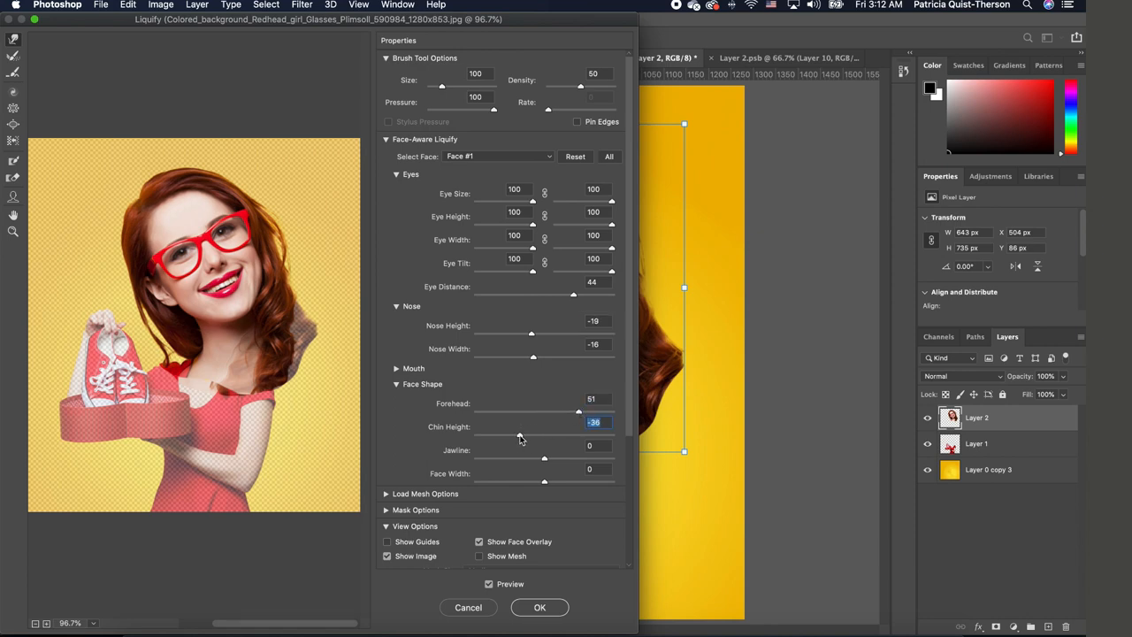
drag(522, 439, 502, 438)
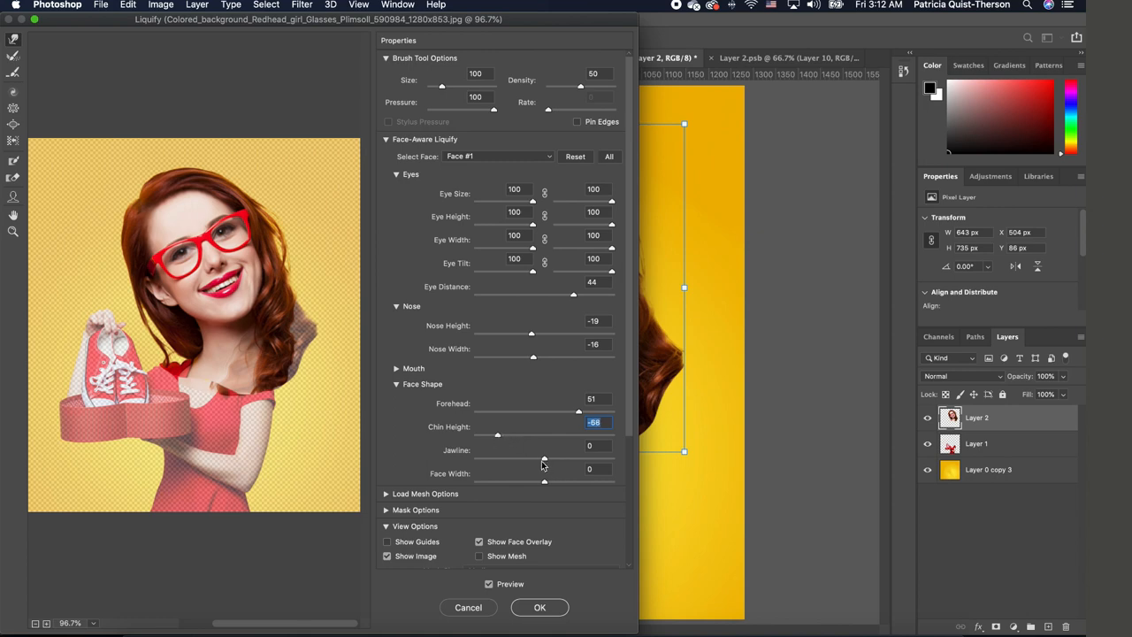
click(594, 446)
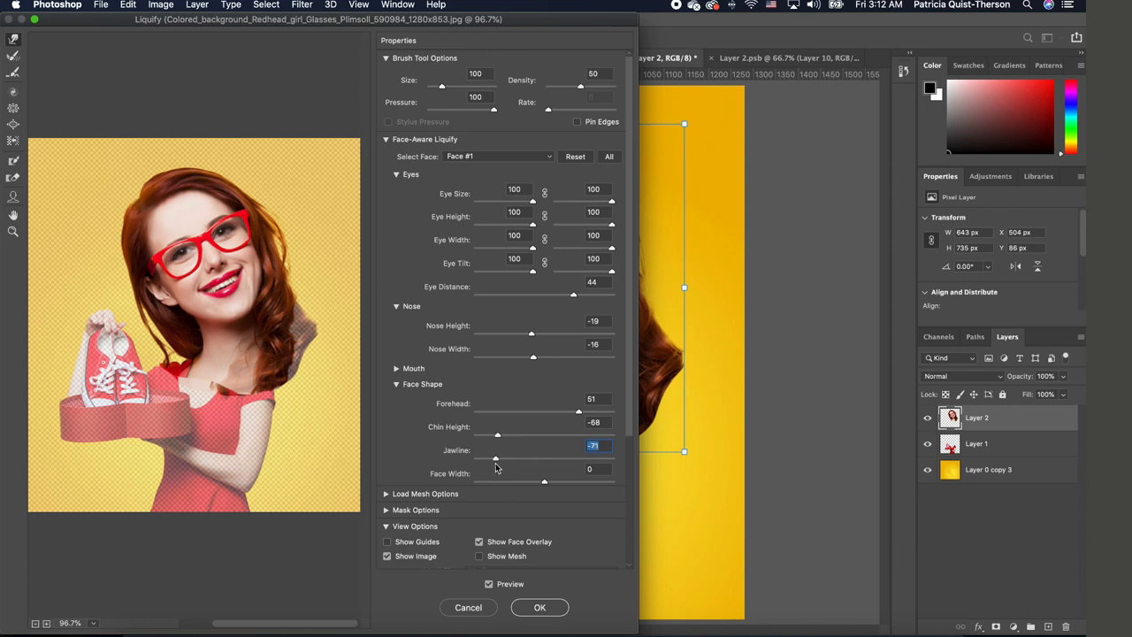
drag(495, 459, 492, 458)
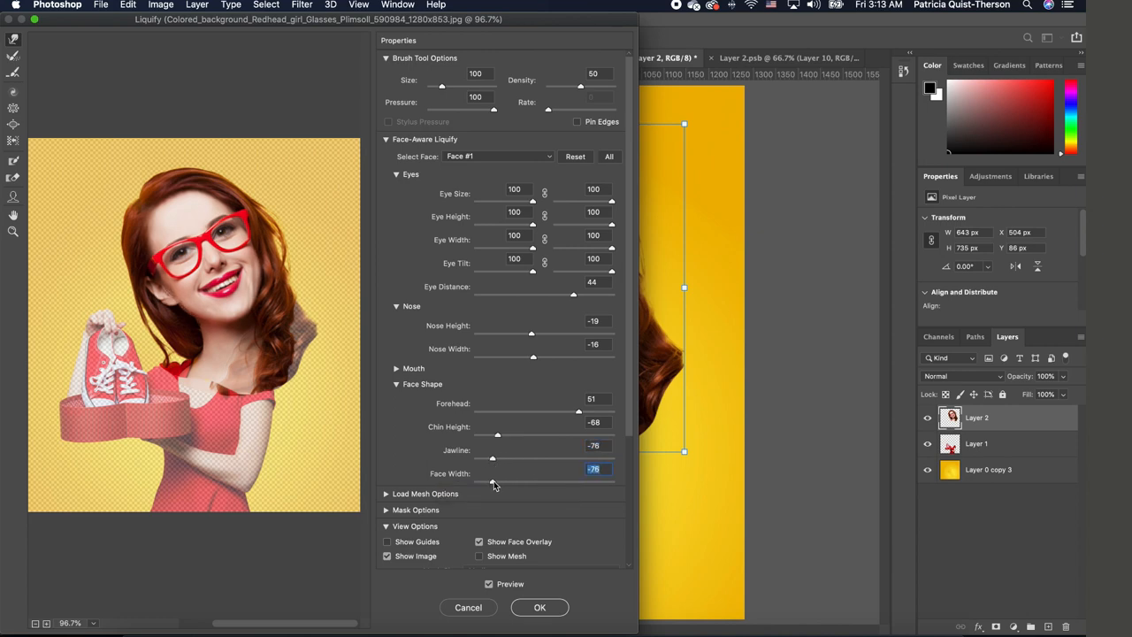
drag(495, 484, 483, 483)
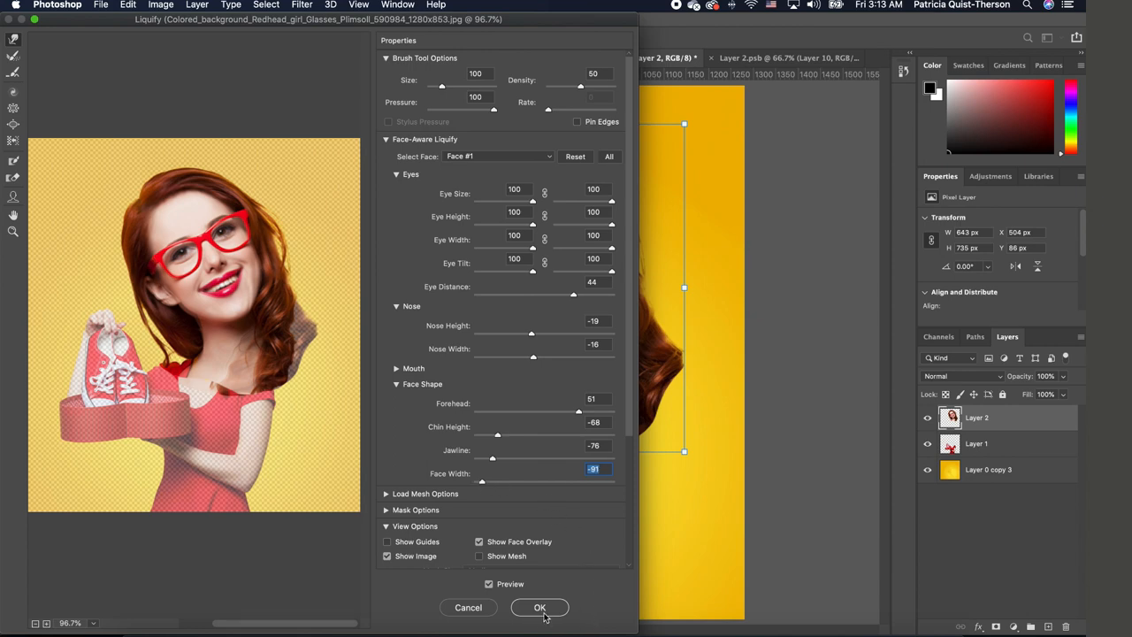
click(540, 609)
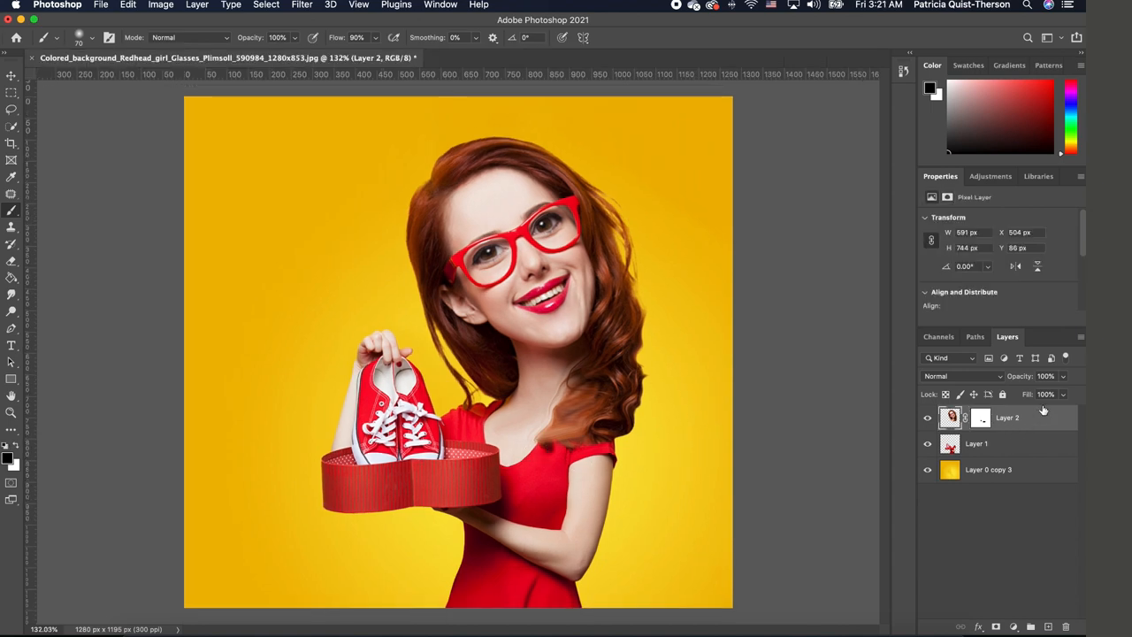
mouse_move(1015, 428)
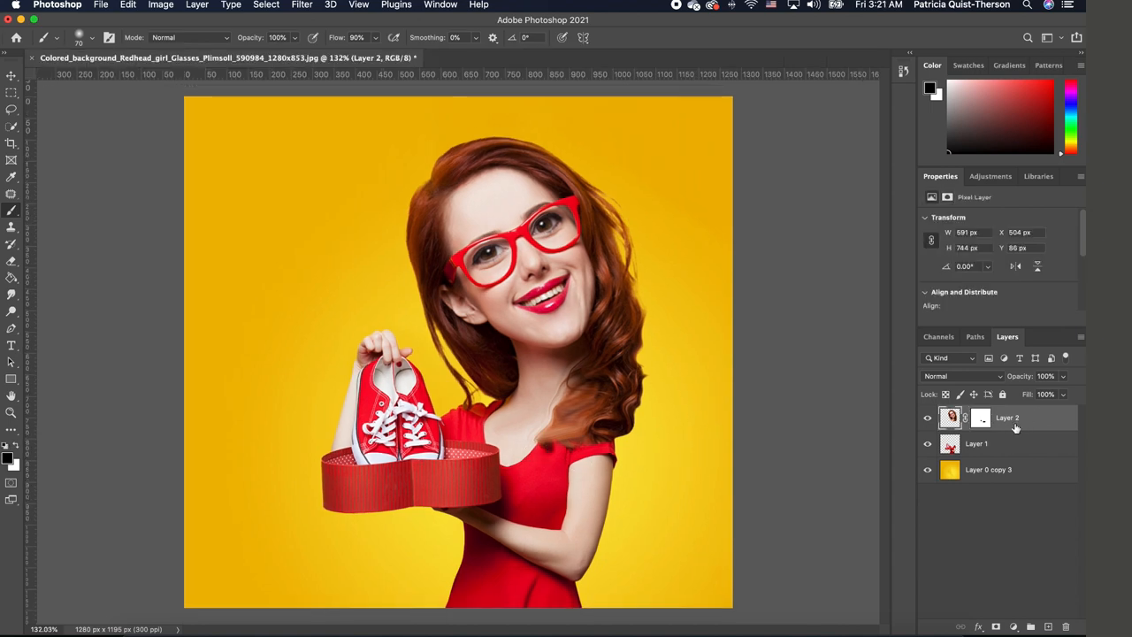
mouse_move(1005, 444)
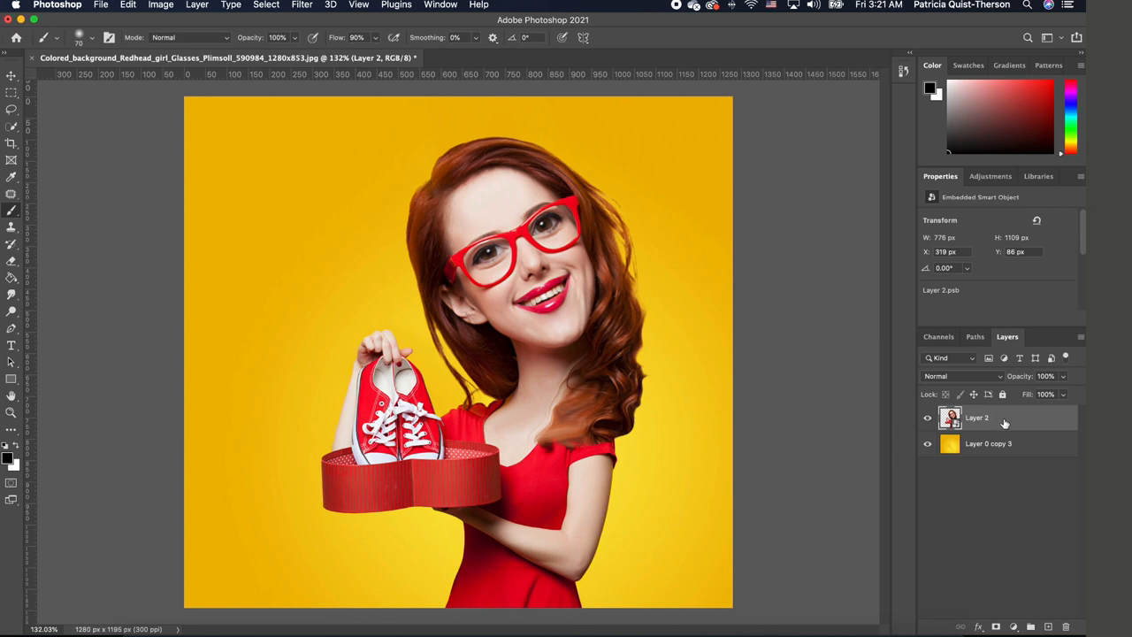
mouse_move(998, 423)
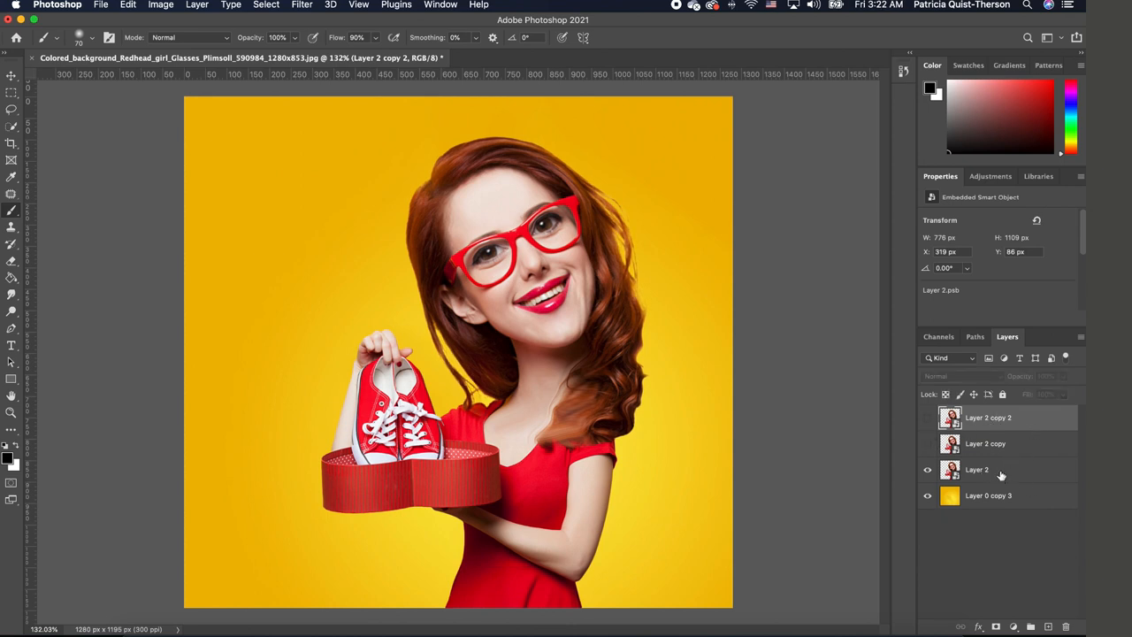
Select the bottom caricature smart object, Layer 2, to work on it
click(977, 470)
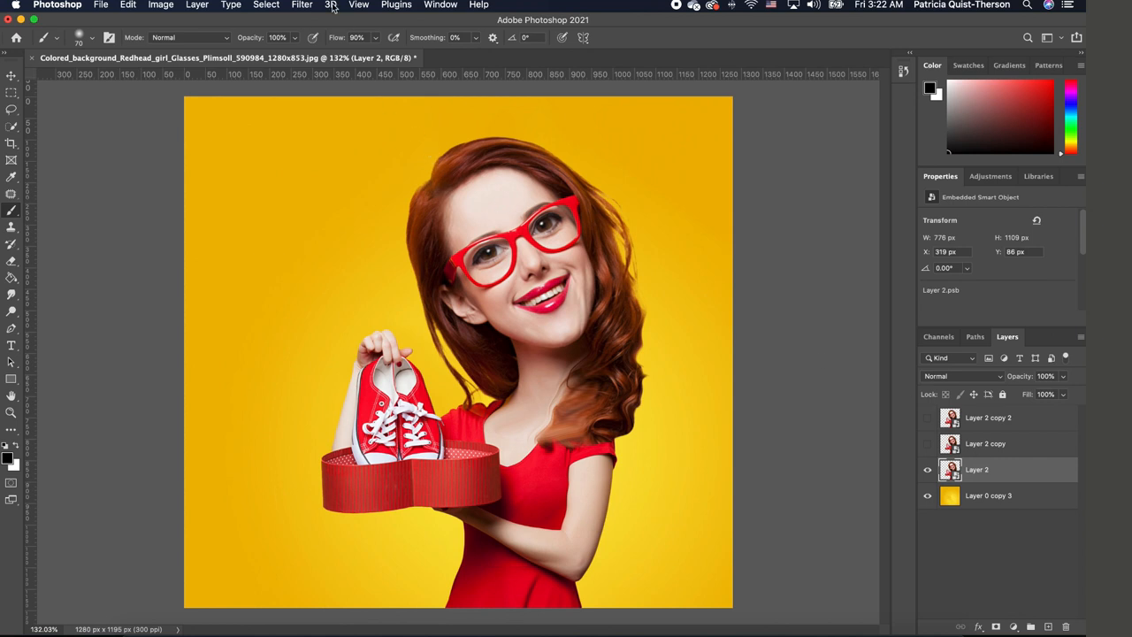
Apply Smart Sharpen to Layer 2 with Amount 200% and Radius 1.5 px
click(301, 5)
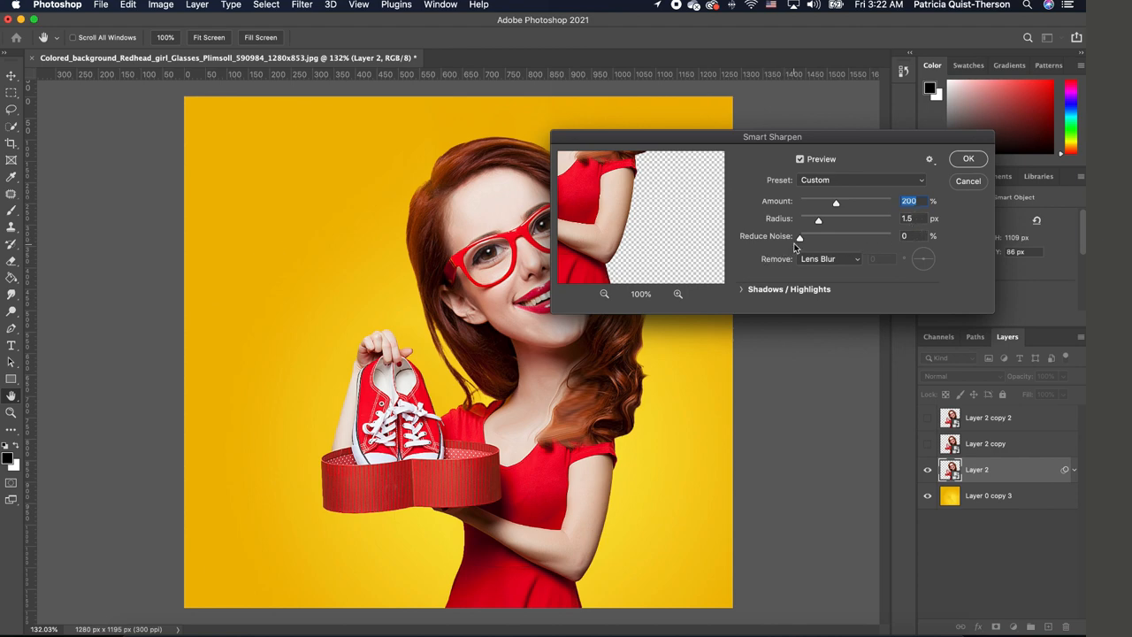
click(968, 159)
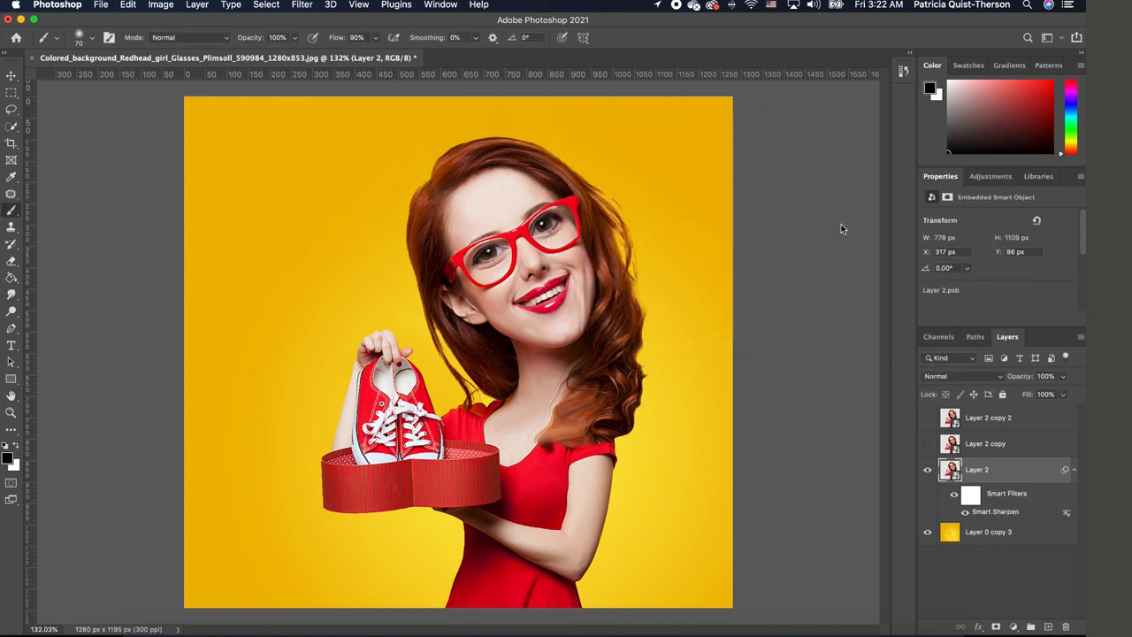
mouse_move(739, 279)
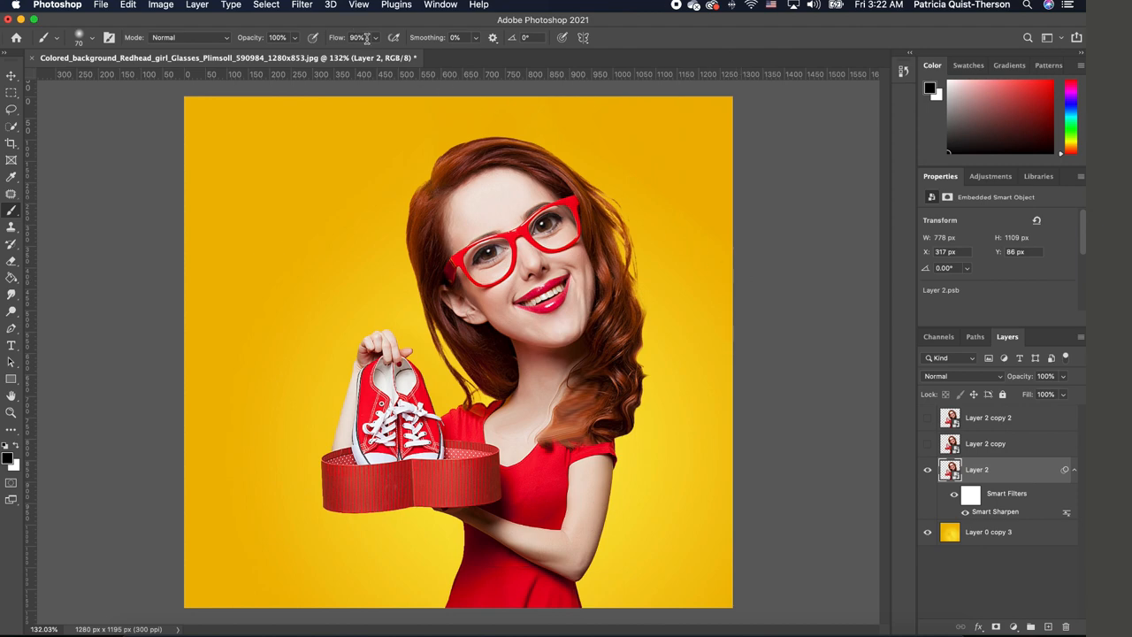
Apply an Oil Paint filter to Layer 2 with Lighting unchecked
click(301, 5)
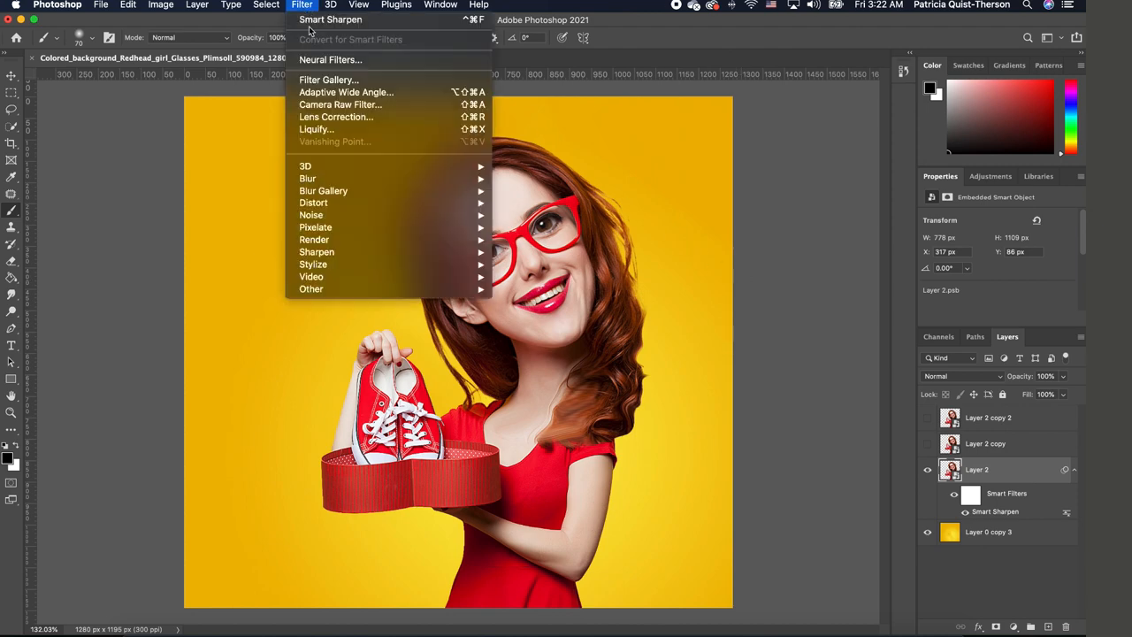
mouse_move(308, 179)
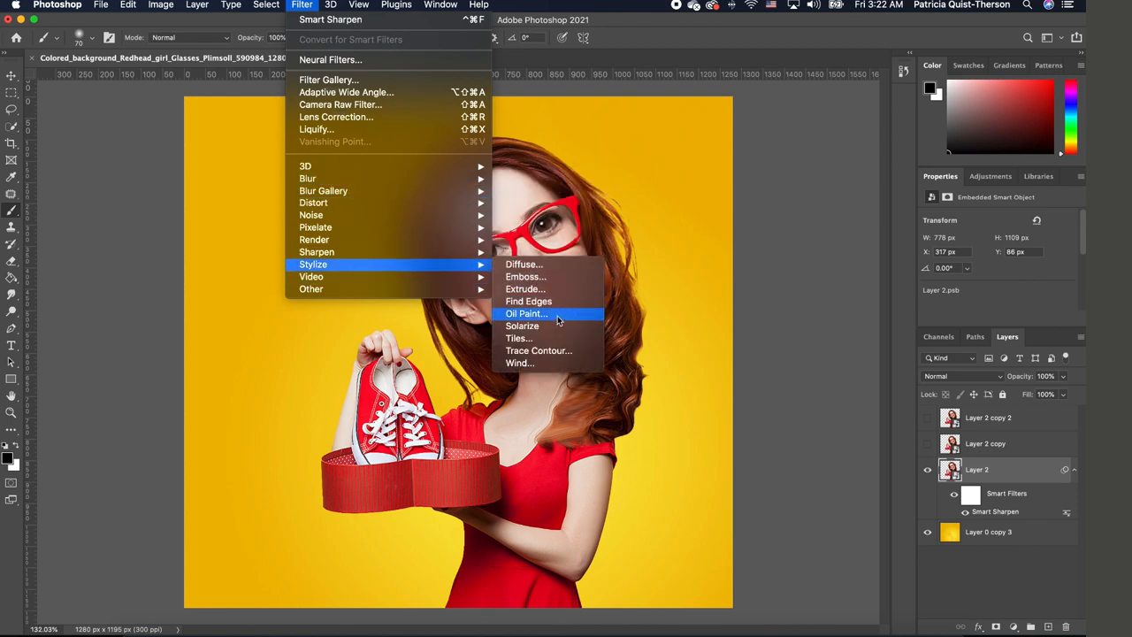
click(528, 313)
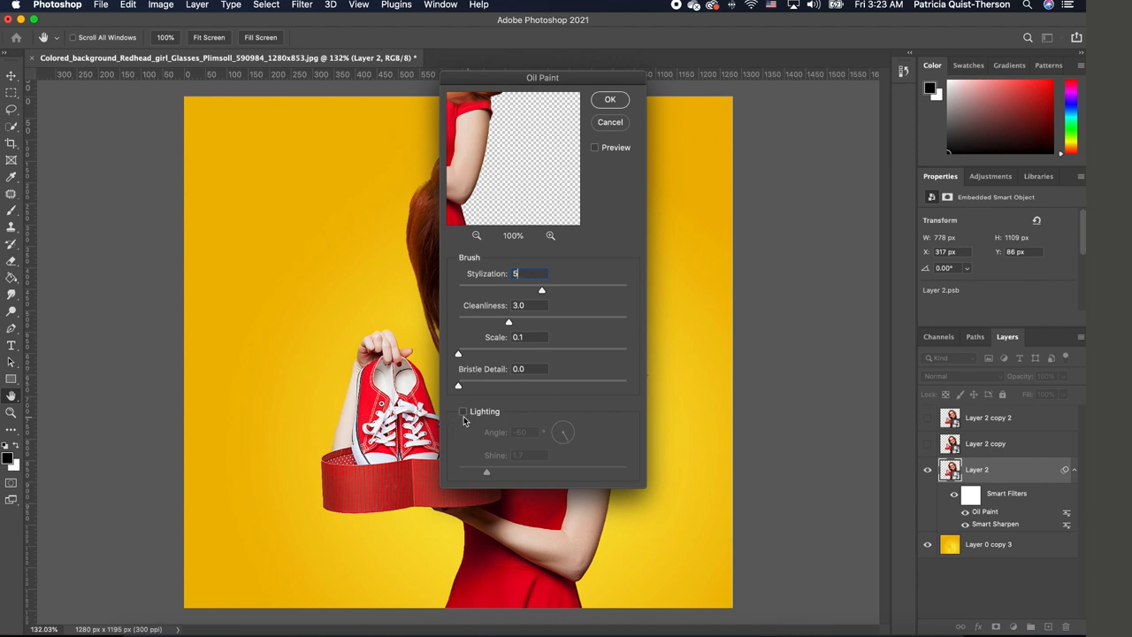
mouse_move(485, 425)
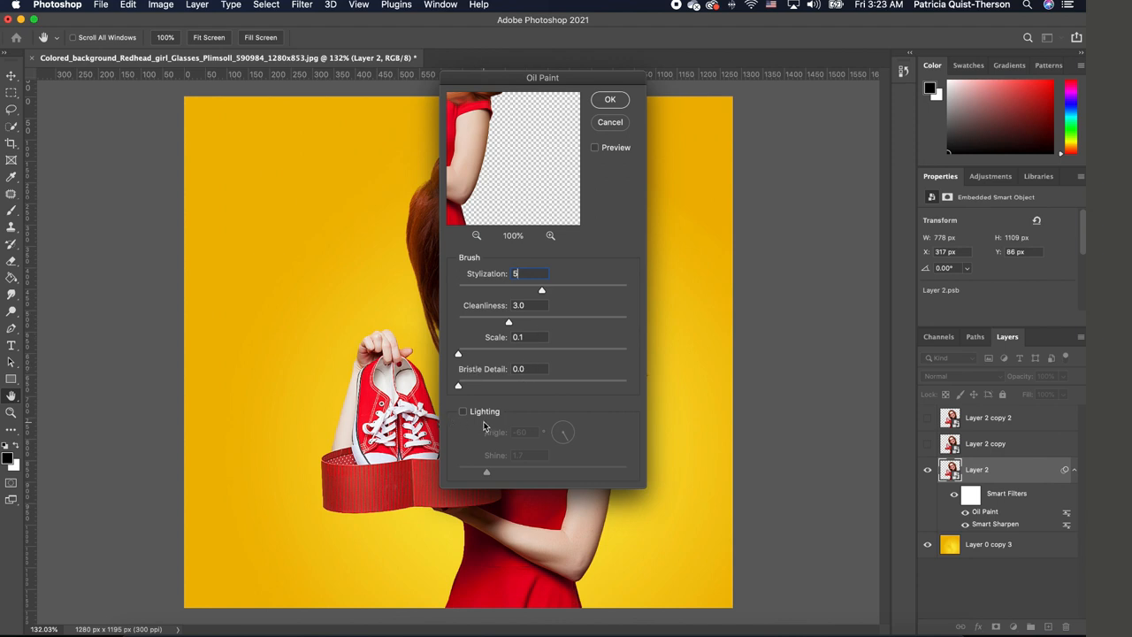
click(609, 99)
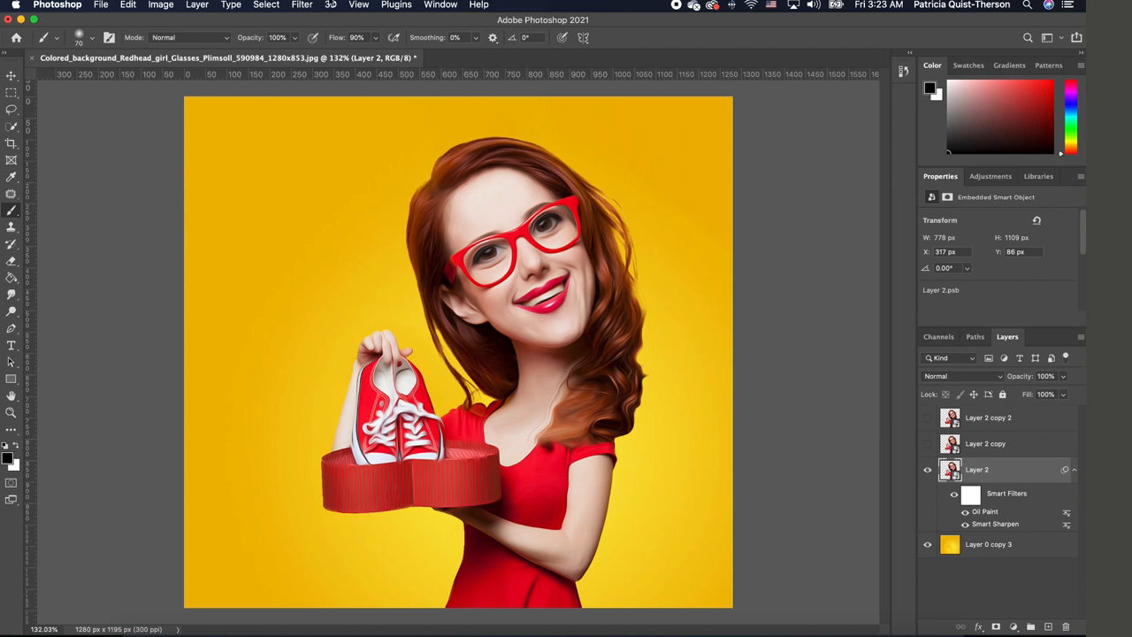
Apply Filter Gallery Poster Edges with Edge Thickness 0, Intensity 0 and Posterization 2
click(301, 5)
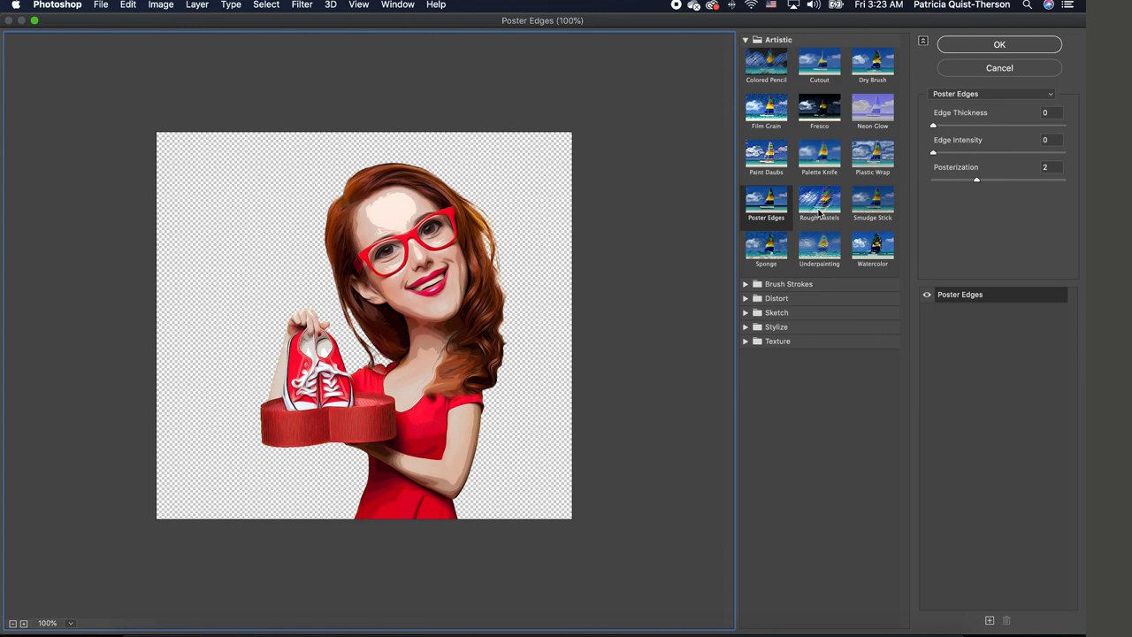
mouse_move(764, 228)
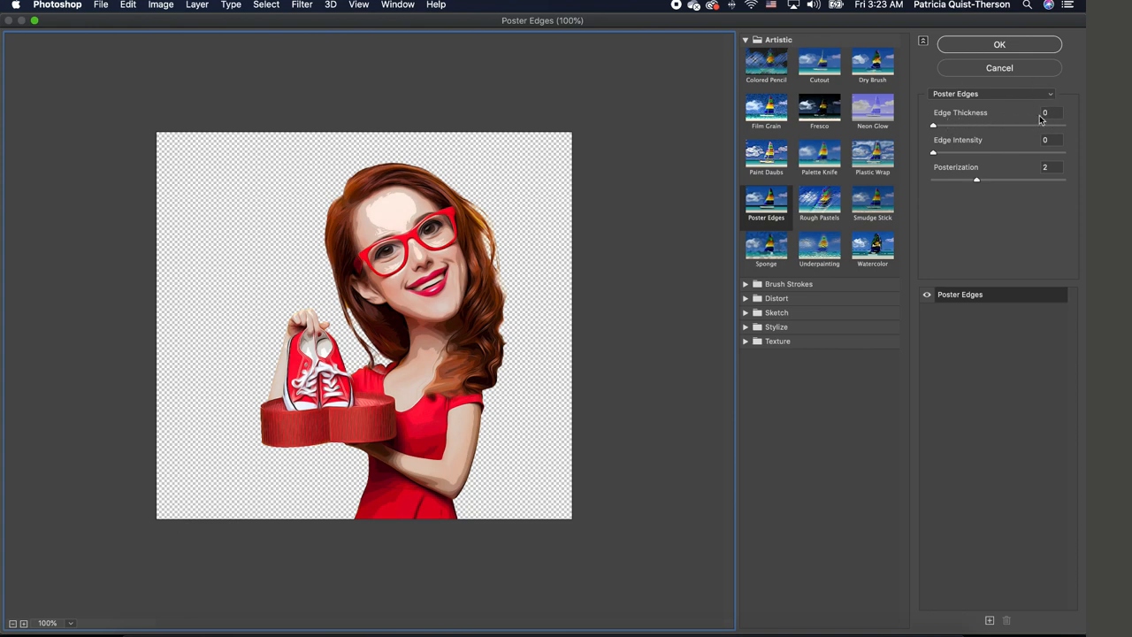
mouse_move(1001, 146)
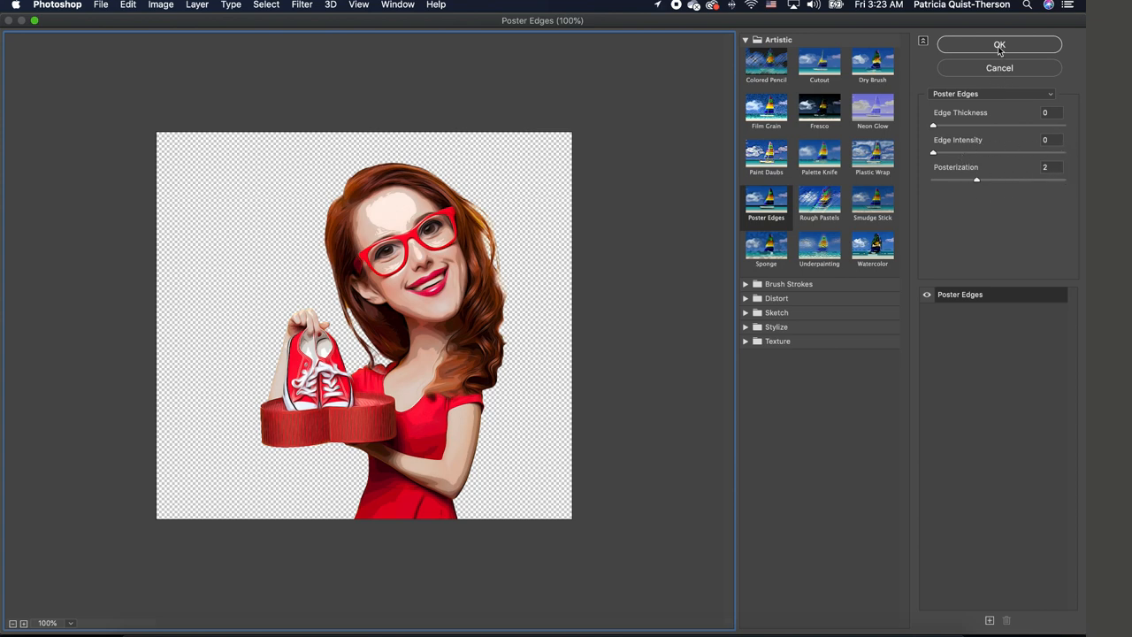
click(998, 46)
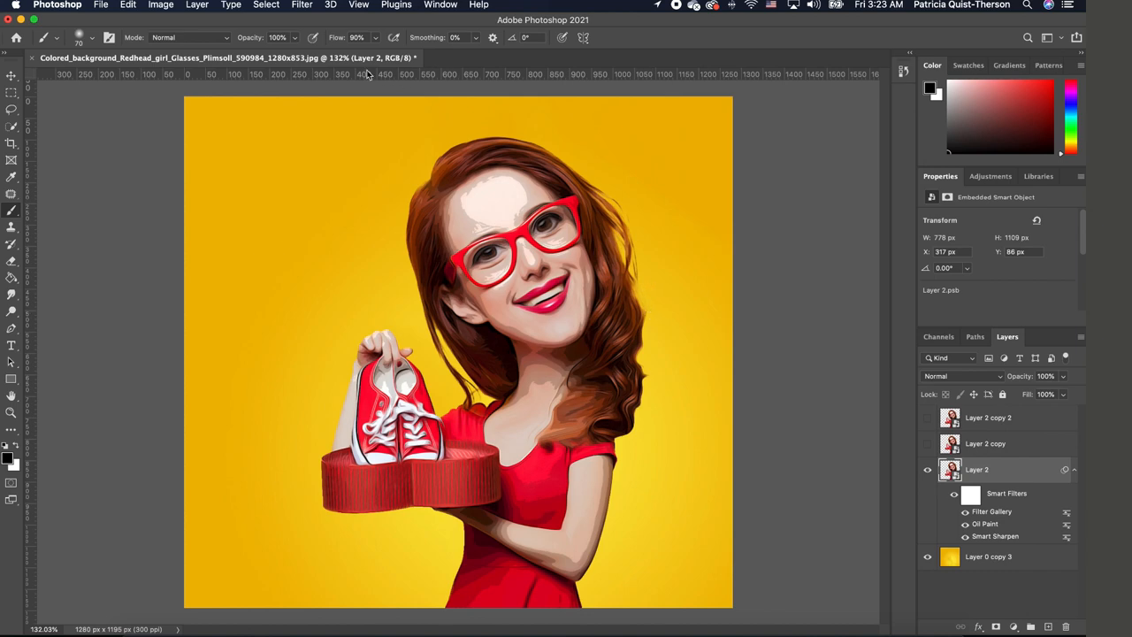
Apply Surface Blur with Radius 15 px and Threshold 7 levels for flat cartoon colour areas
click(301, 5)
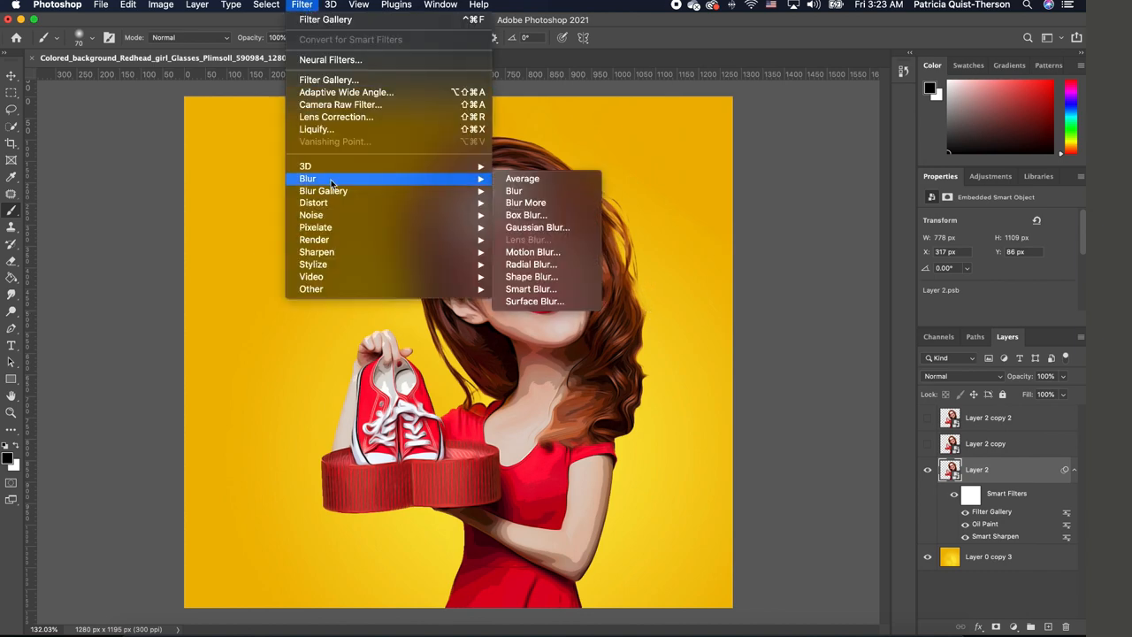
mouse_move(531, 290)
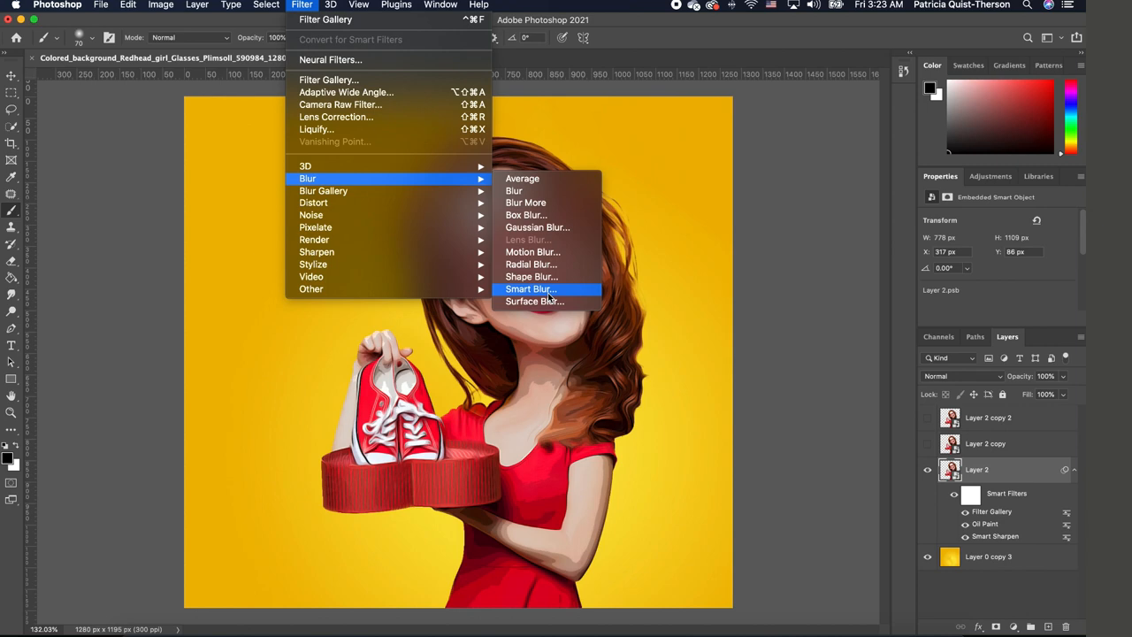
click(534, 301)
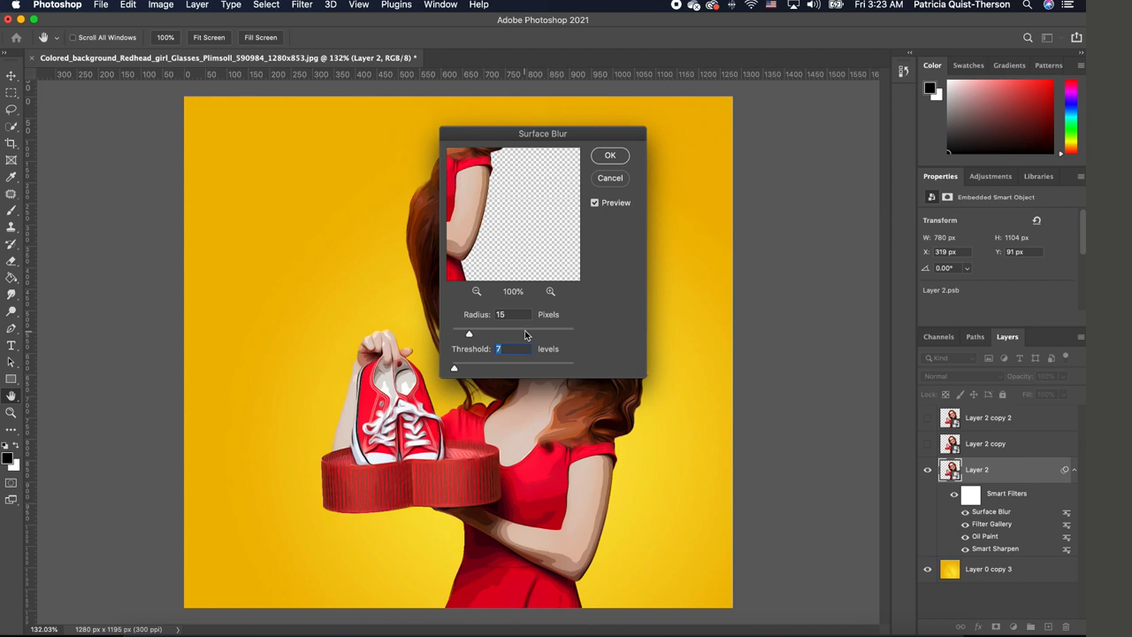
mouse_move(623, 133)
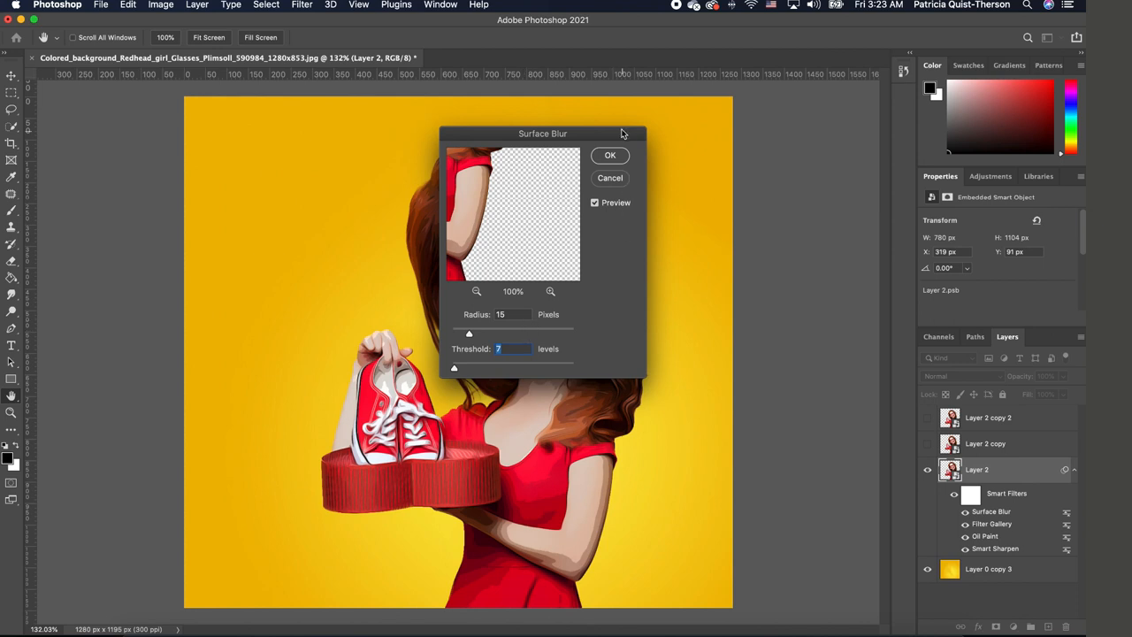
click(611, 155)
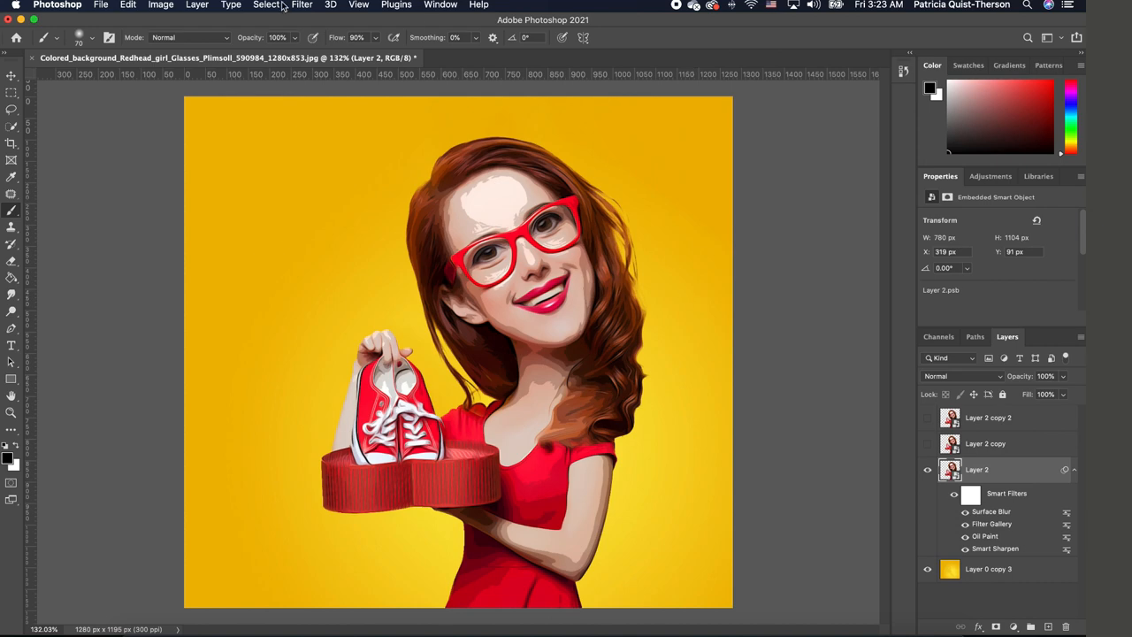
Apply a second Oil Paint filter to Layer 2 with the settings kept as they are
click(301, 4)
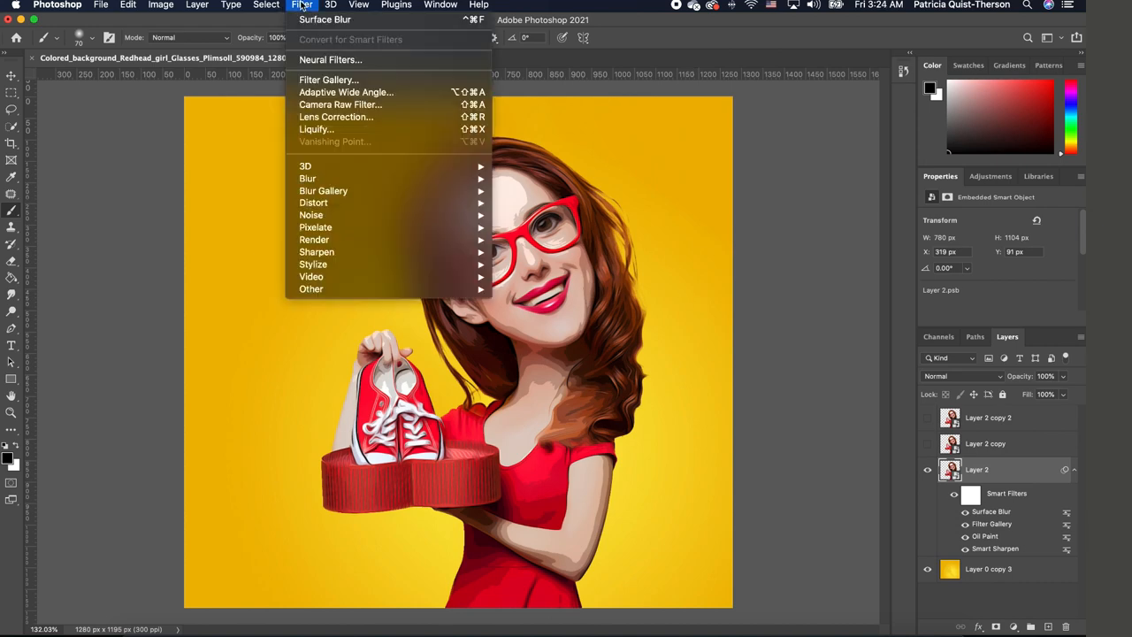
mouse_move(308, 176)
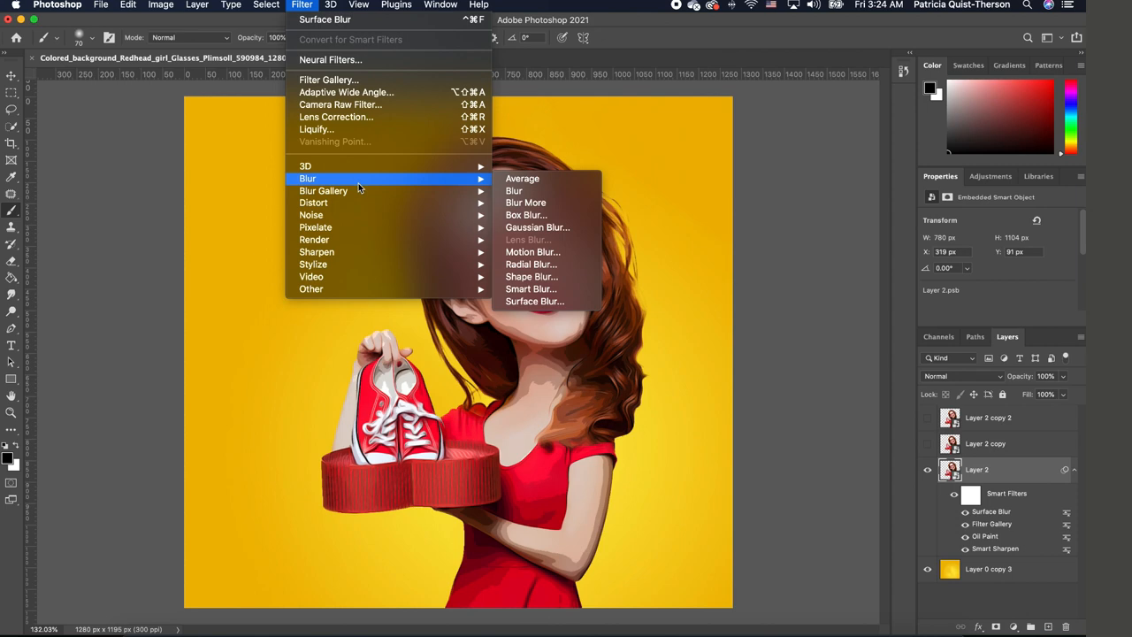
mouse_move(313, 265)
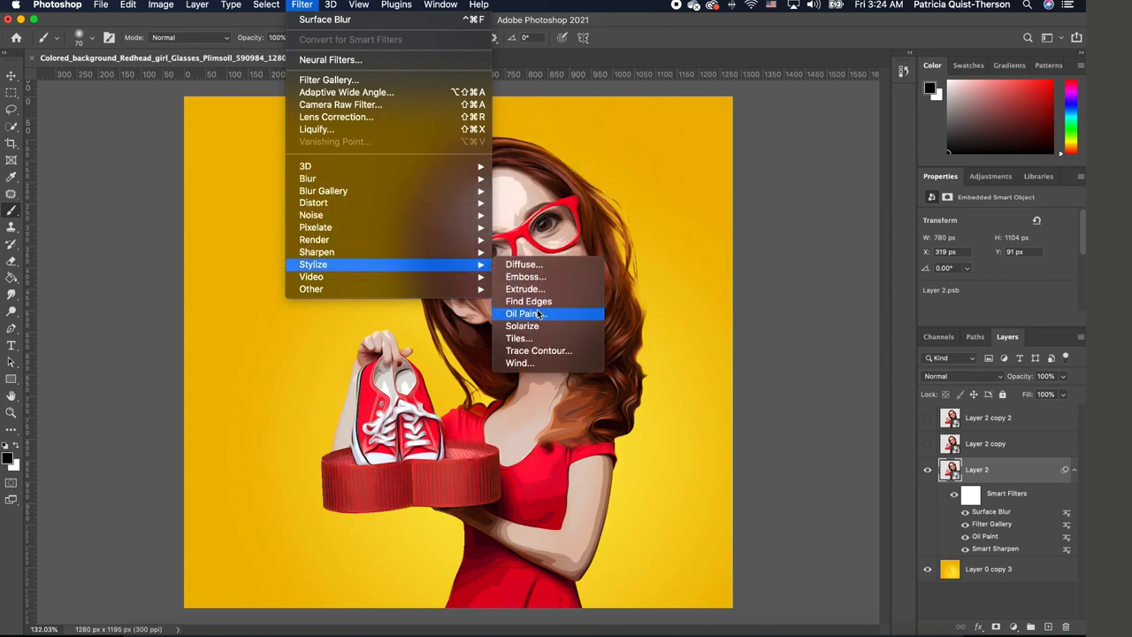
click(524, 313)
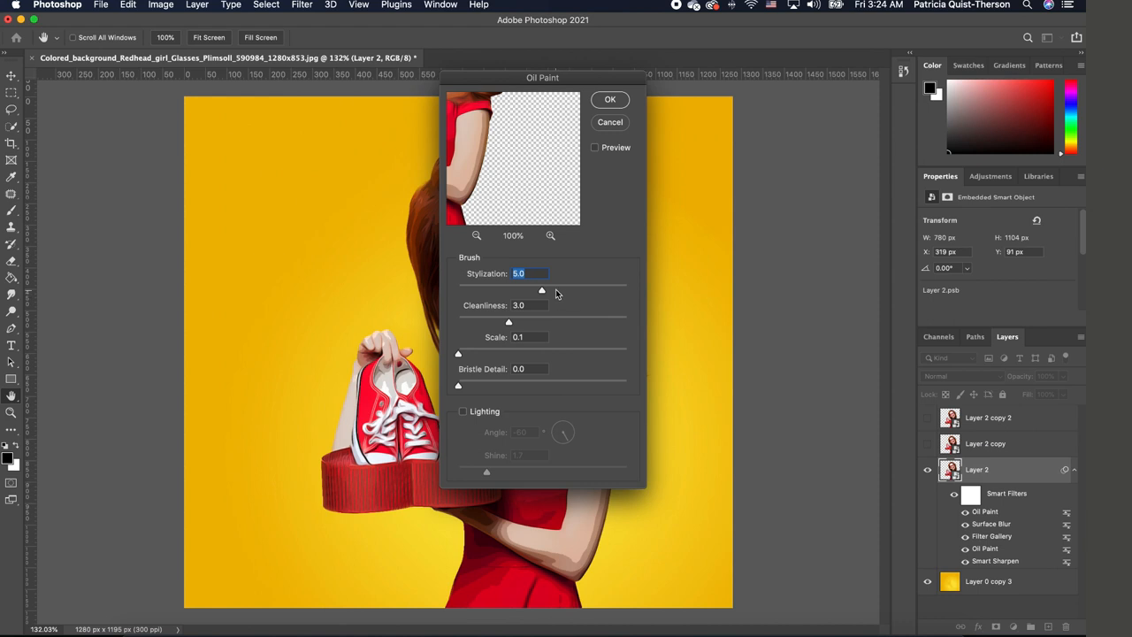
mouse_move(557, 379)
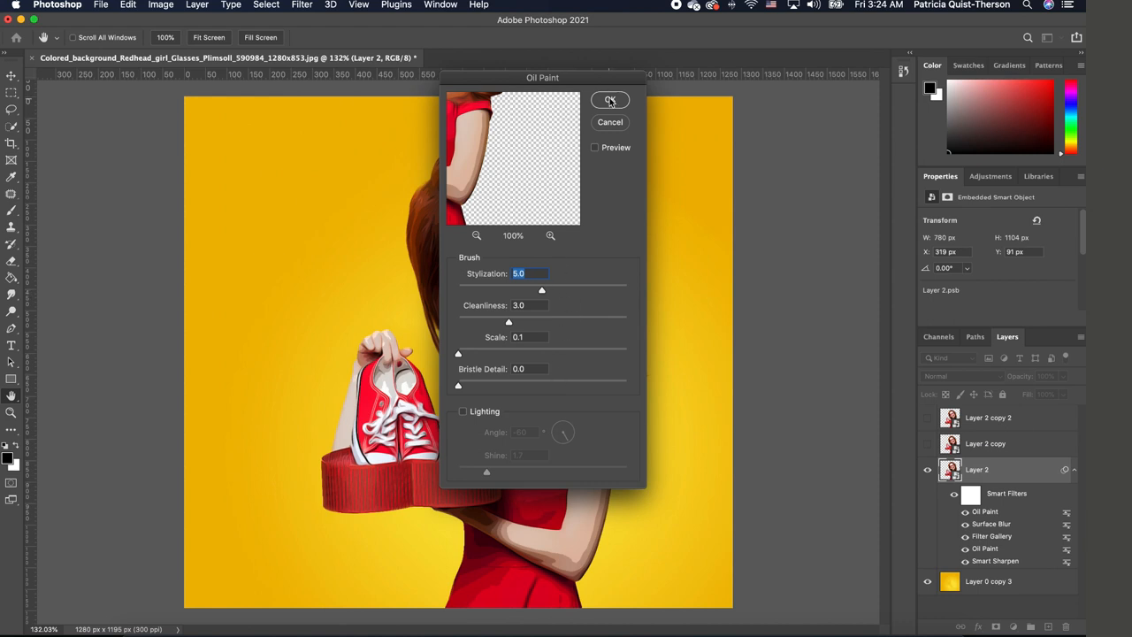
click(609, 99)
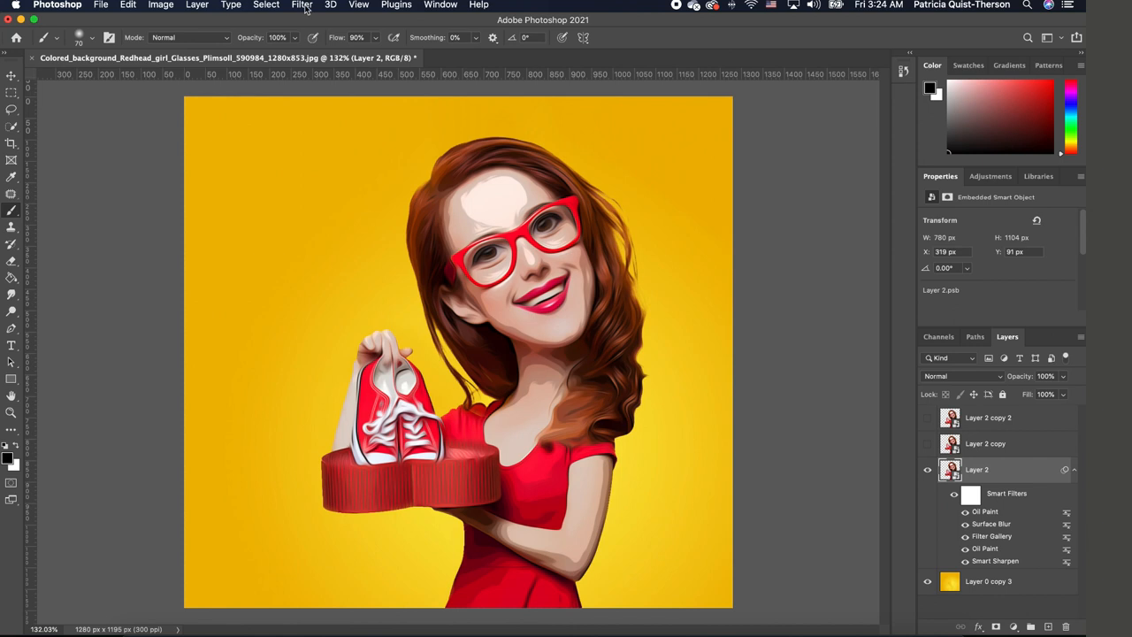
Sharpen Layer 2 with an Unsharp Mask smart filter
click(301, 3)
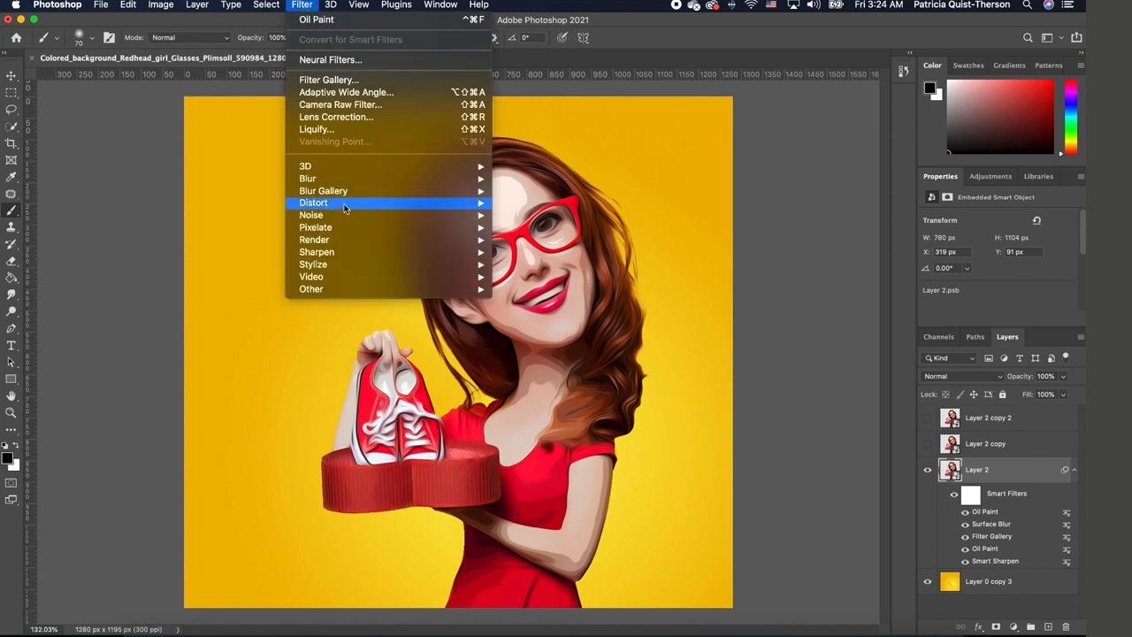
mouse_move(317, 251)
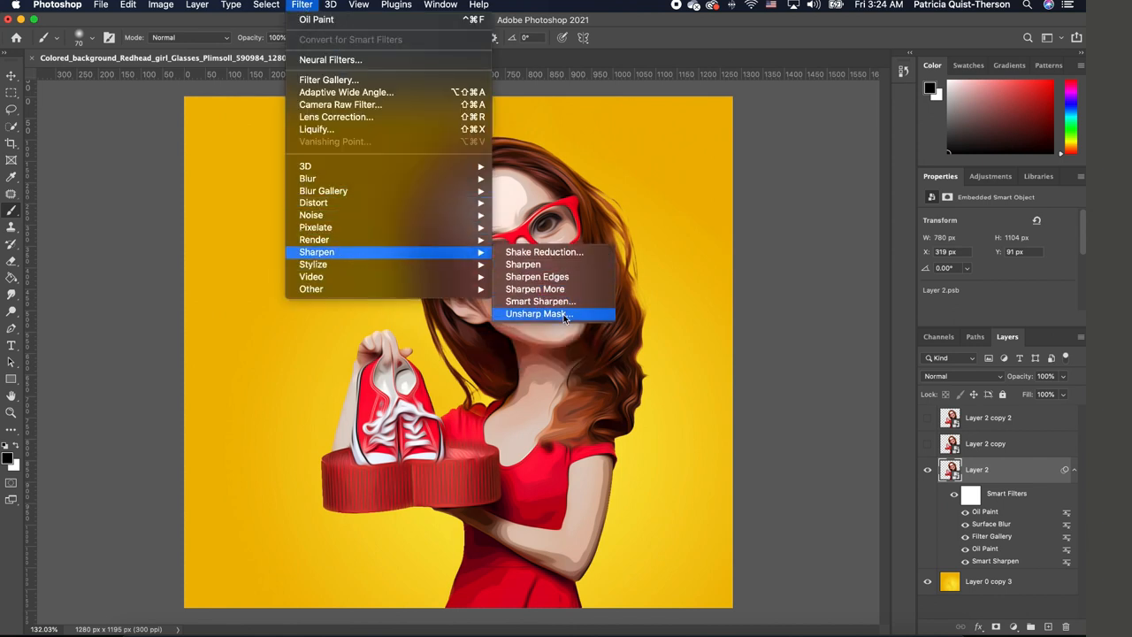
click(538, 313)
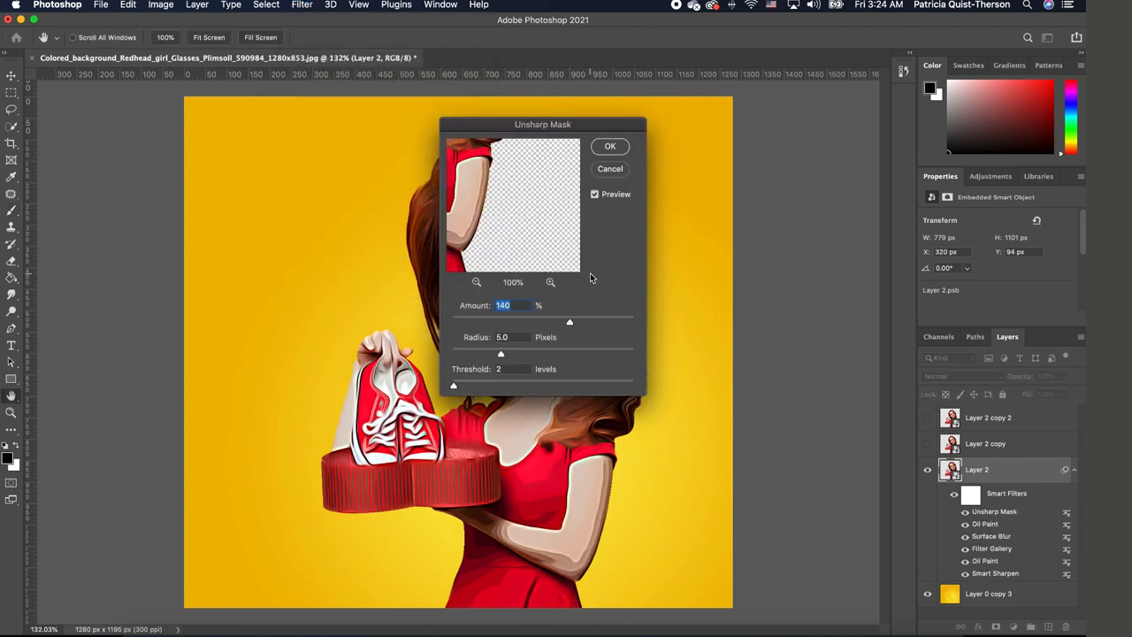
mouse_move(522, 324)
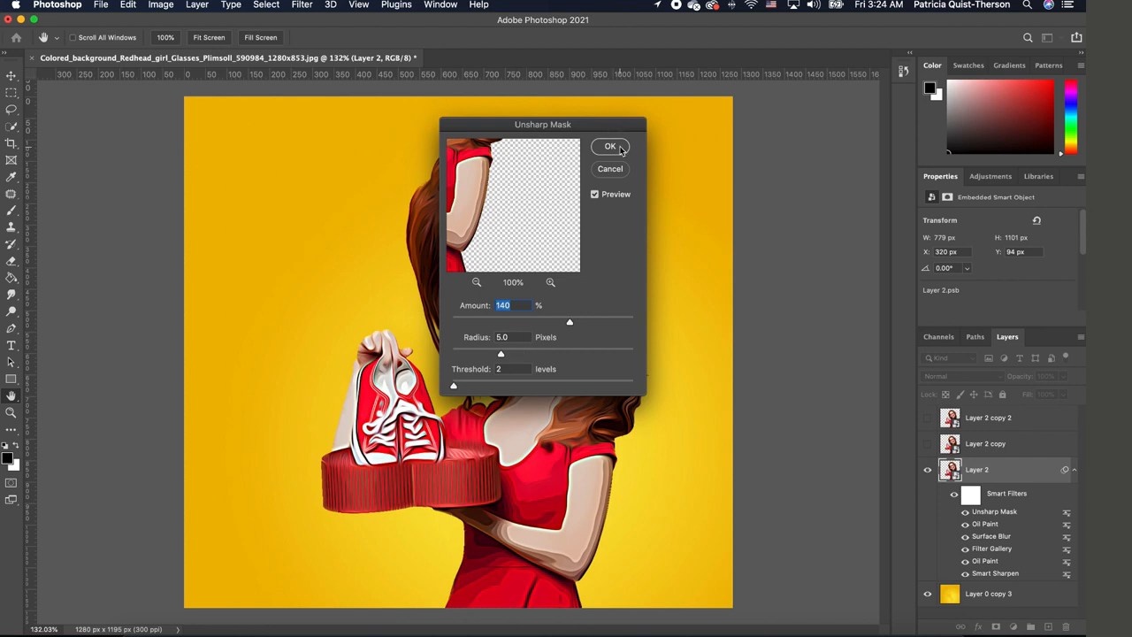
click(610, 145)
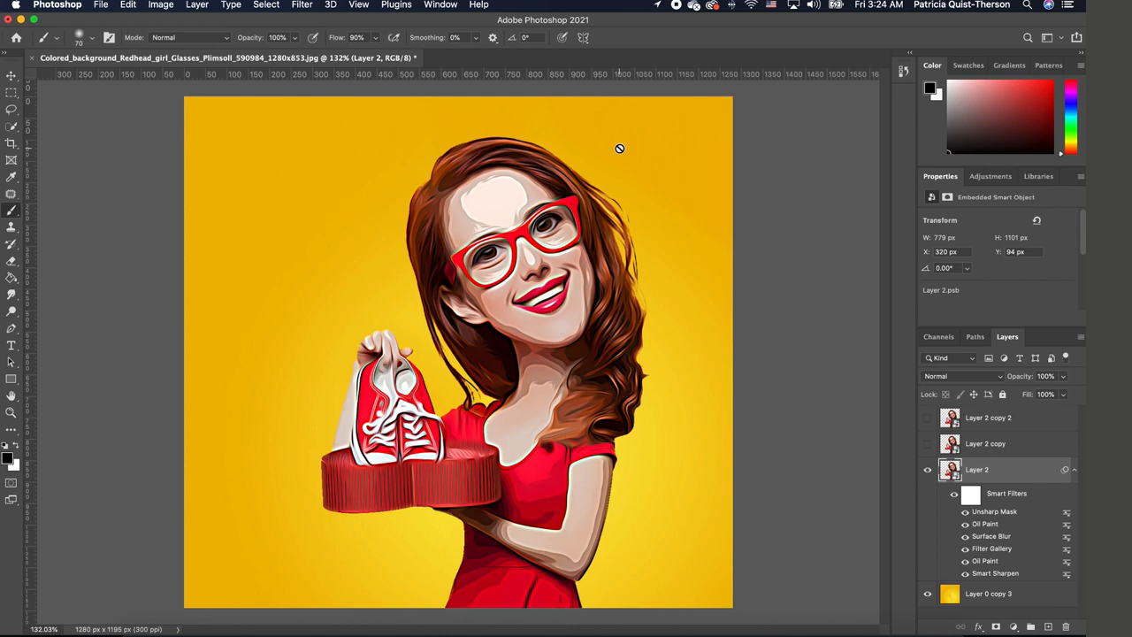
mouse_move(648, 167)
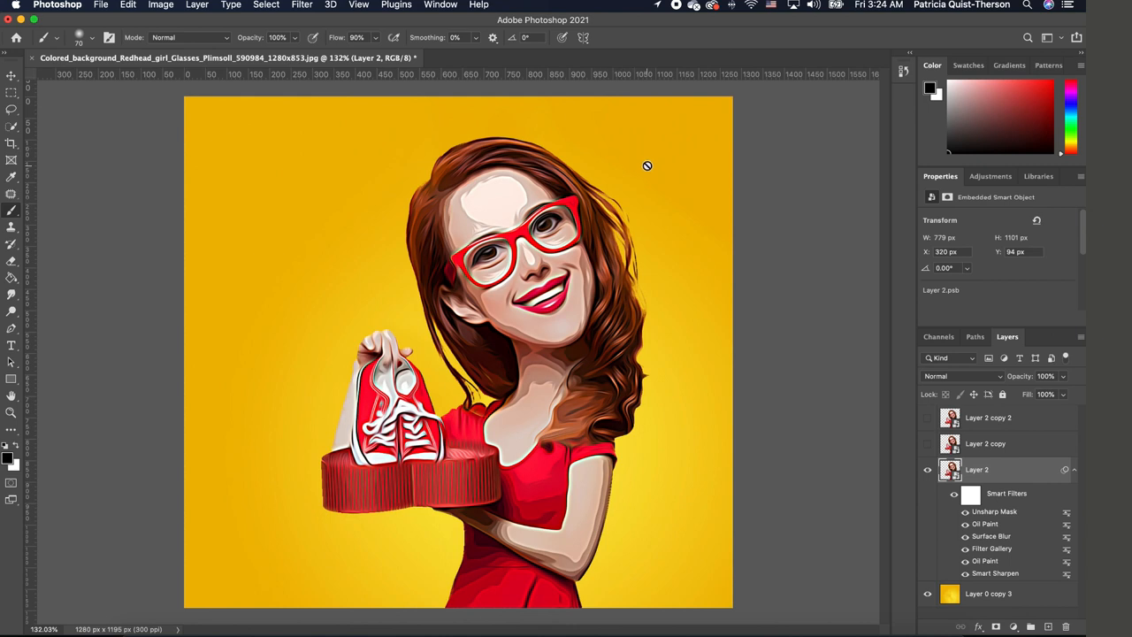
mouse_move(623, 239)
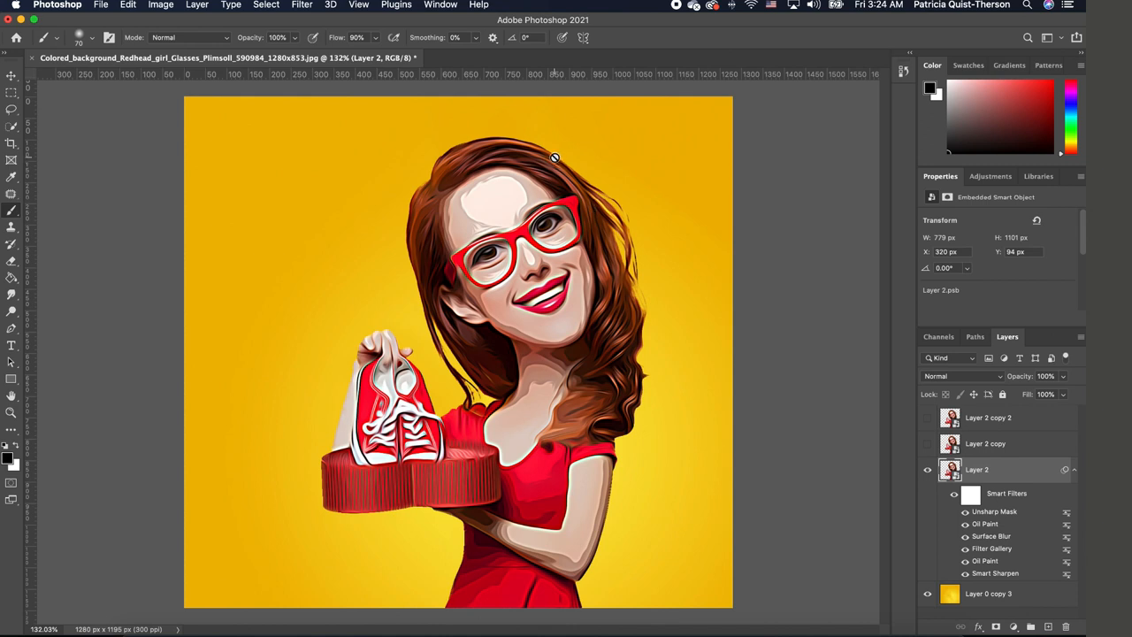
mouse_move(690, 423)
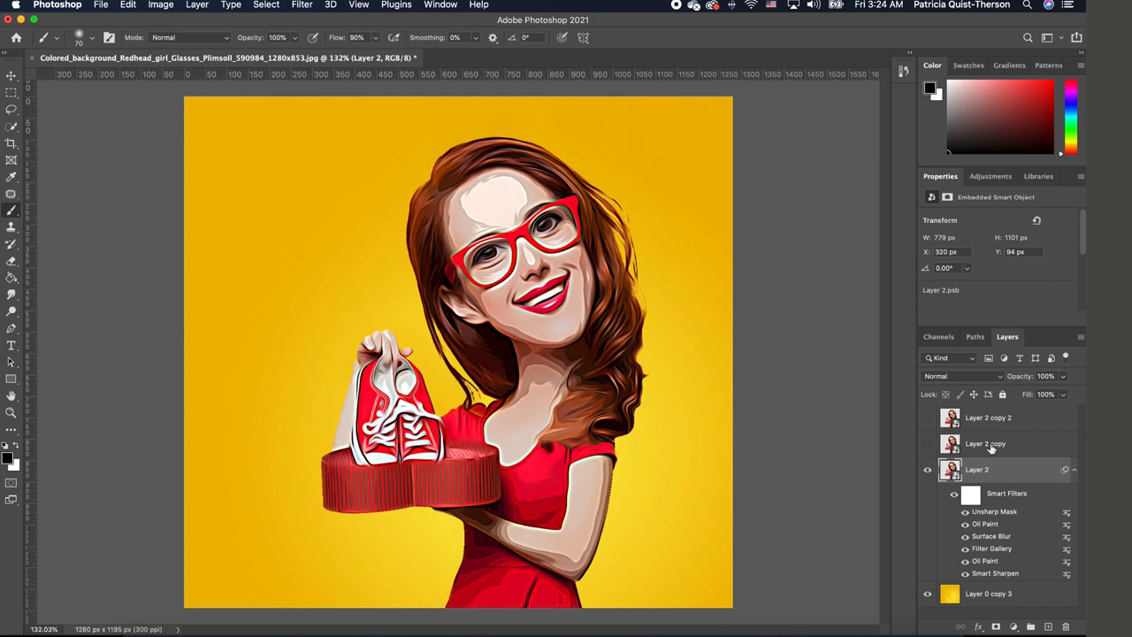
Select Layer 2 copy and make it visible above the sharpened layer
click(986, 442)
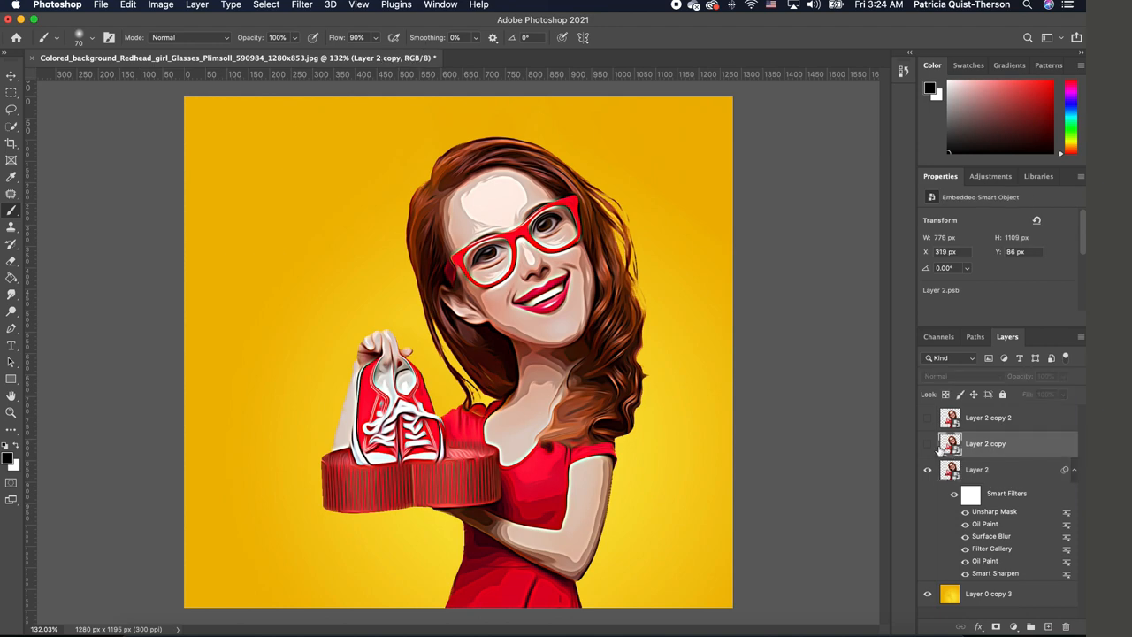
click(927, 446)
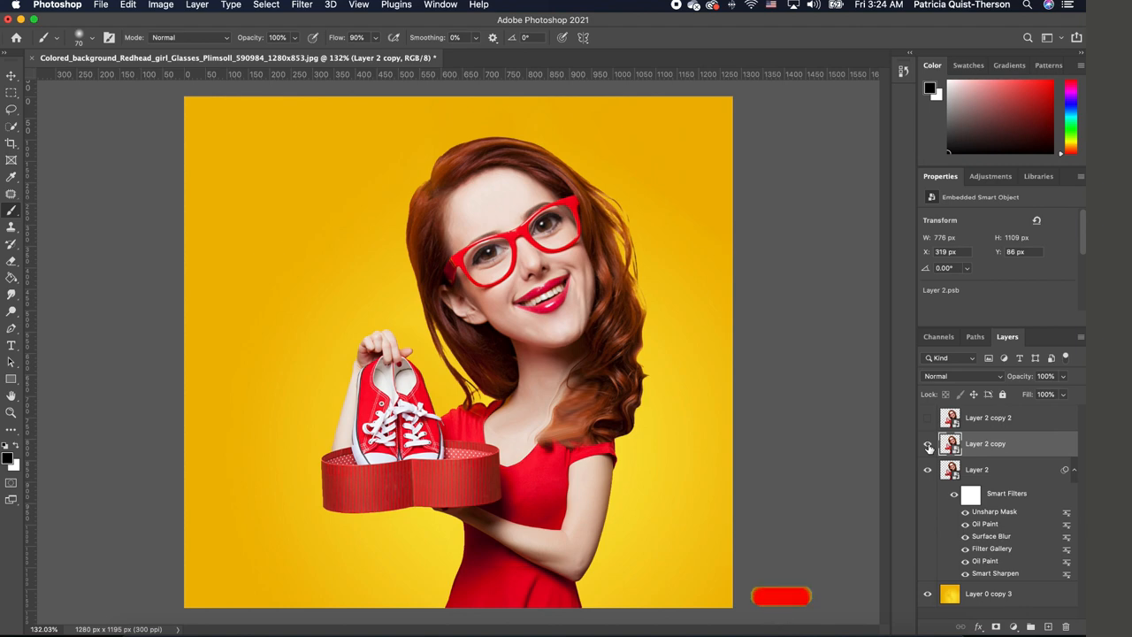
click(302, 6)
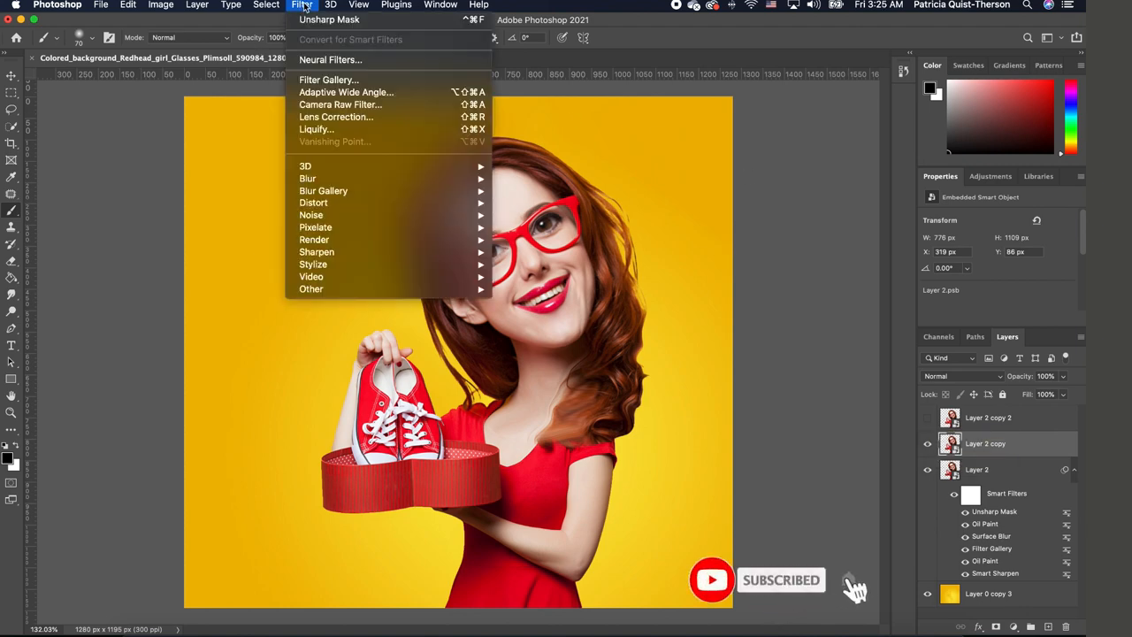
Give Layer 2 copy a Filter Gallery Poster Edges effect with raised Edge Intensity
click(329, 80)
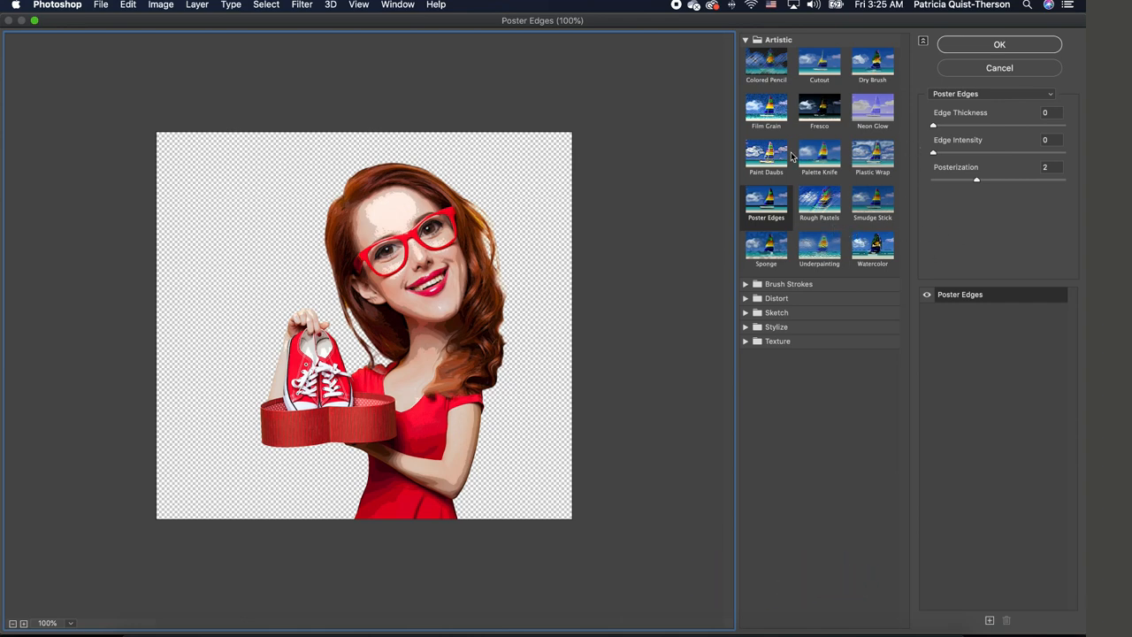
mouse_move(778, 201)
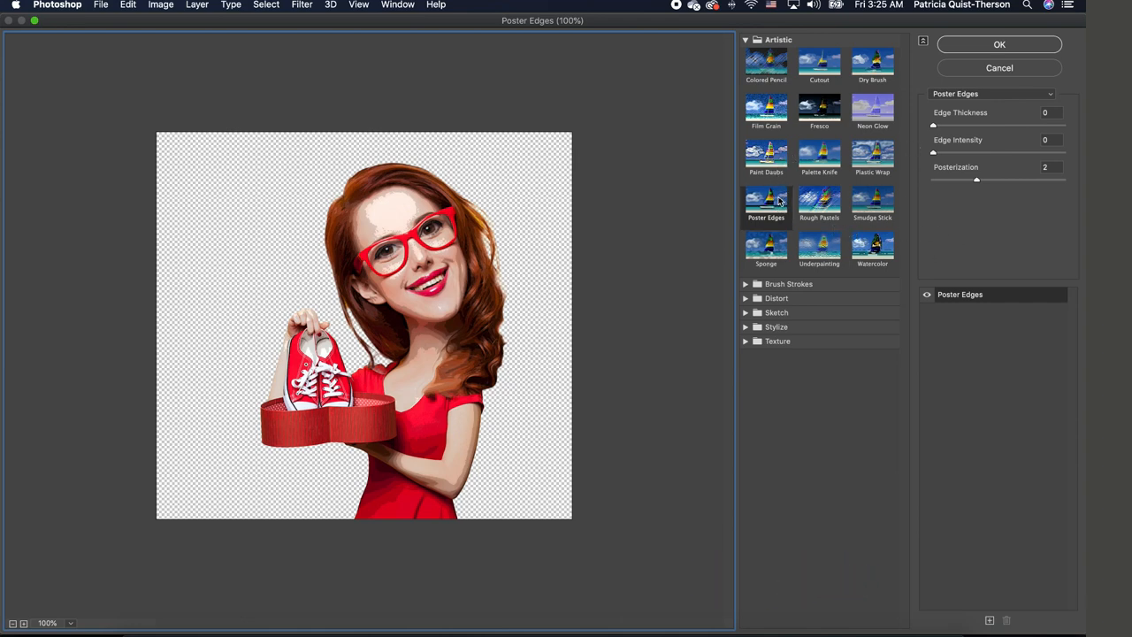
mouse_move(1066, 108)
text(6)
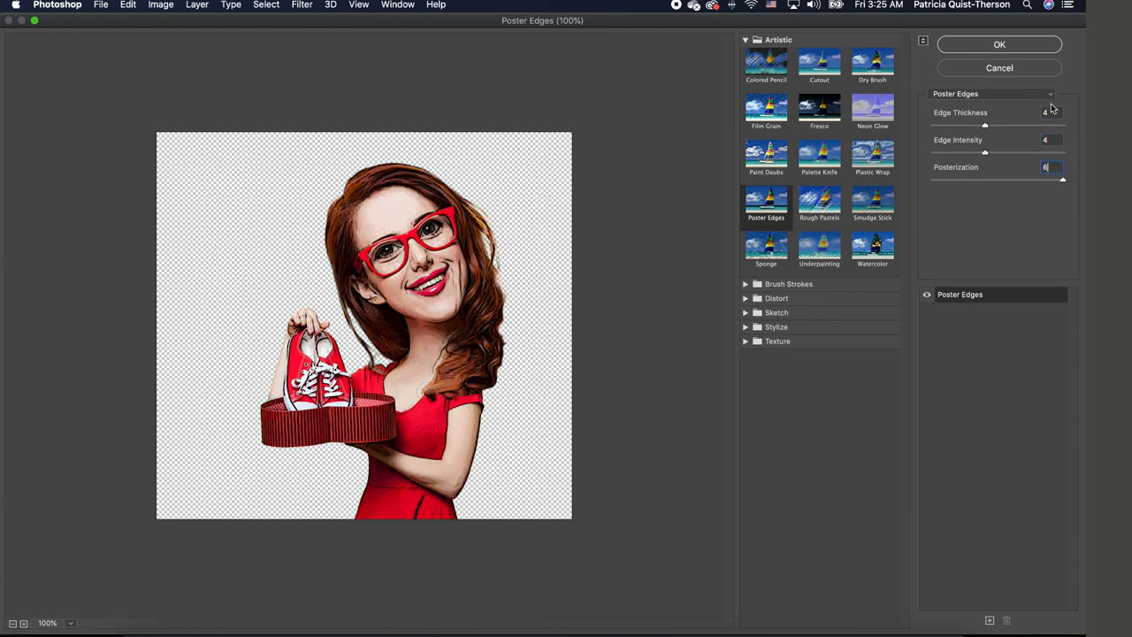
click(1000, 44)
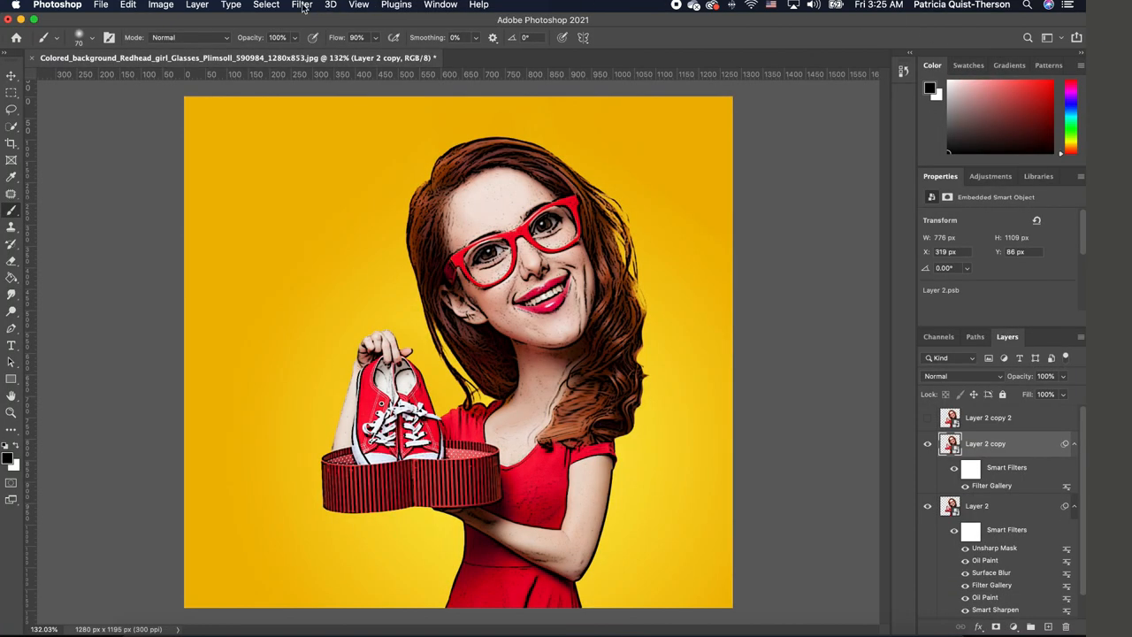
Add an Oil Paint smart filter with Stylization 10 to Layer 2 copy
click(303, 6)
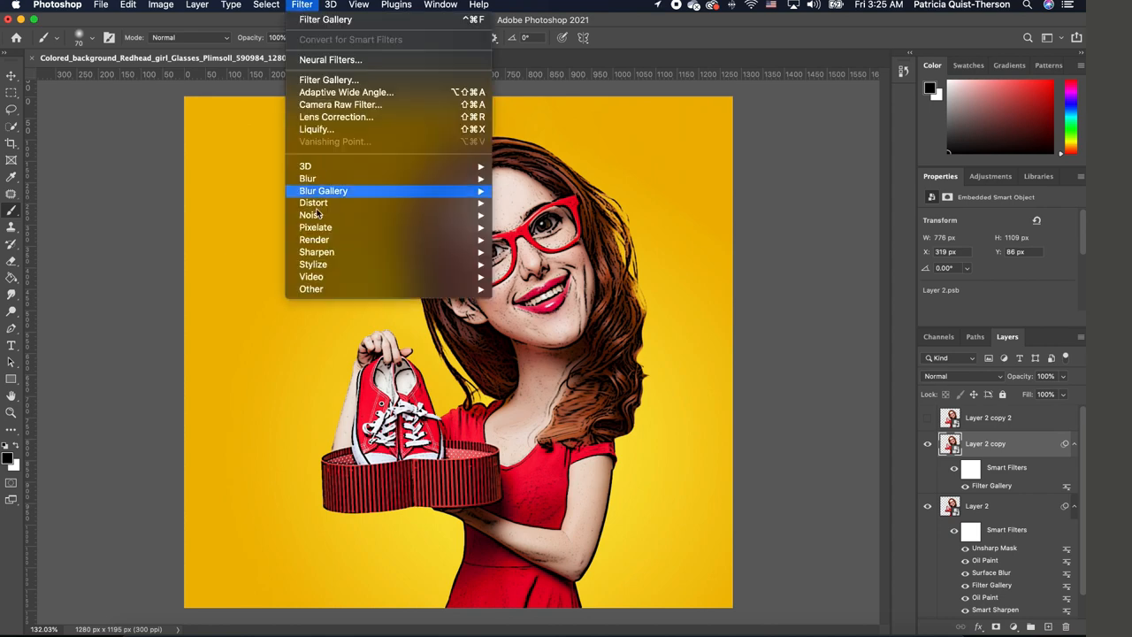
mouse_move(313, 265)
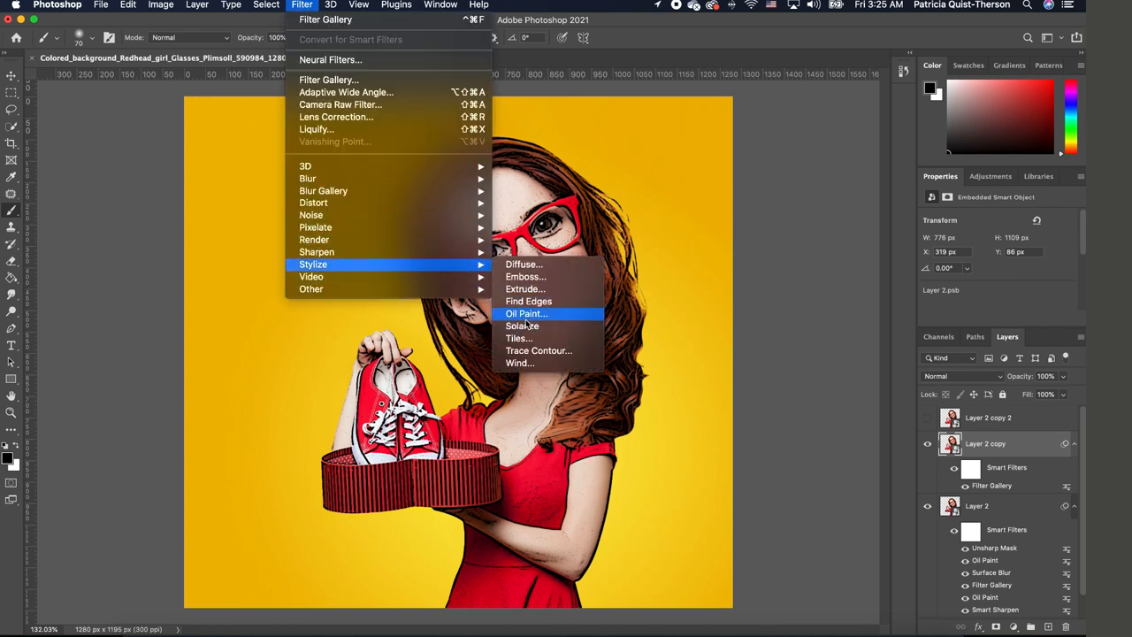
click(528, 313)
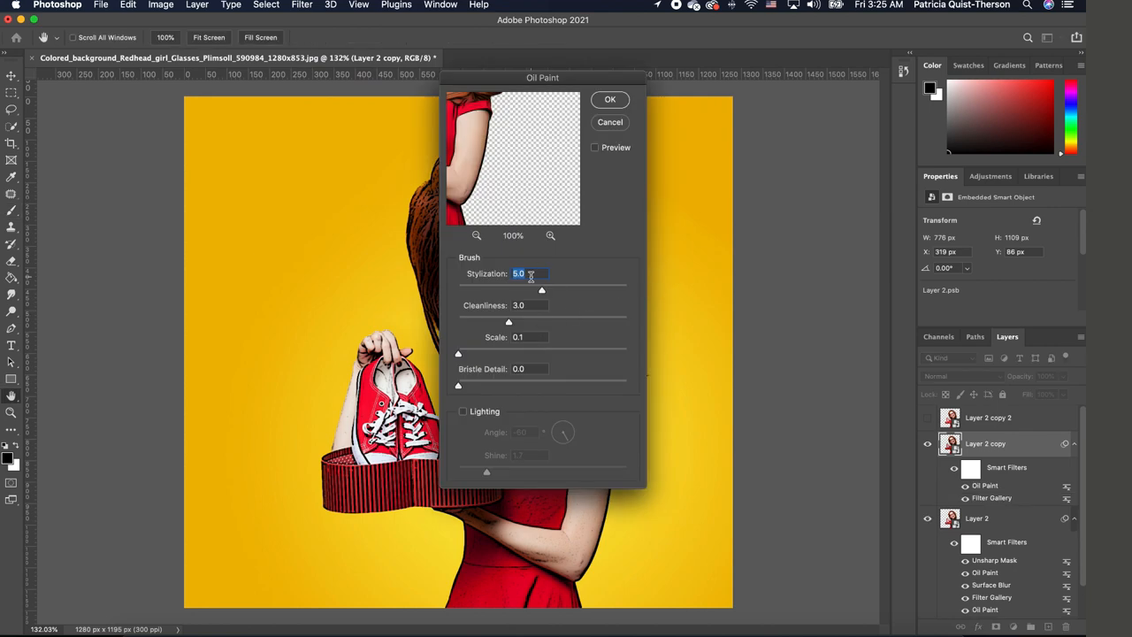
text(10)
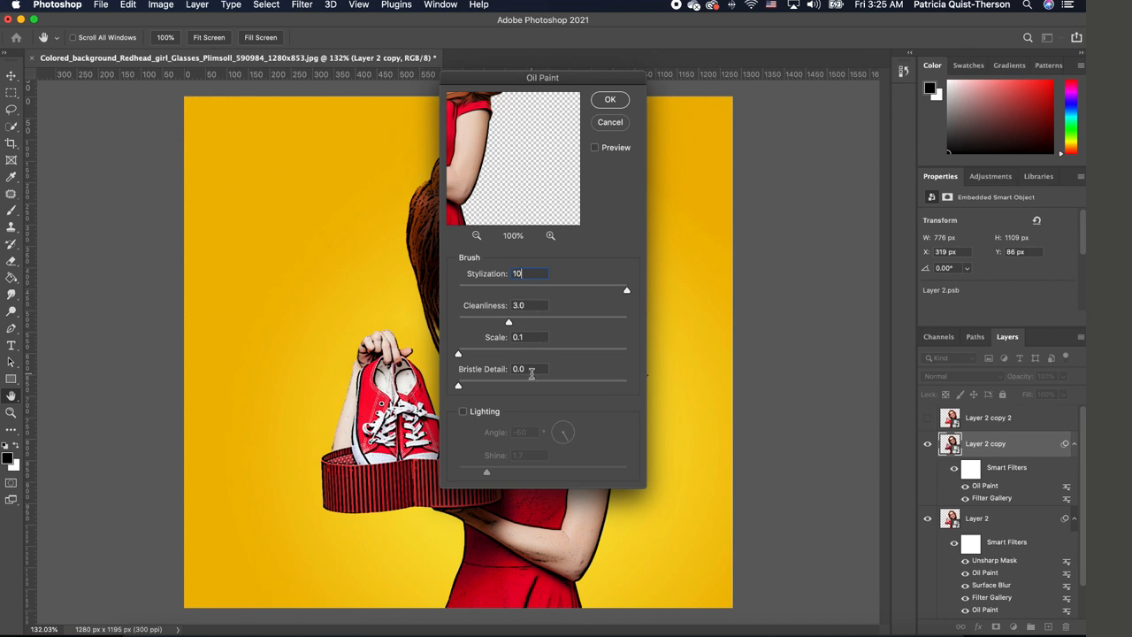
click(608, 99)
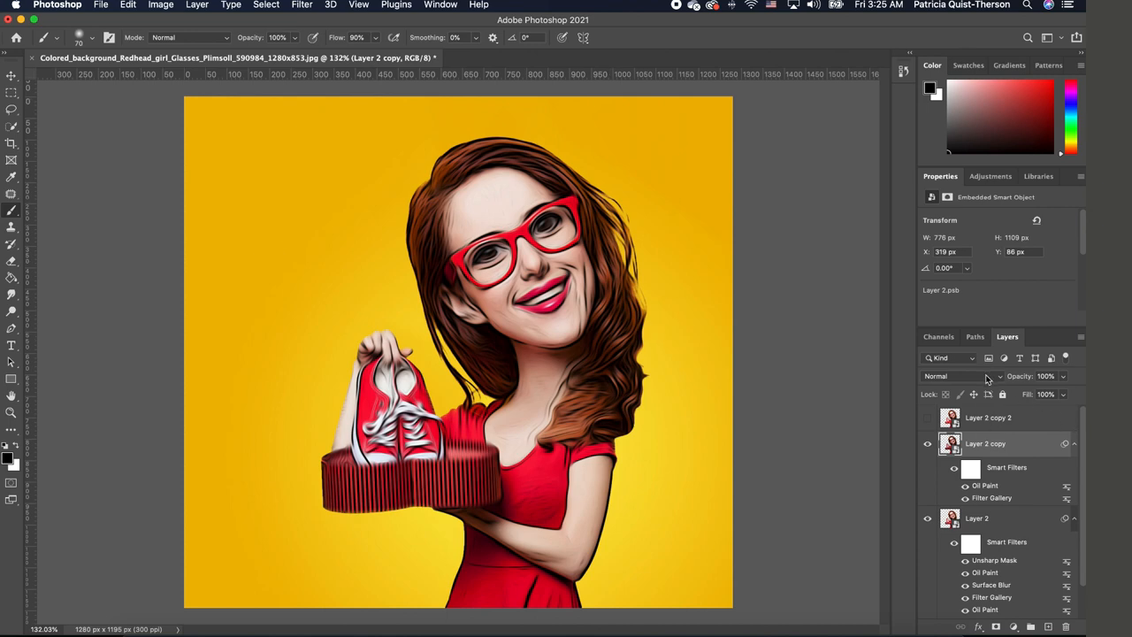
Blend Layer 2 copy in Overlay mode and lower its opacity to 34%
click(965, 375)
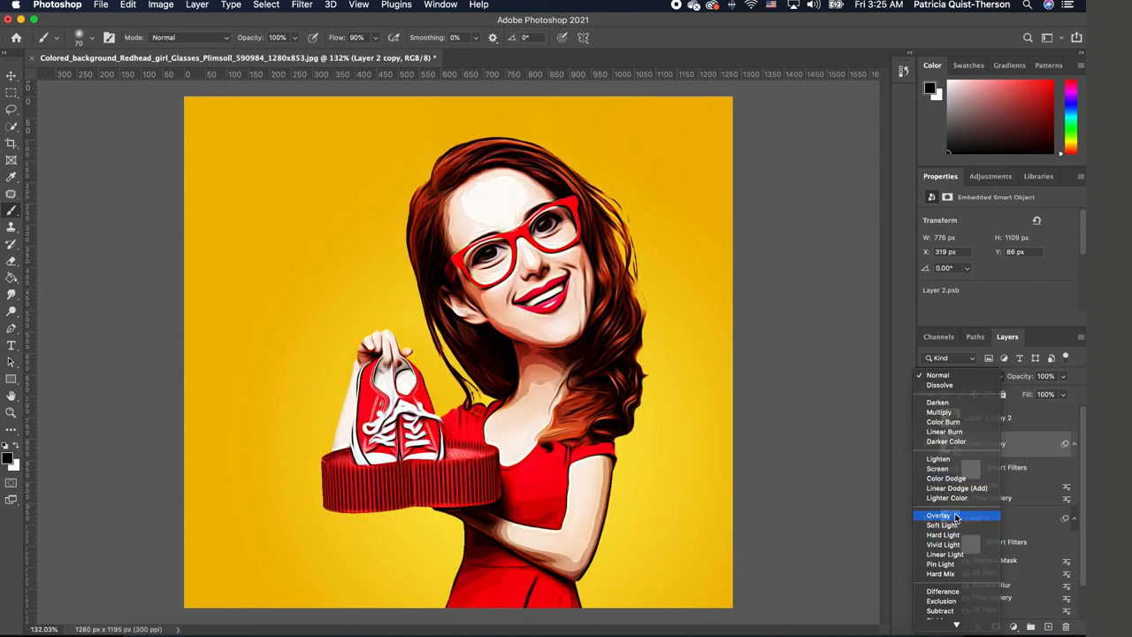
click(948, 516)
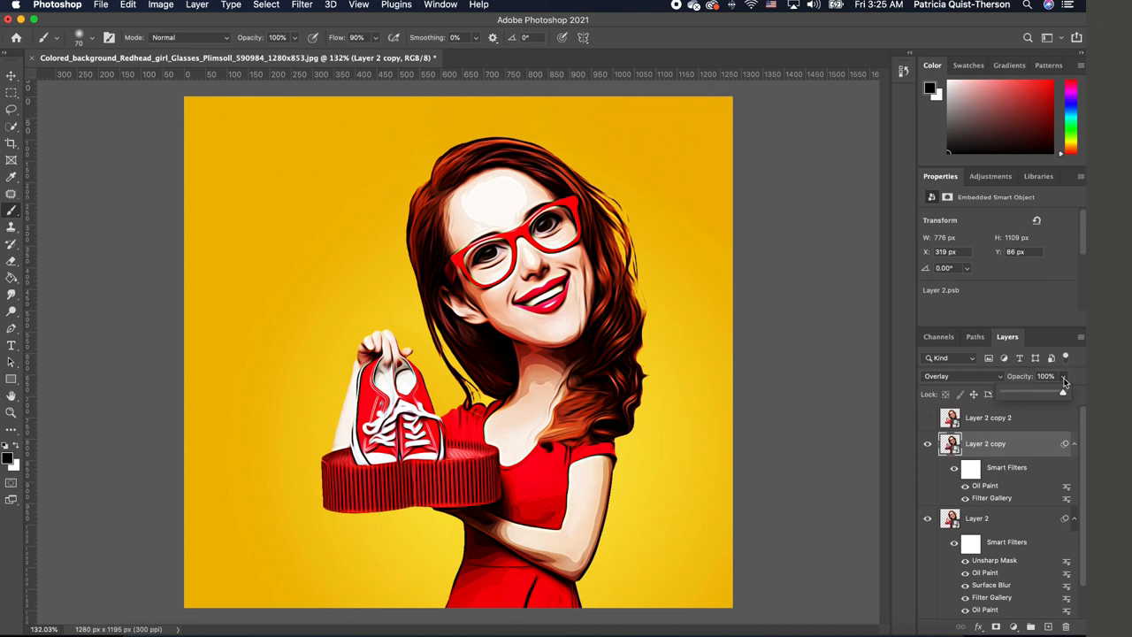
drag(1063, 386, 1044, 392)
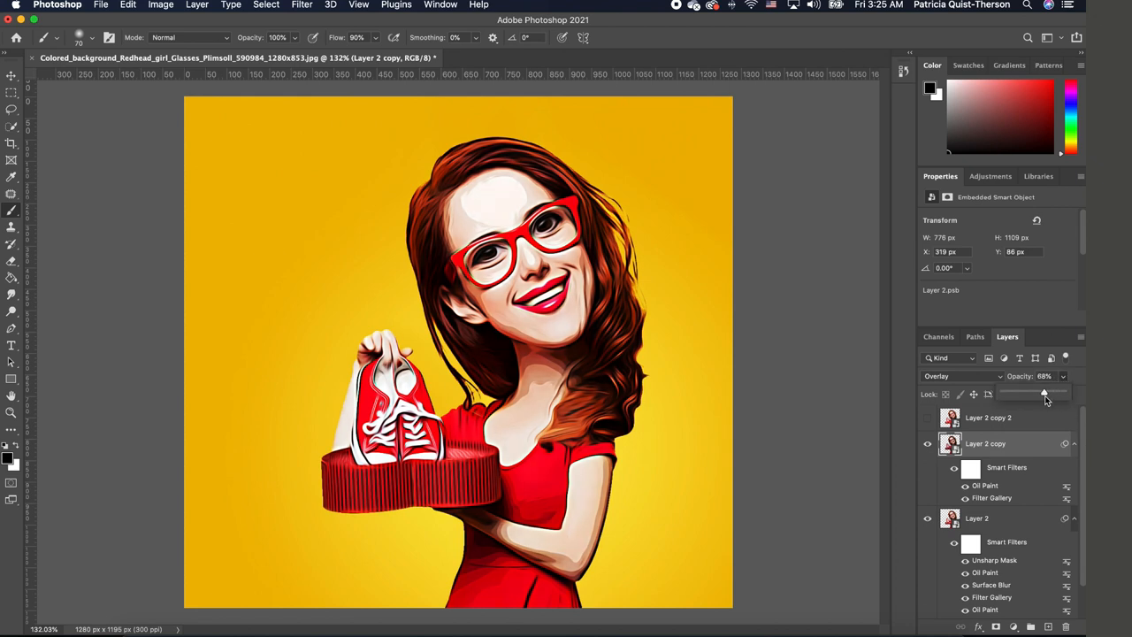
mouse_move(1044, 399)
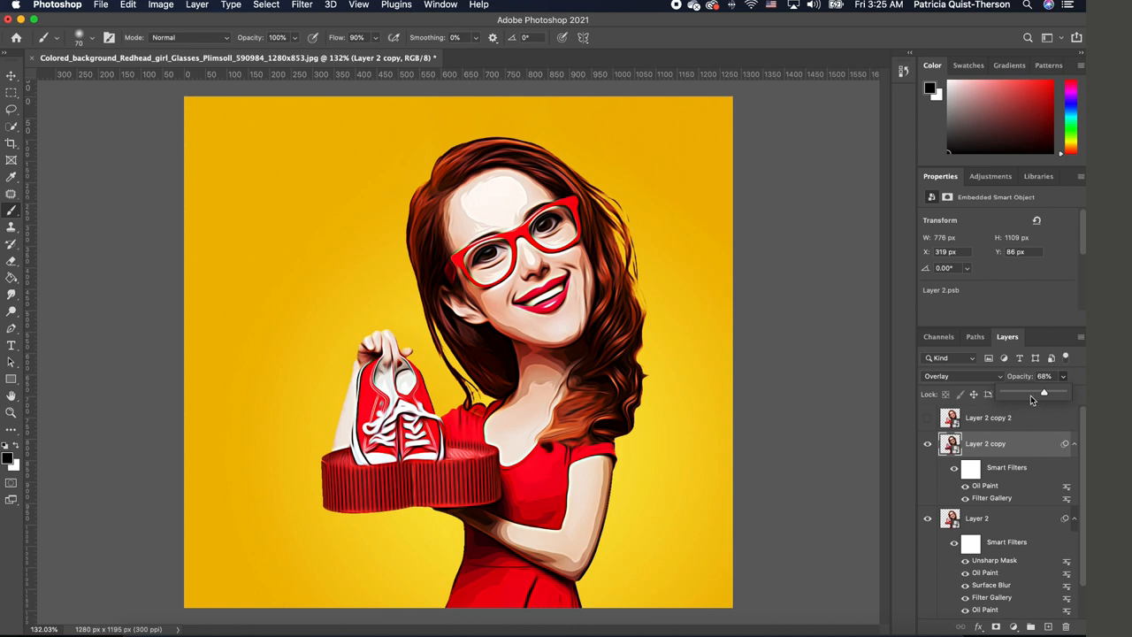
drag(1044, 393, 1028, 392)
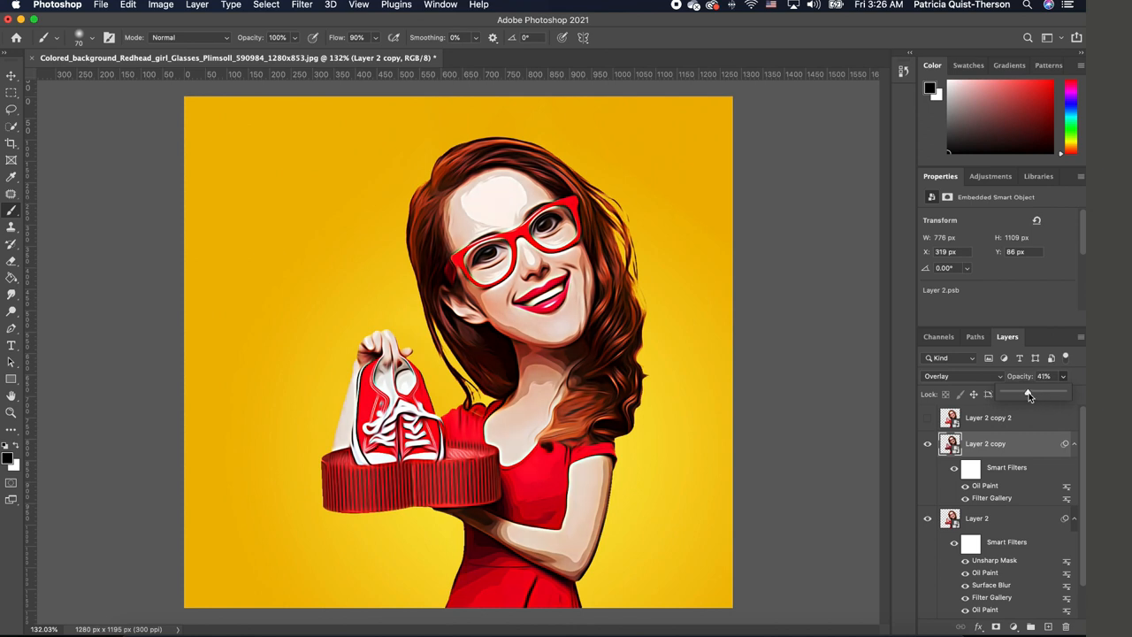
drag(1029, 392, 1025, 393)
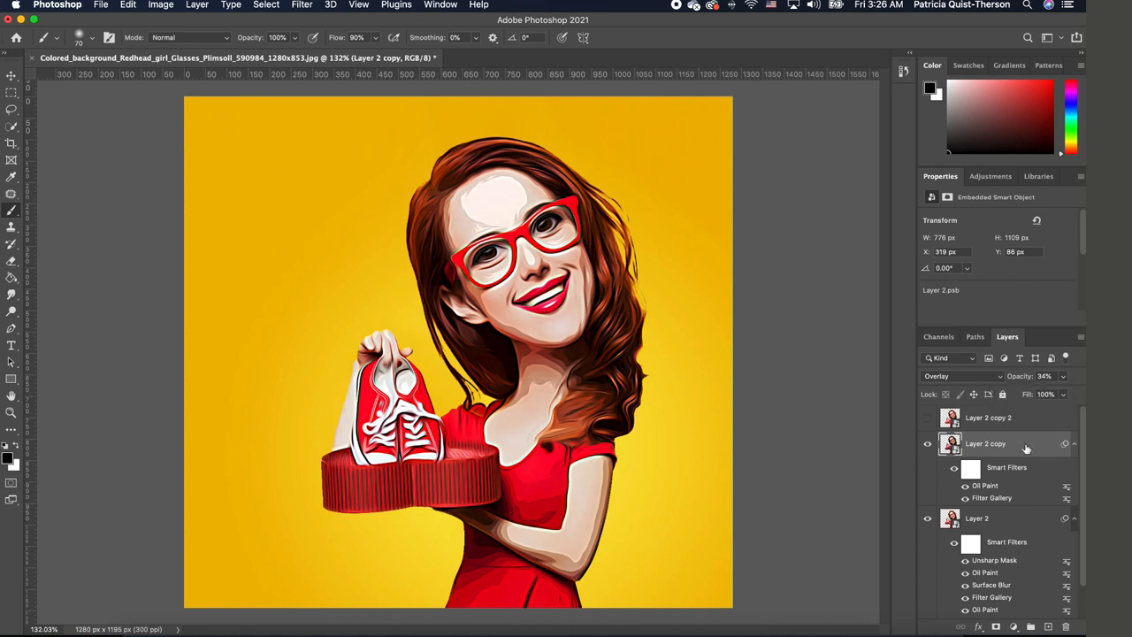
mouse_move(1028, 449)
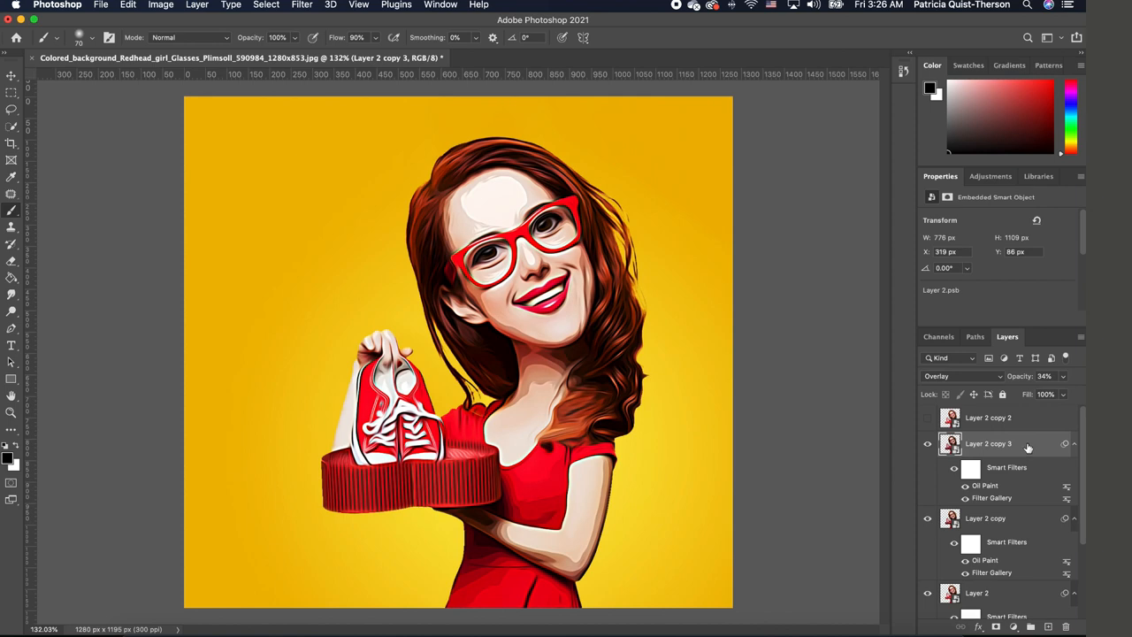
Blend Layer 2 copy 3 in Pin Light, retune its Poster Edges settings and adjust its opacity
click(959, 375)
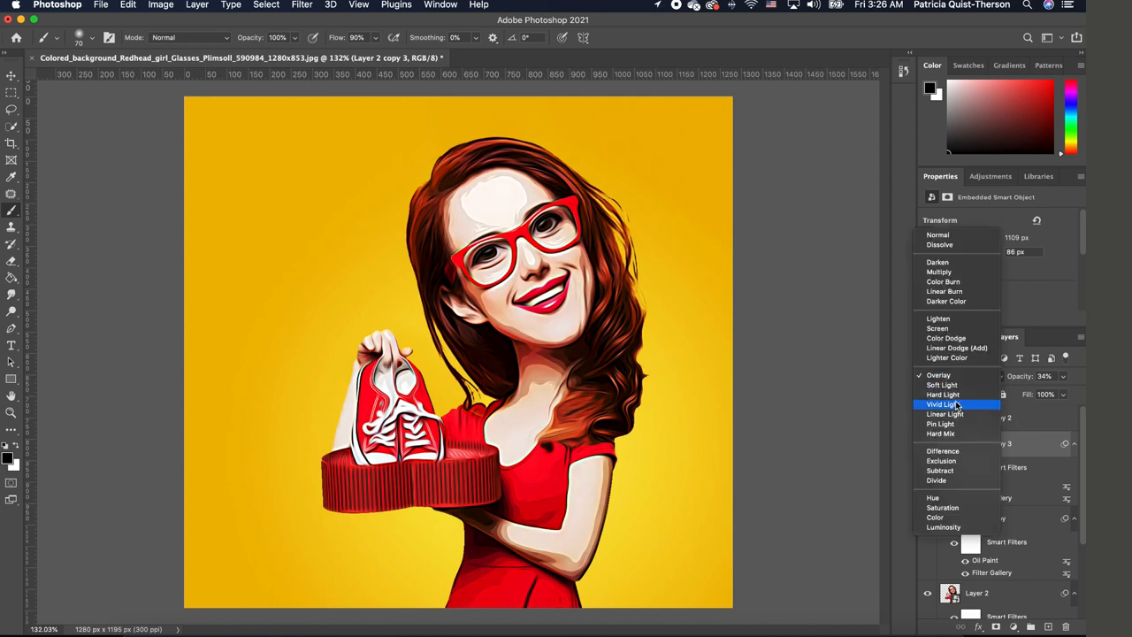
click(939, 425)
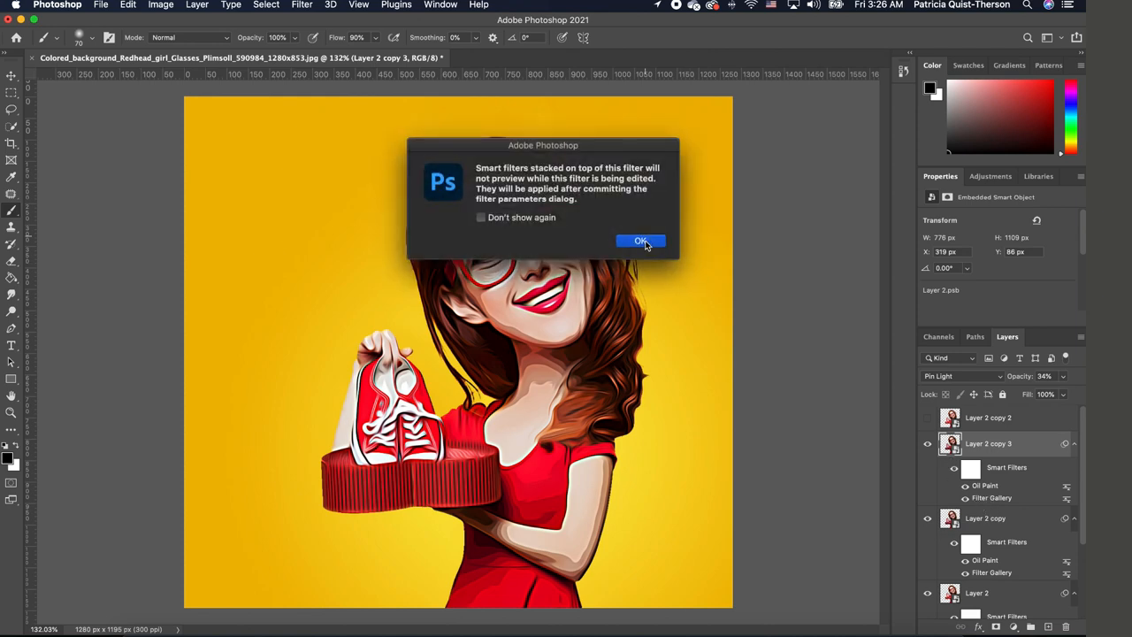
click(641, 241)
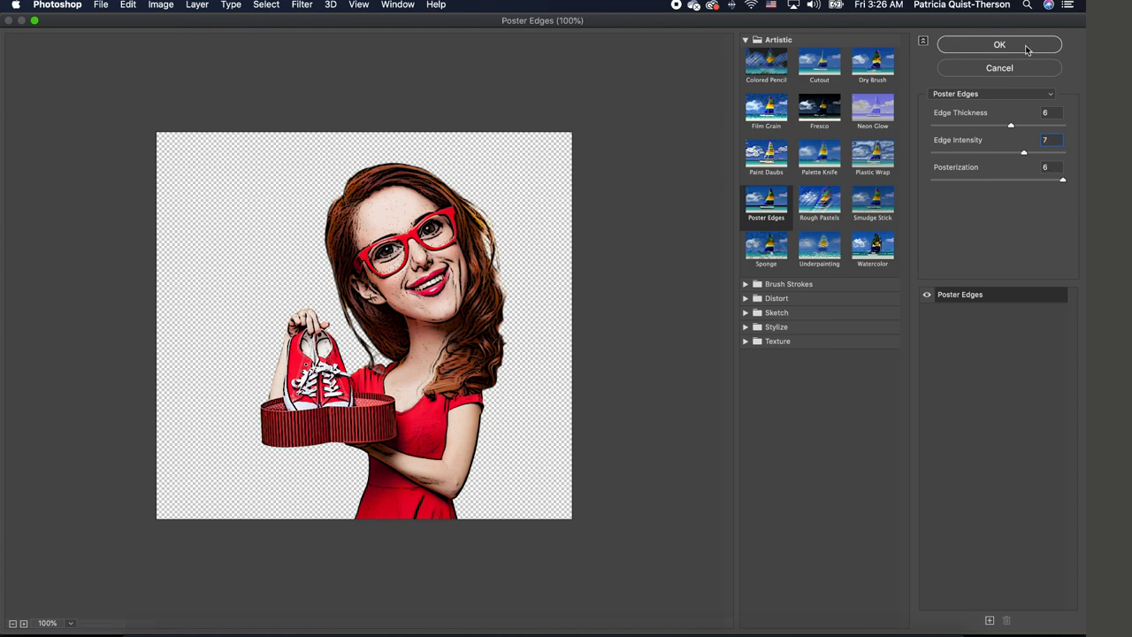
click(1000, 45)
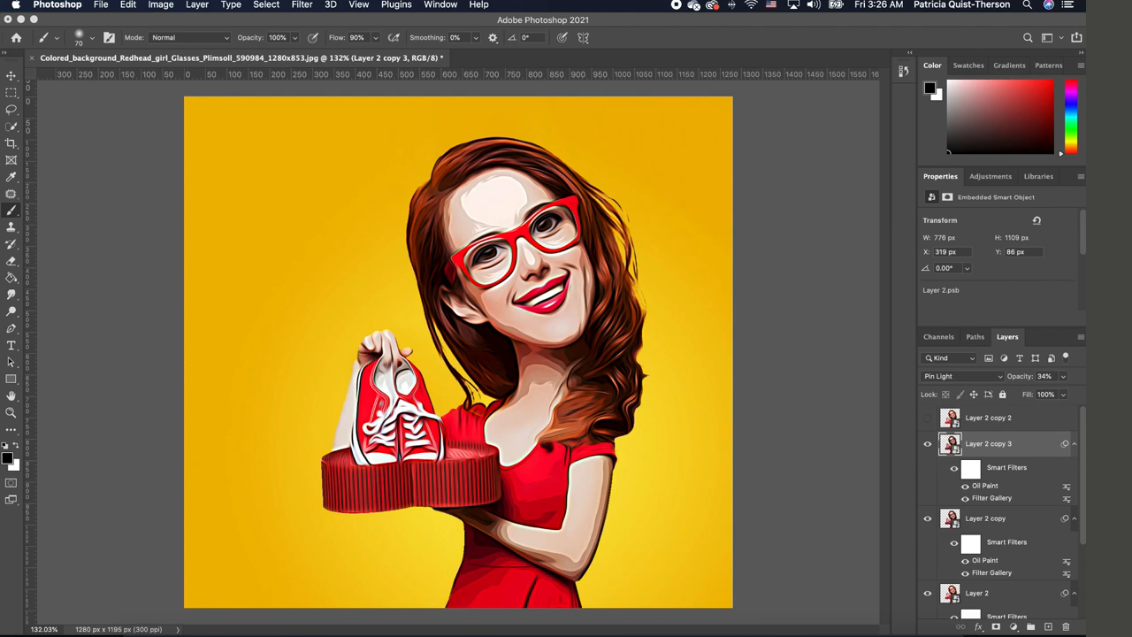
mouse_move(1065, 380)
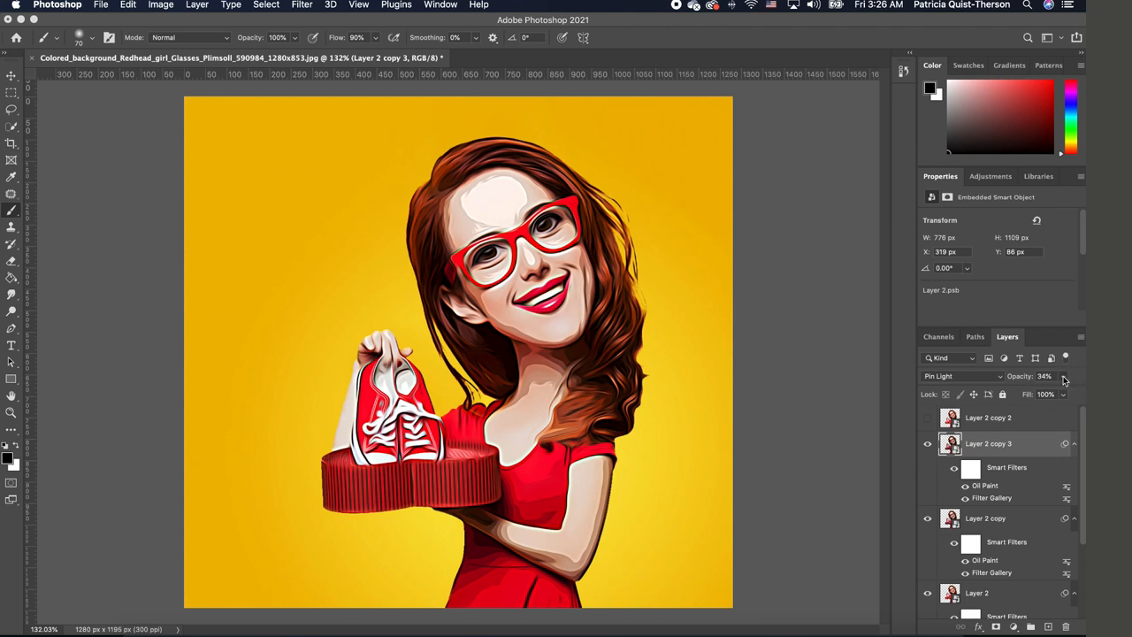
drag(1044, 386, 1058, 386)
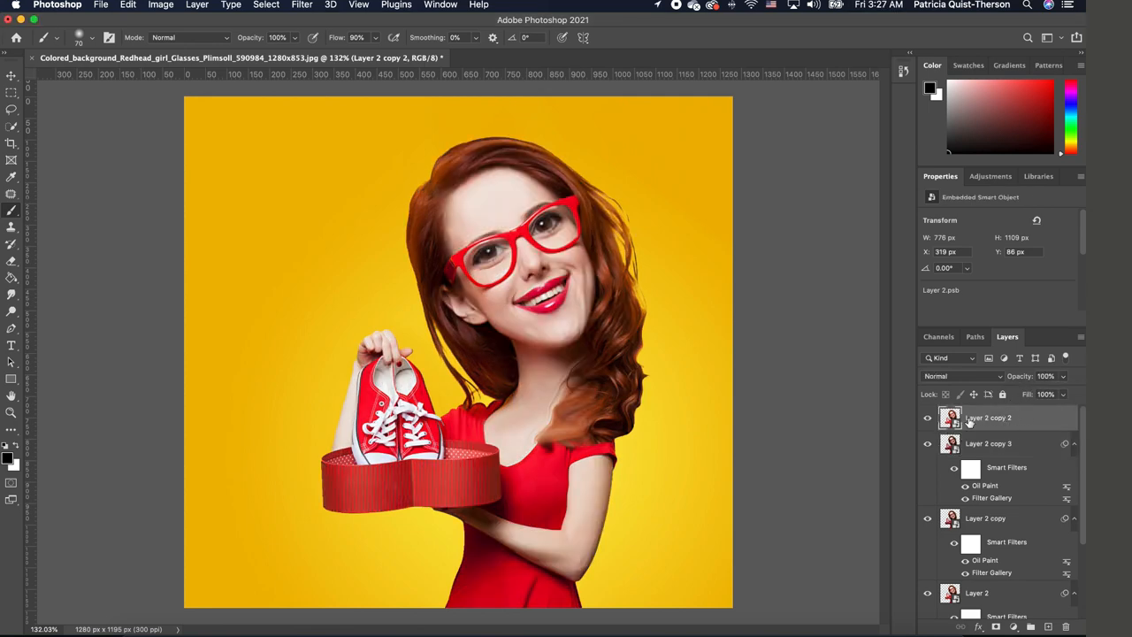
Run a High Pass filter on the top copy and blend it in Overlay
click(301, 3)
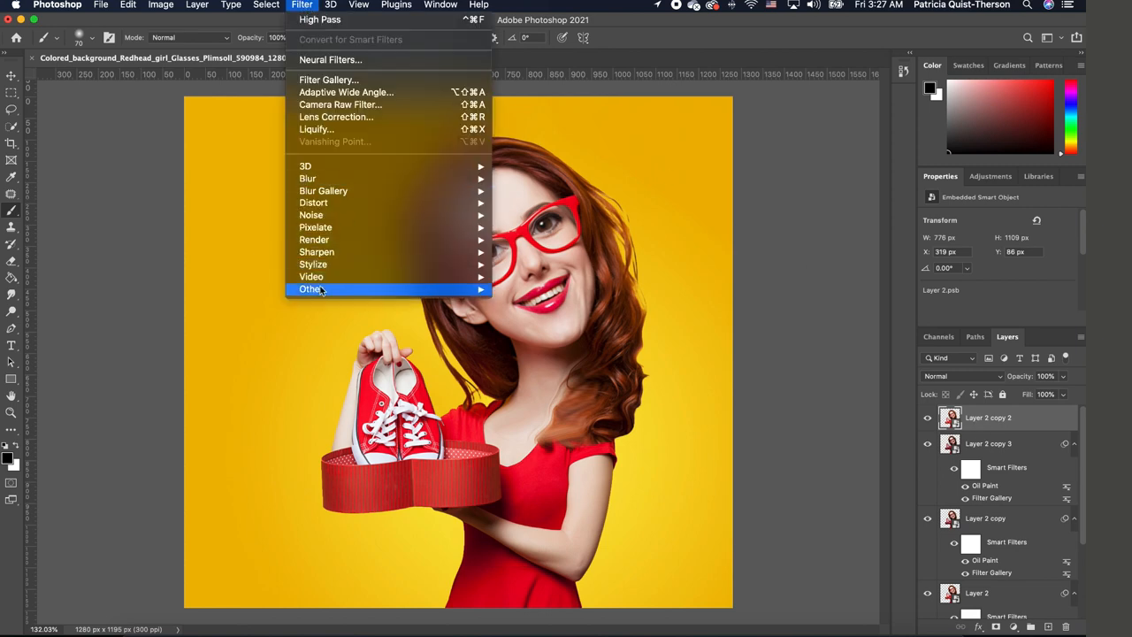
mouse_move(311, 290)
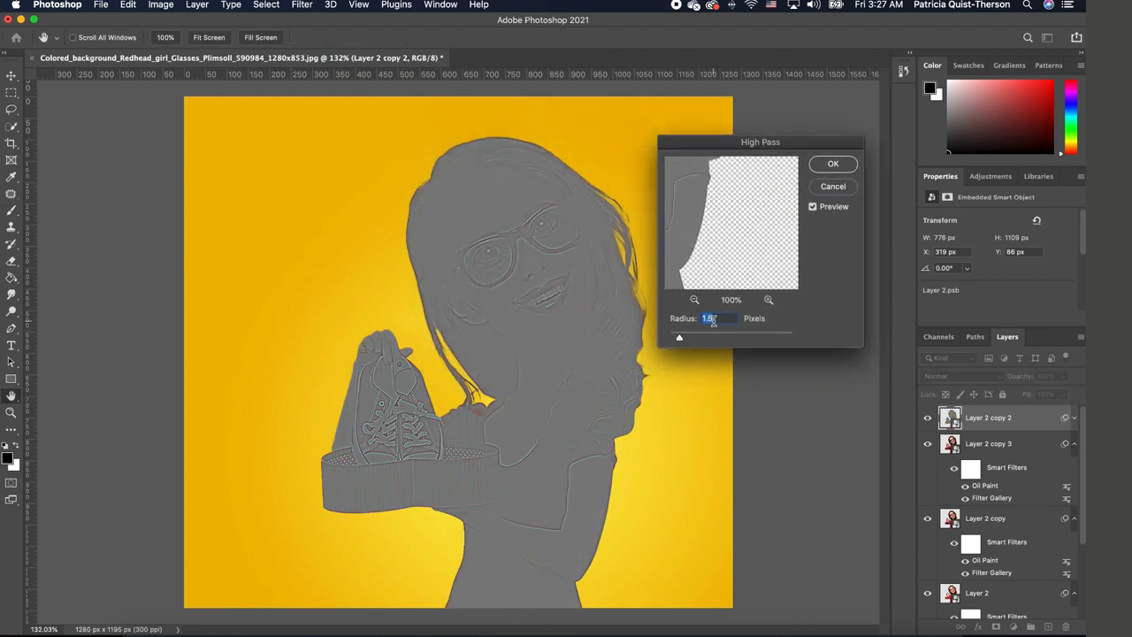
click(832, 163)
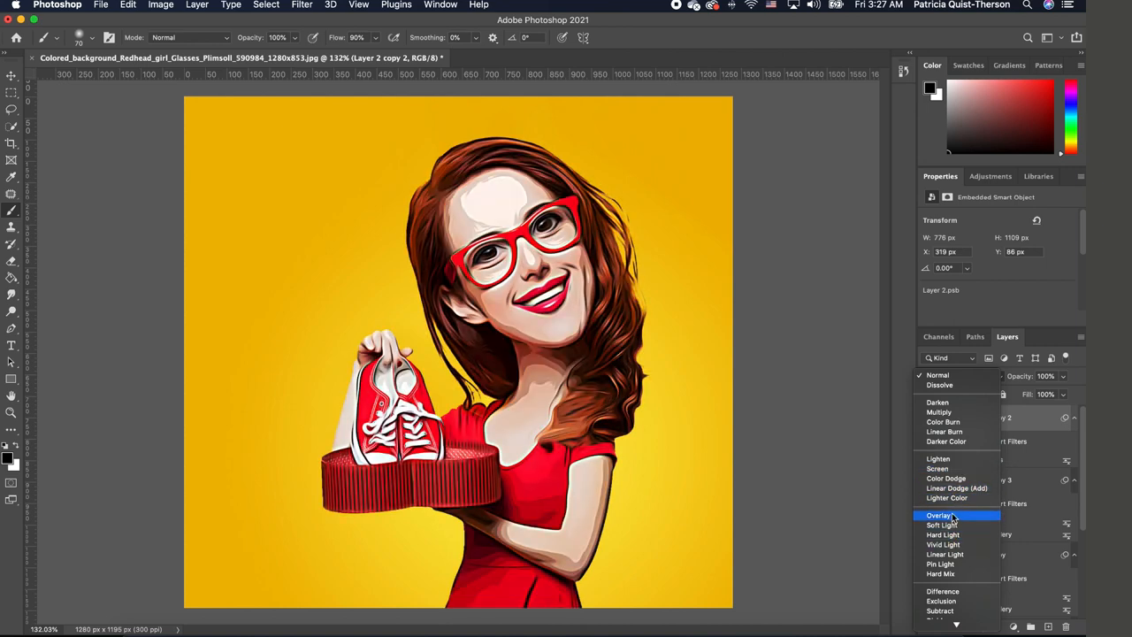
click(941, 515)
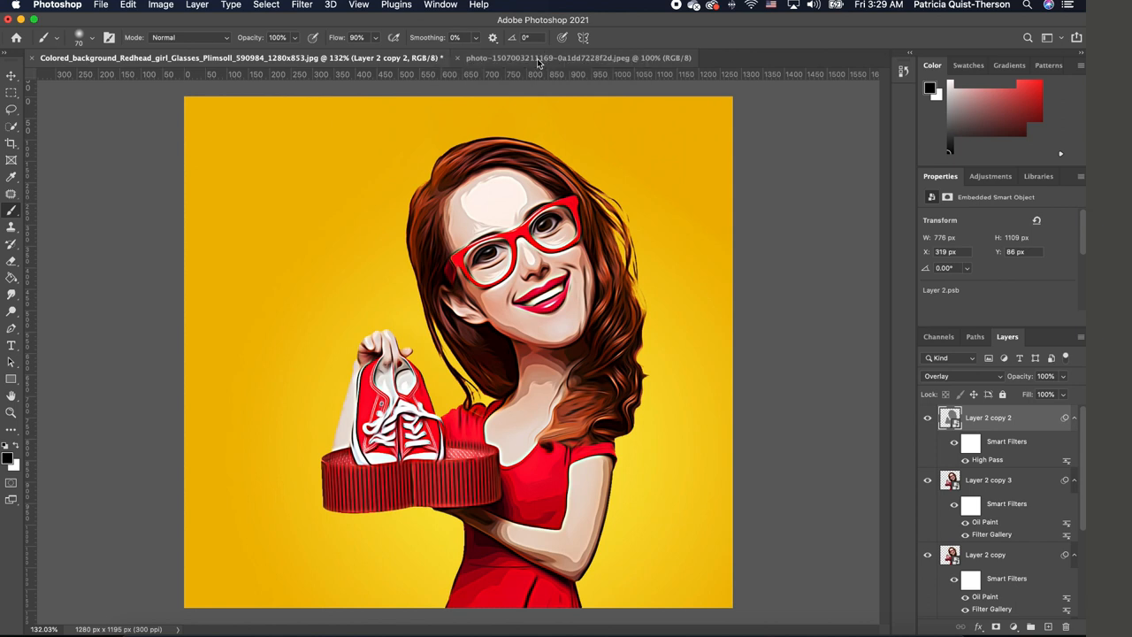
mouse_move(534, 57)
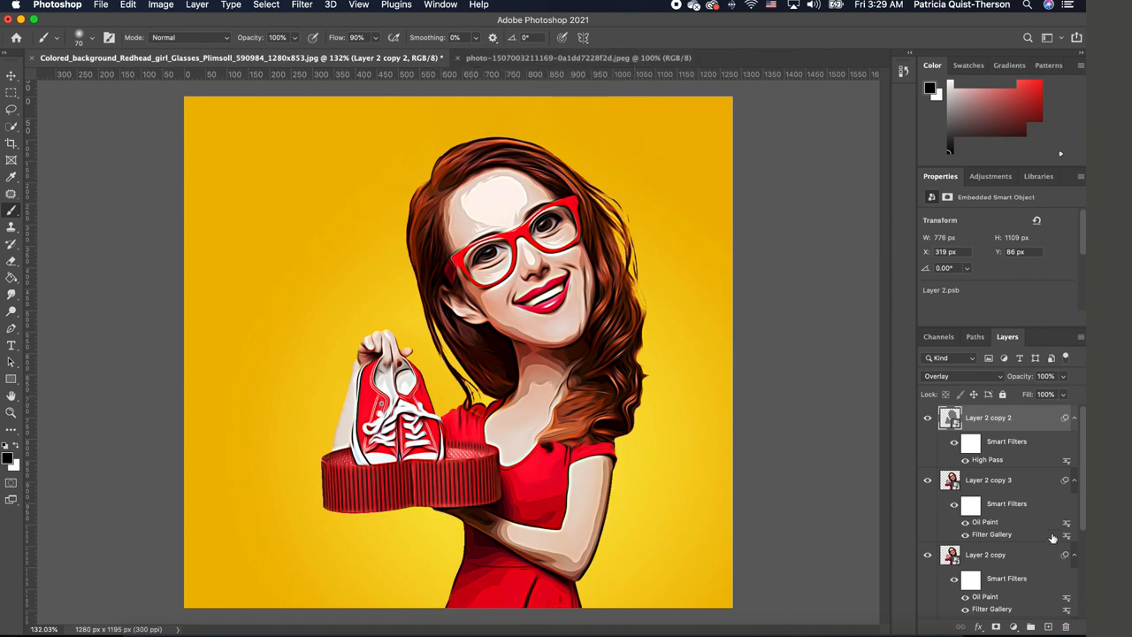
Scroll the Layers panel down to the Layer 2 smart object
scroll(down, 3)
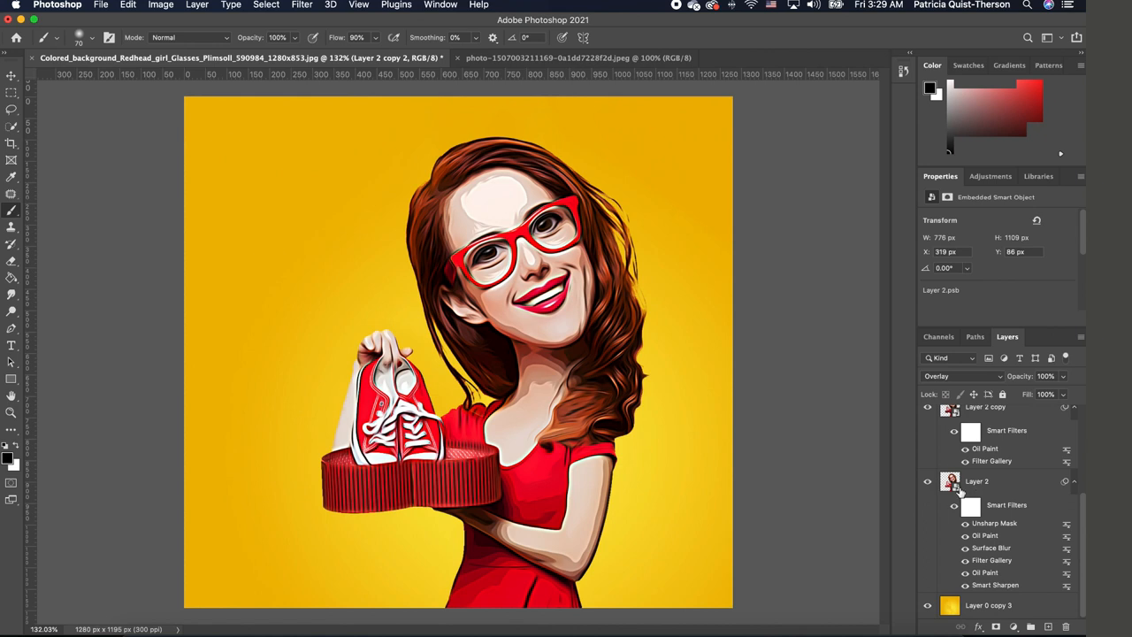
mouse_move(959, 492)
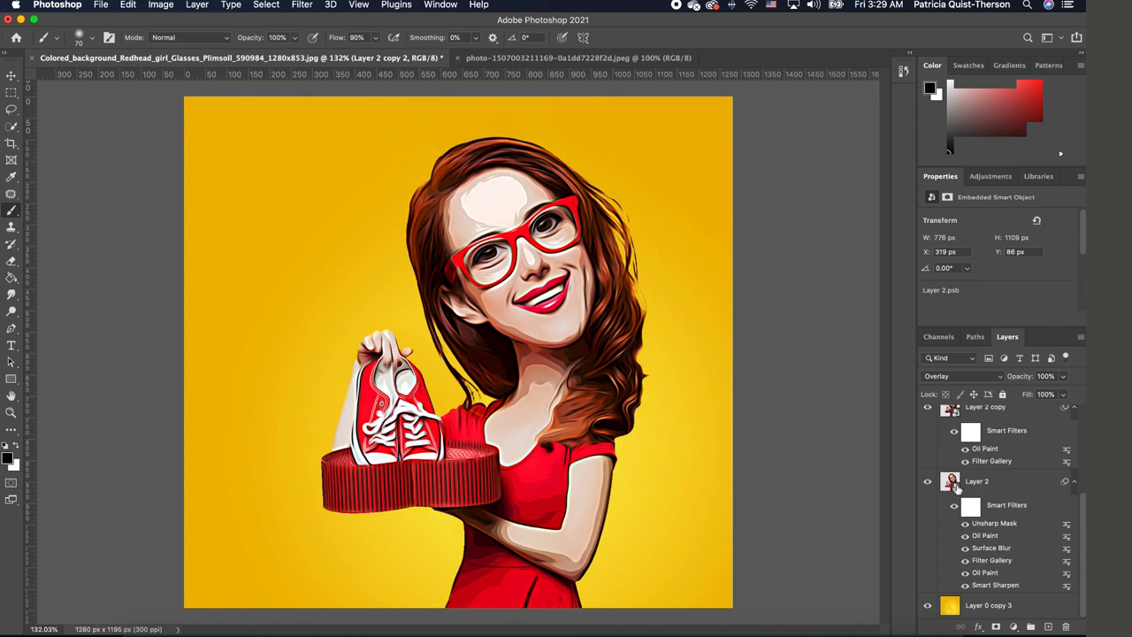
mouse_move(951, 481)
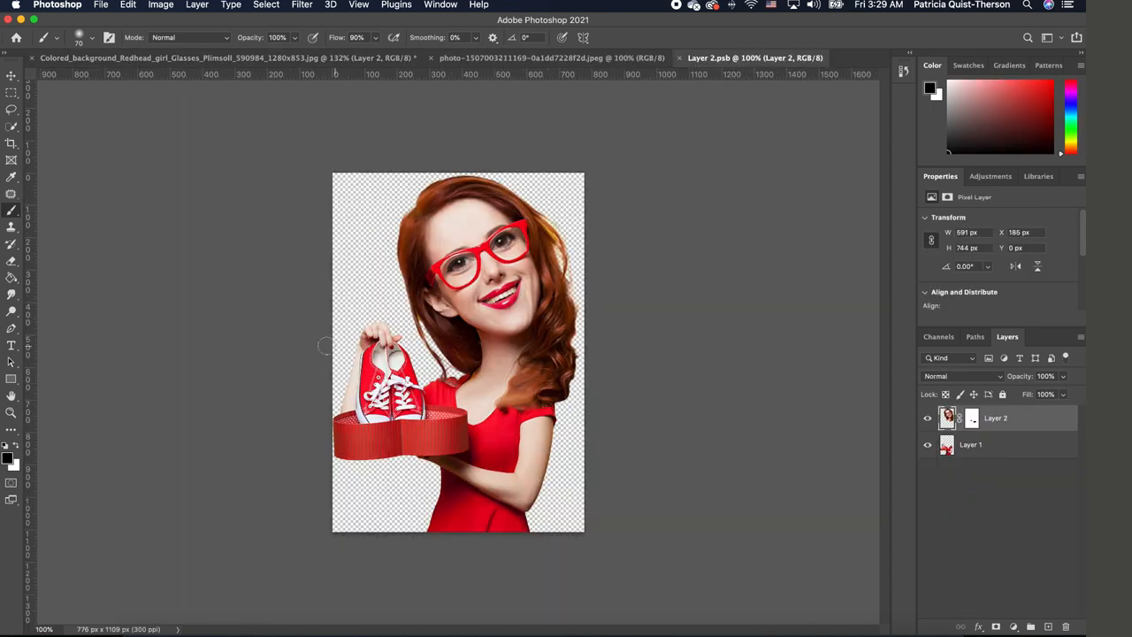
mouse_move(407, 320)
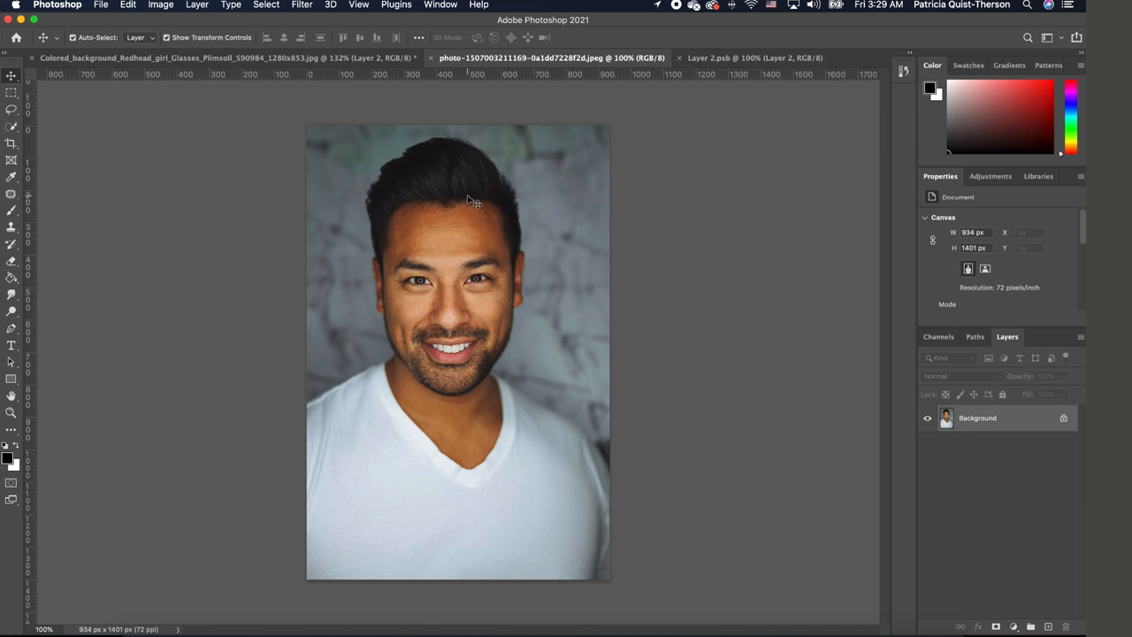
Move the man's portrait into Layer 2.psb and scale it down to fit the canvas
click(754, 56)
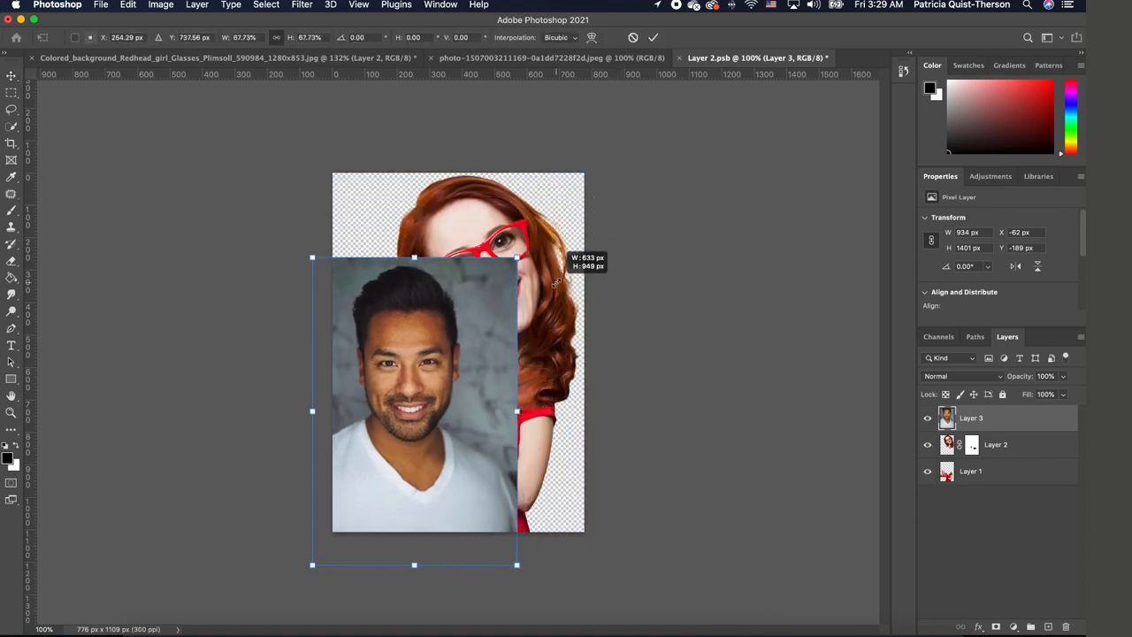
drag(414, 410, 456, 410)
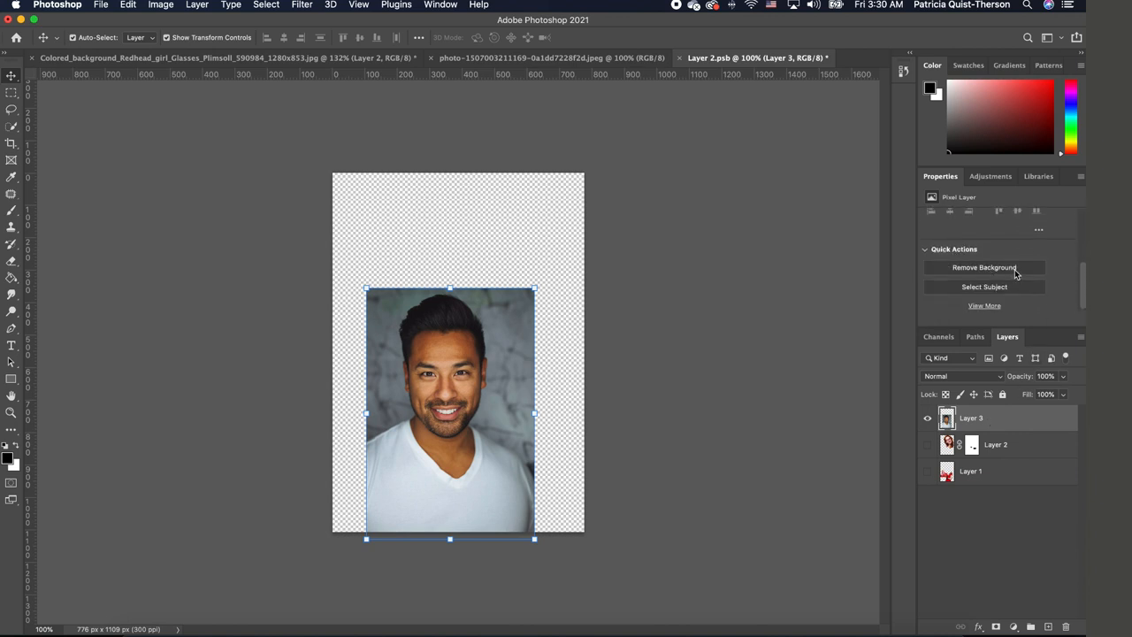
Remove the background behind the man and fit his face over the caricature head
click(983, 267)
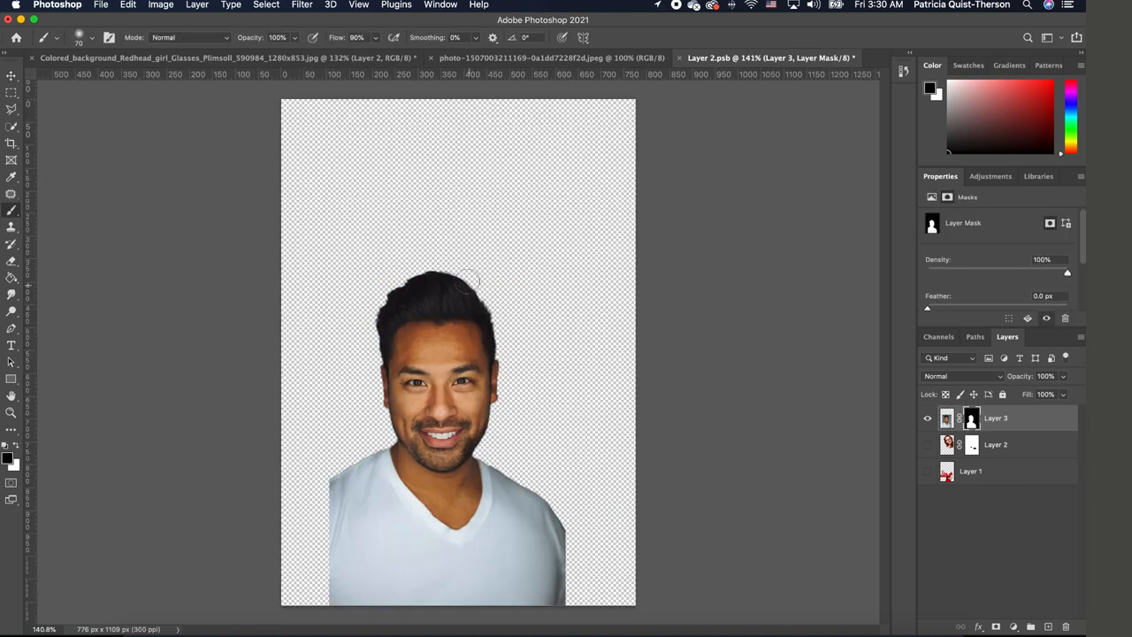
mouse_move(499, 329)
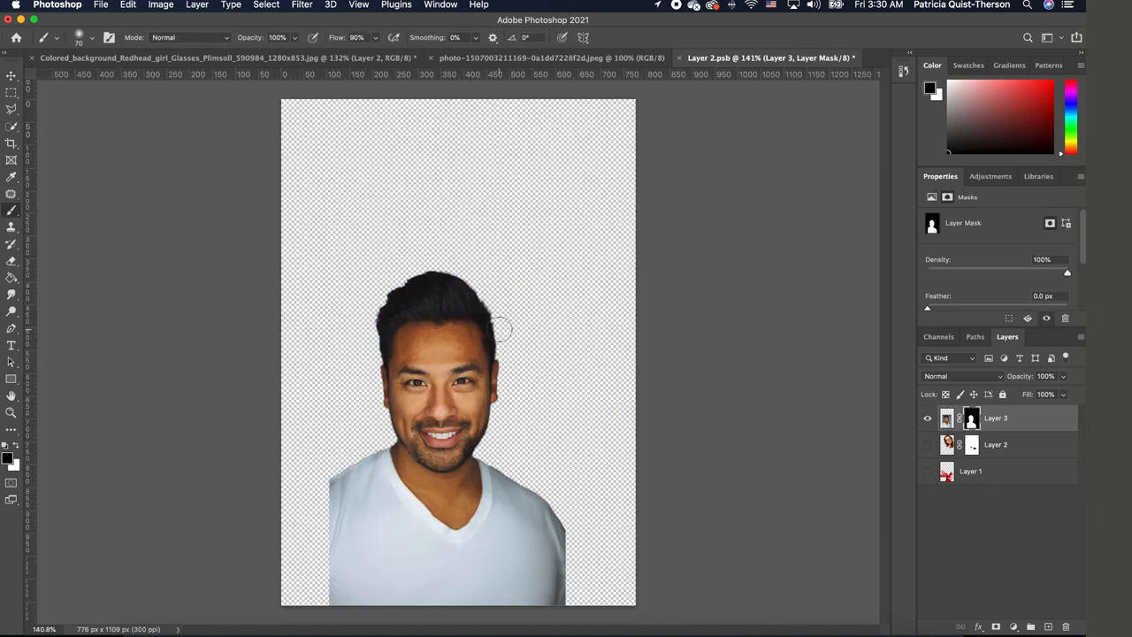
click(300, 4)
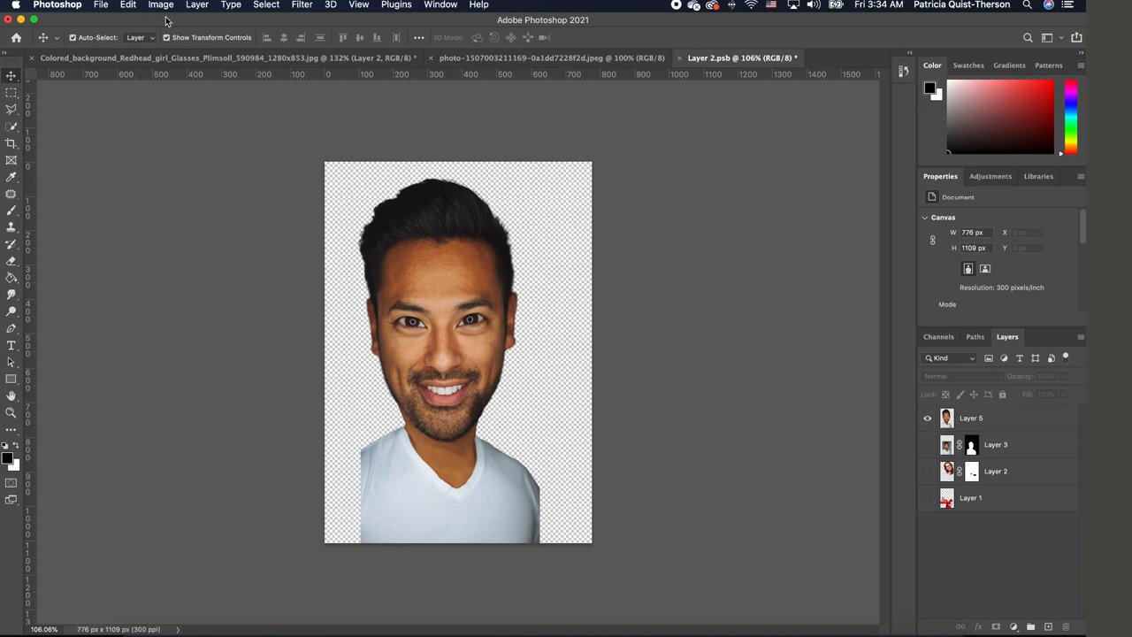
Save the smart object's contents
click(101, 5)
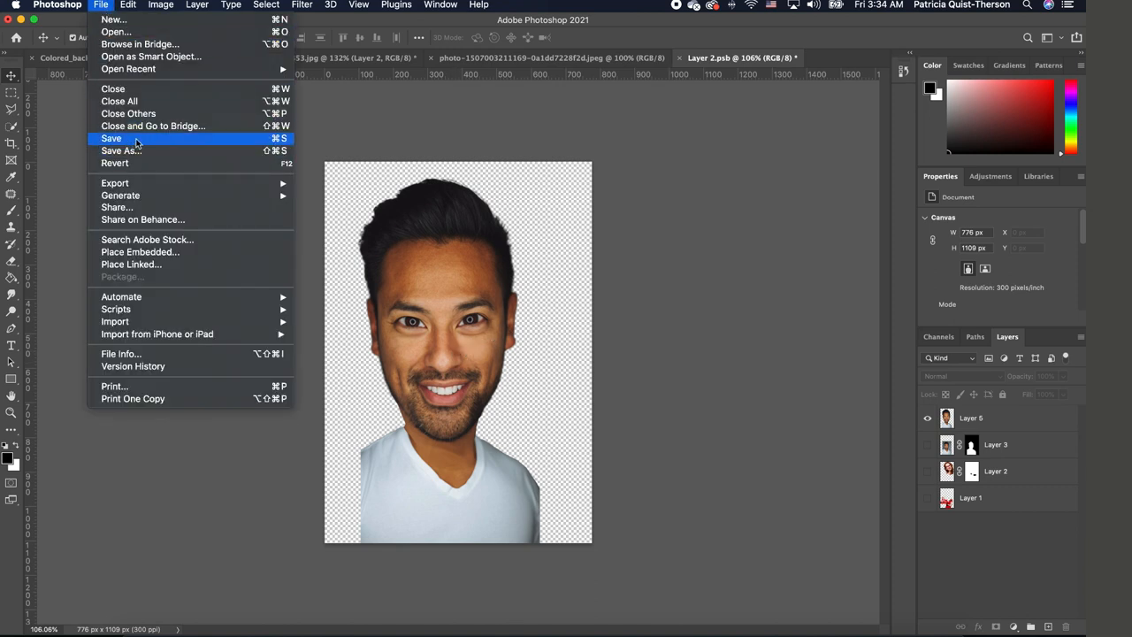
click(112, 138)
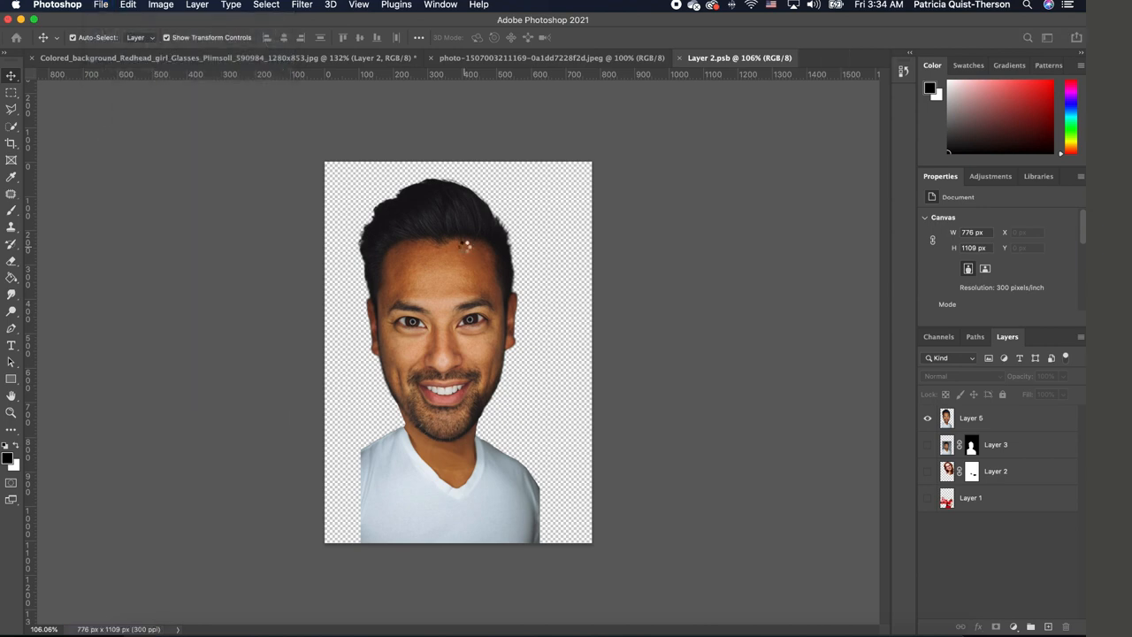